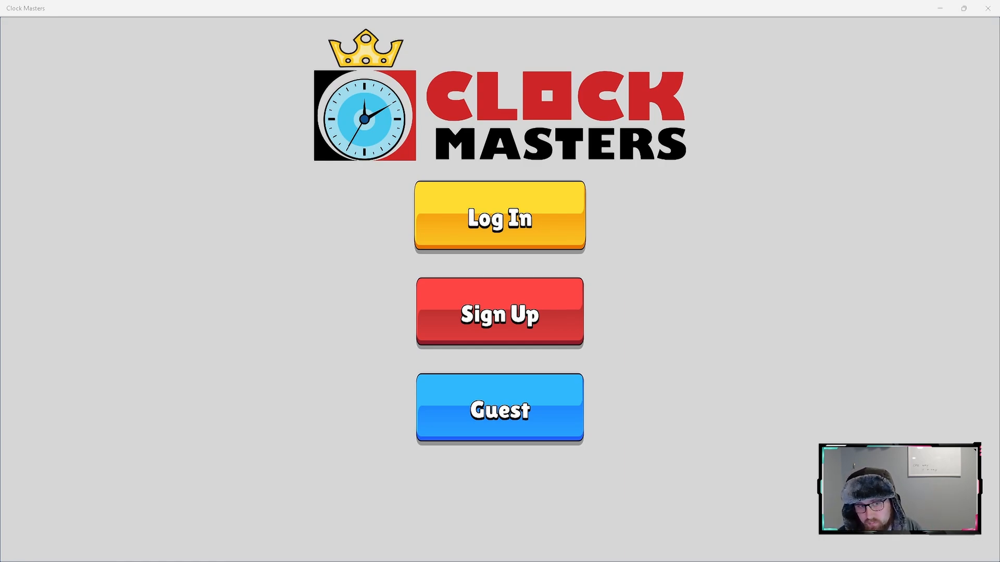
mouse_move(557, 392)
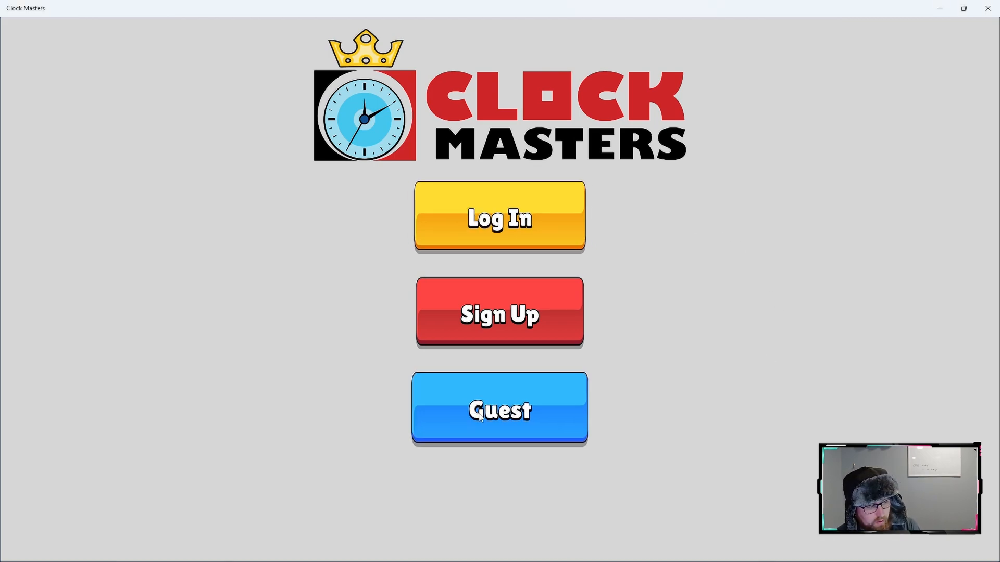
- Enter as guest and filter the profile stats to Classic mode
click(499, 409)
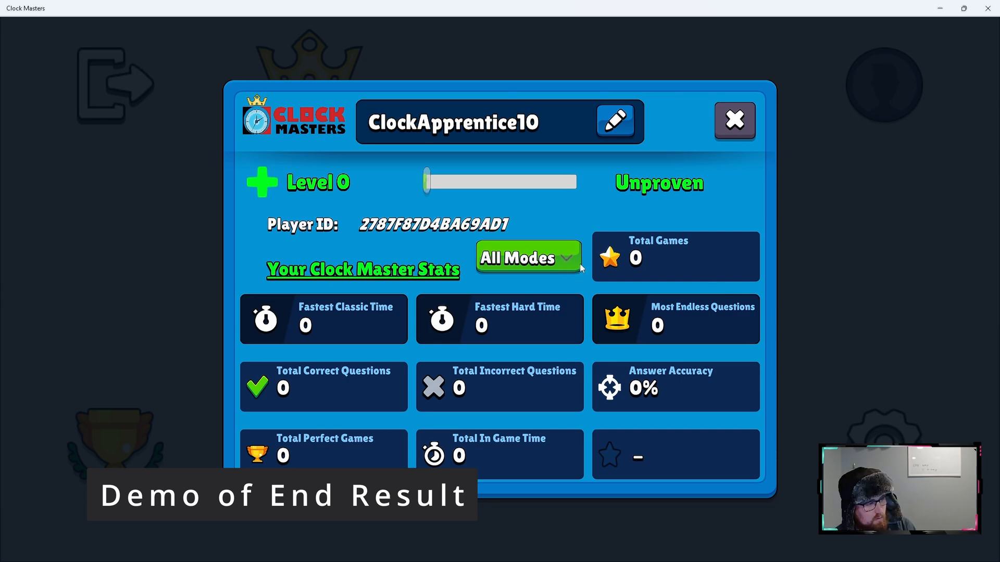
mouse_move(581, 280)
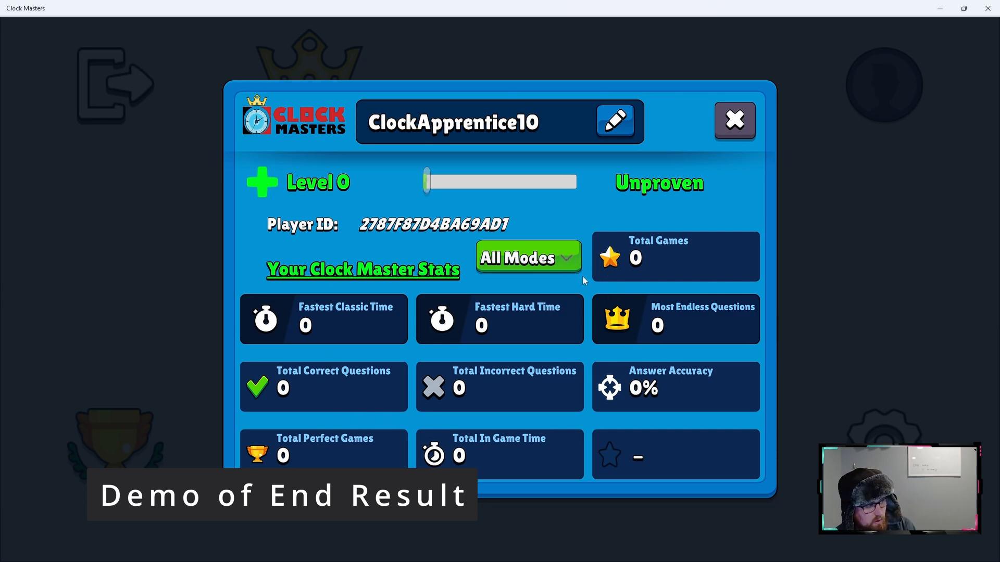
click(527, 258)
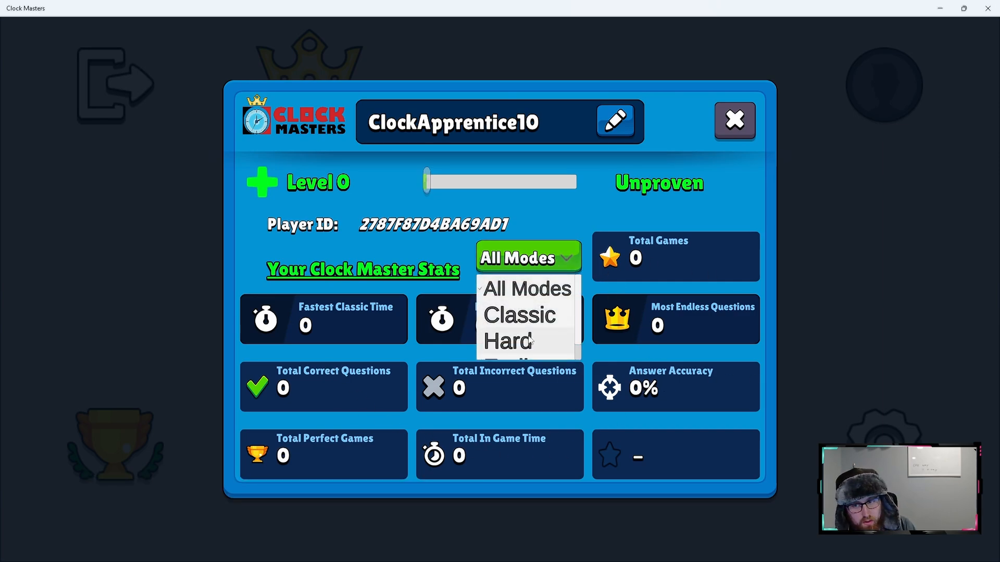
scroll(down, 3)
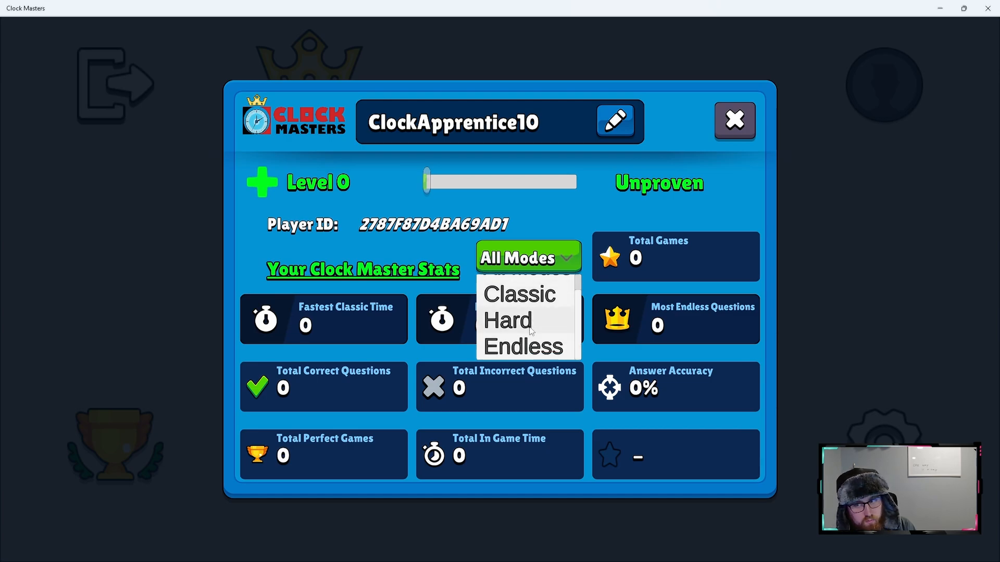
scroll(up, 3)
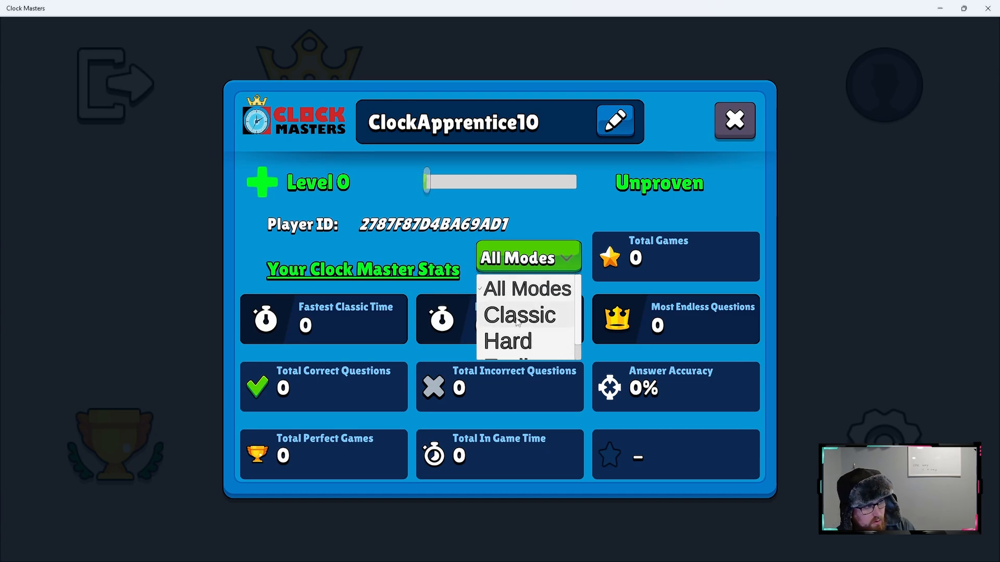
click(517, 314)
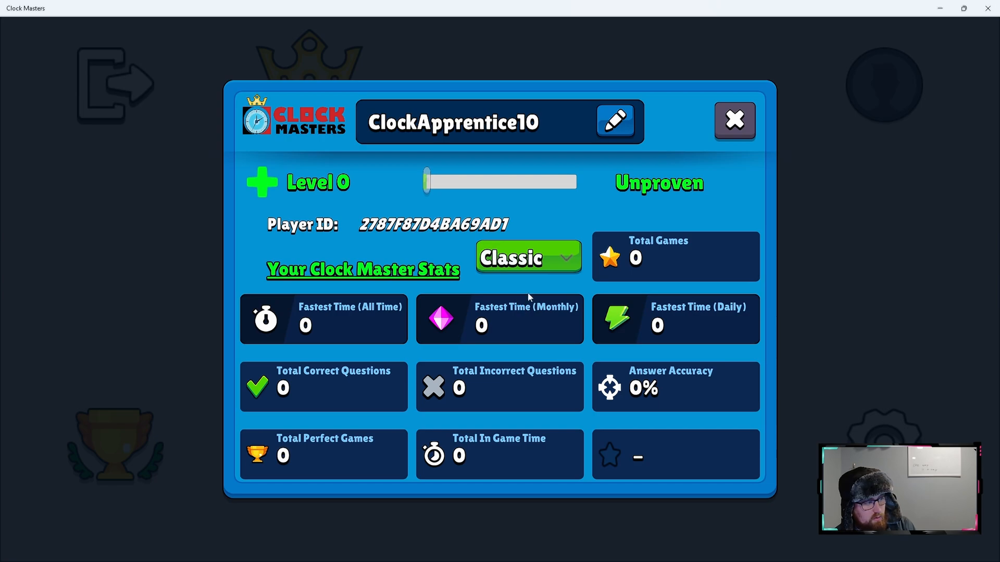
mouse_move(313, 311)
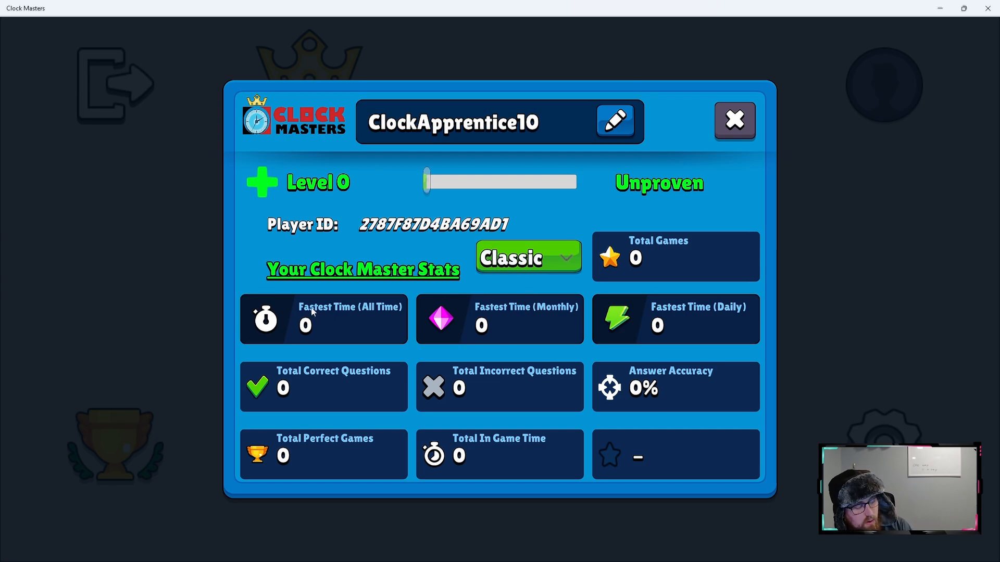
mouse_move(577, 340)
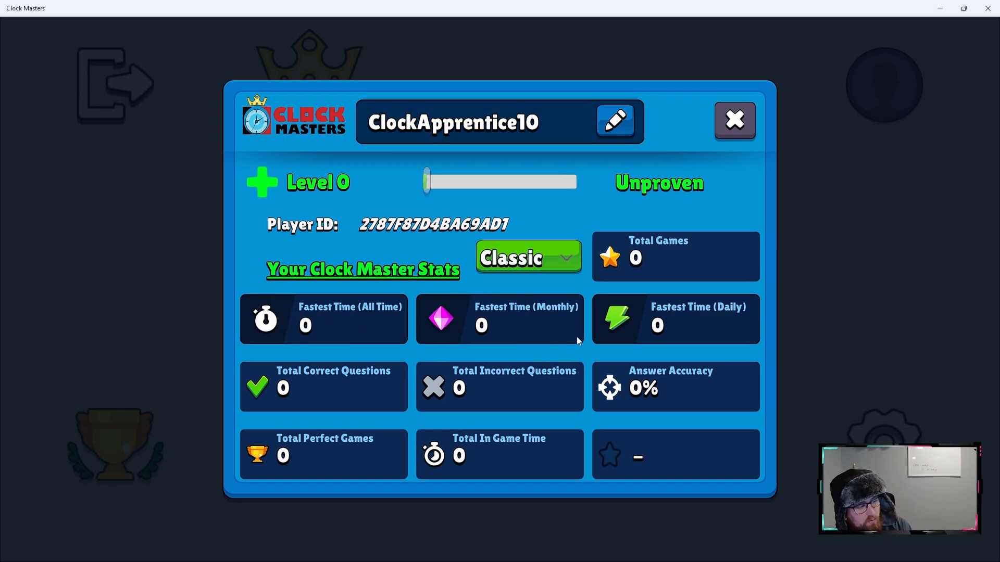
mouse_move(526, 268)
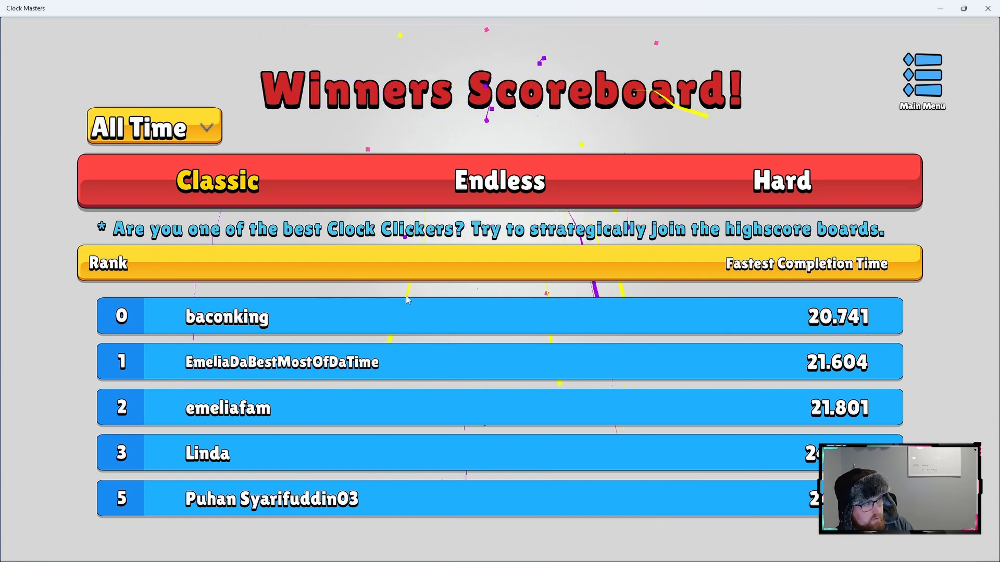
- Review the all-time Classic winners scoreboard and return to the main menu
scroll(down, 3)
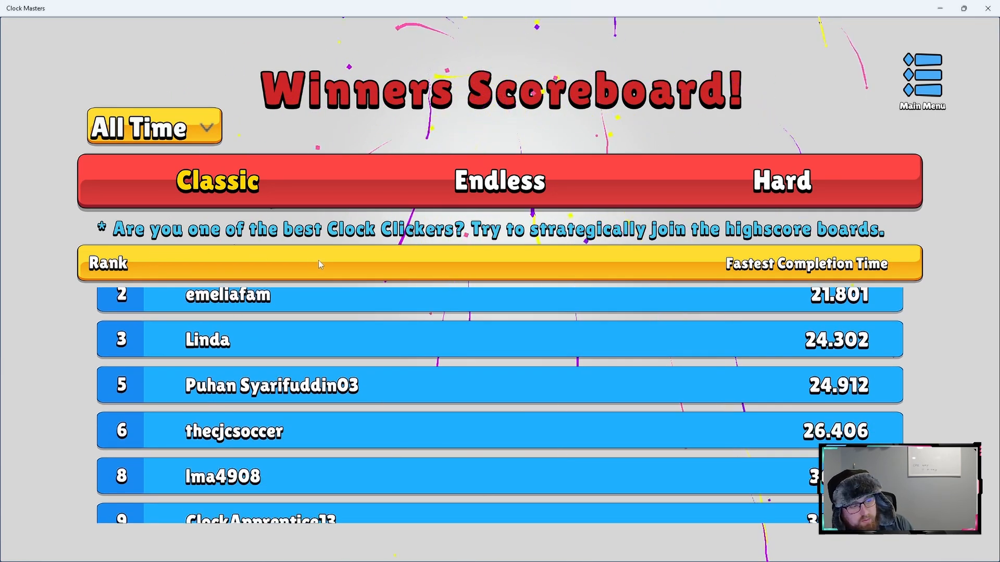
click(153, 126)
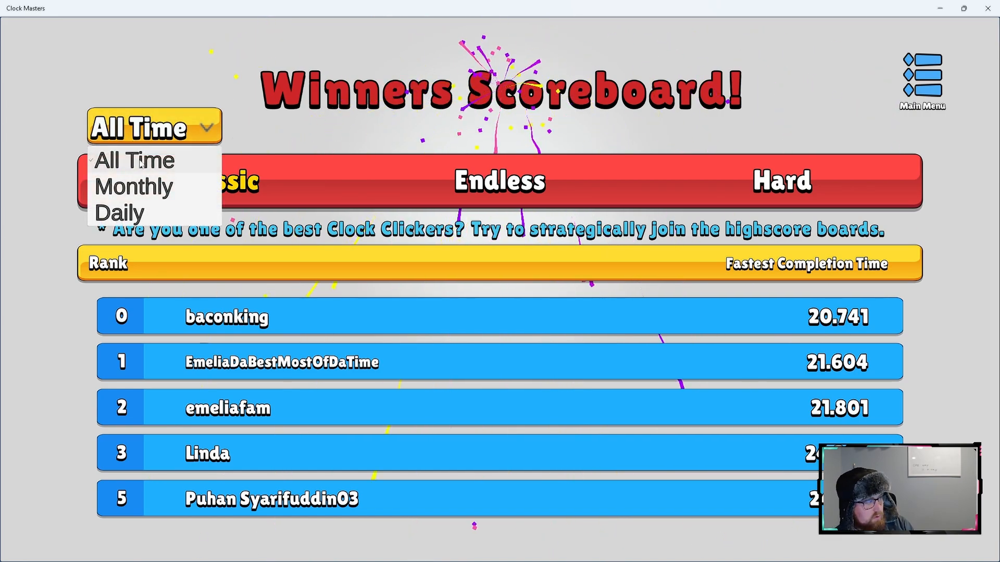
click(921, 70)
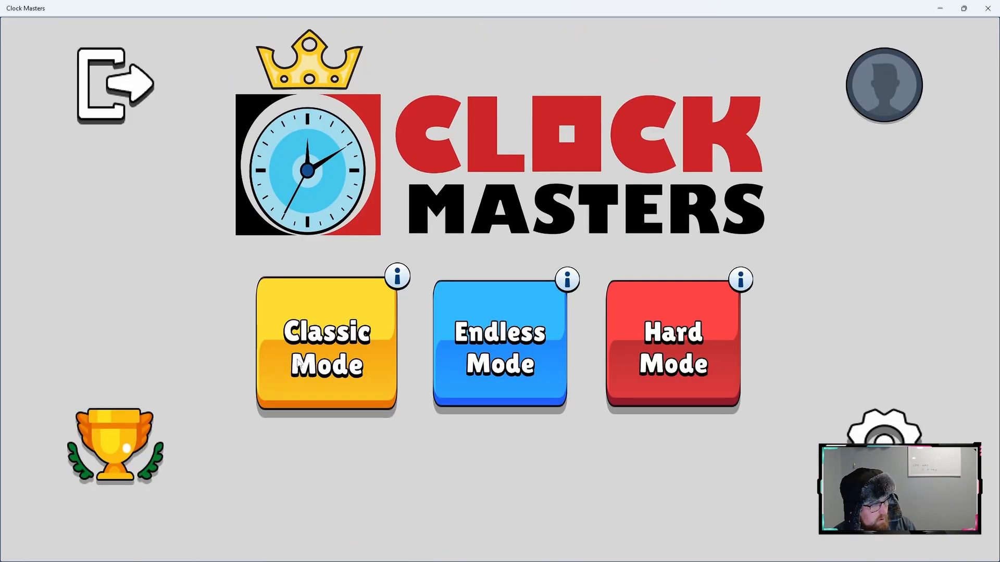
- Play a Classic mode round, finishing 10/10 correct in 18.562 seconds
click(326, 345)
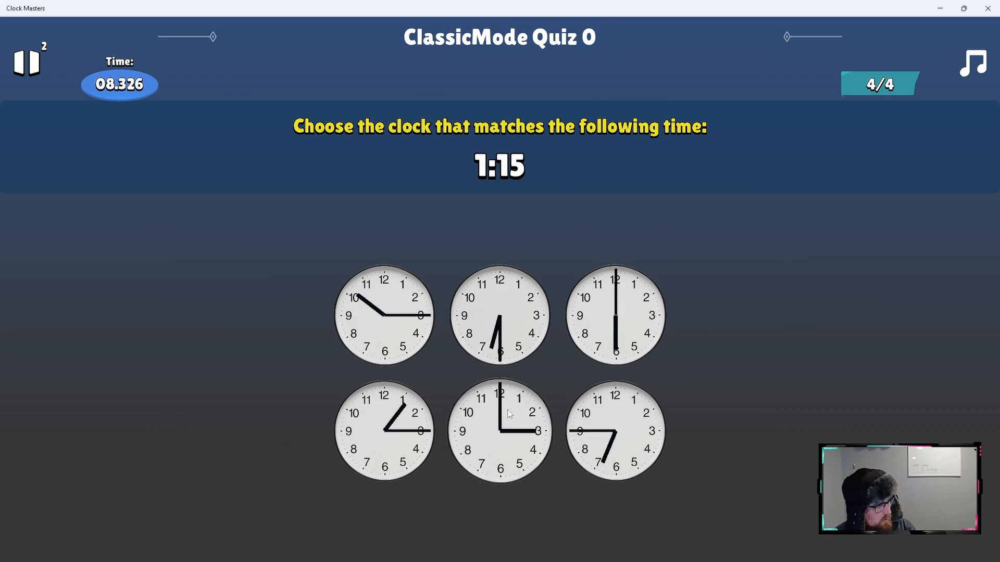
click(499, 429)
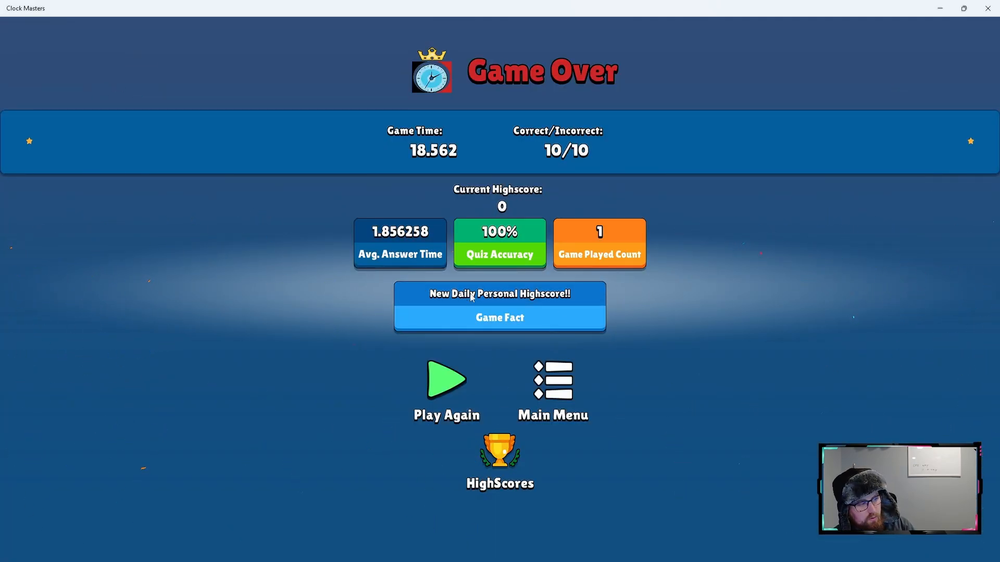
mouse_move(500, 453)
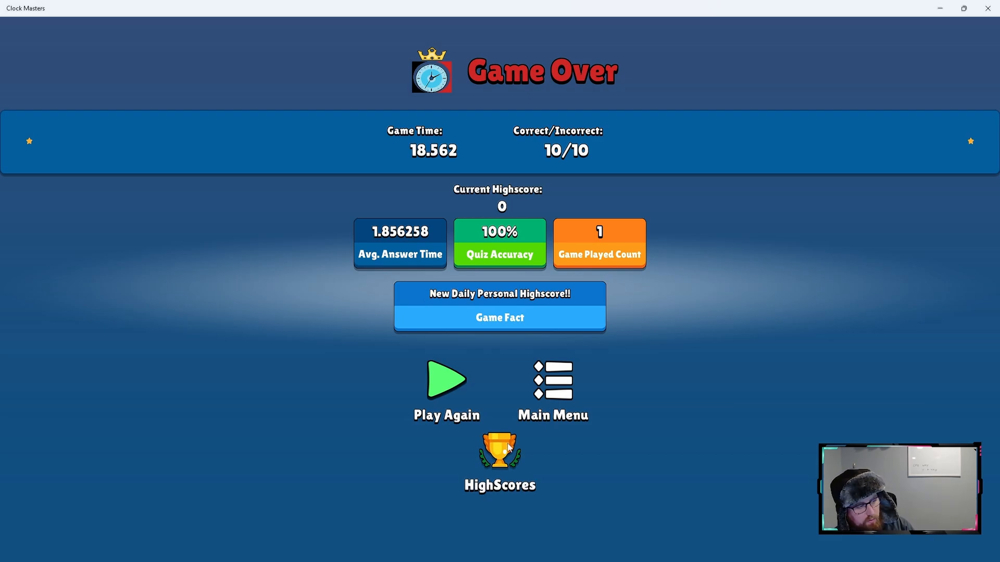
- View the high scores with DevToolkit38 at 18.563, switching to the monthly board
click(499, 453)
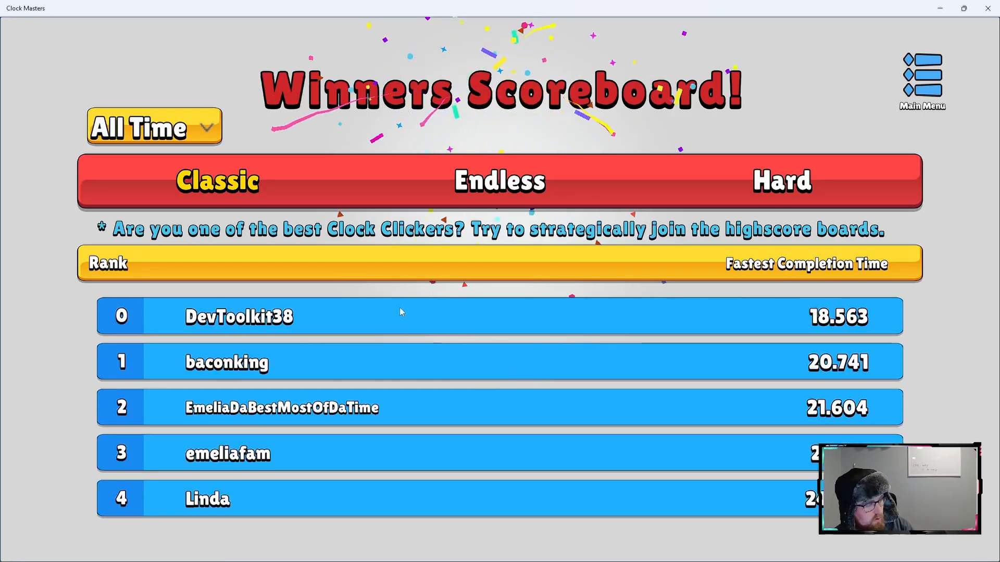
mouse_move(746, 336)
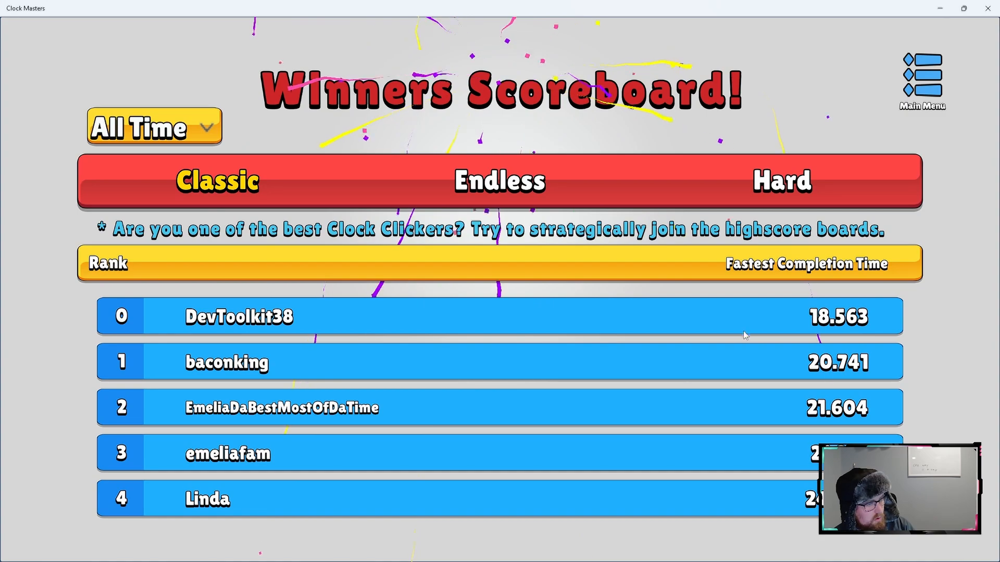
click(154, 126)
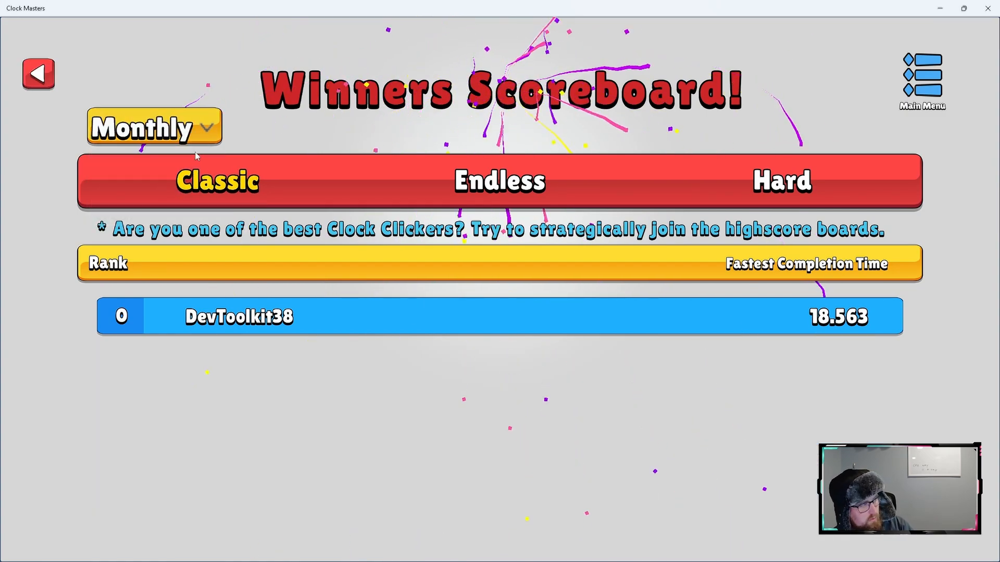
click(153, 126)
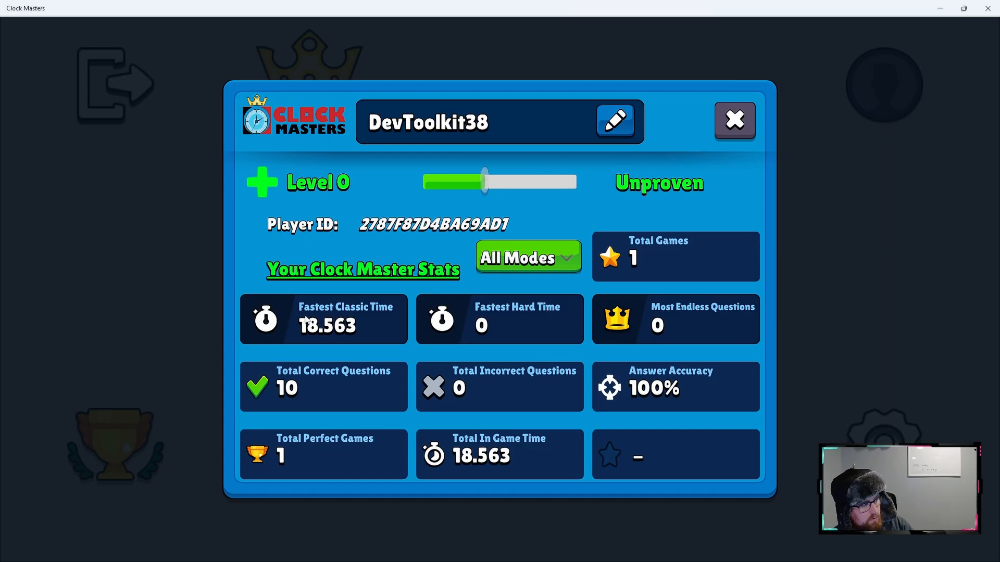
mouse_move(420, 346)
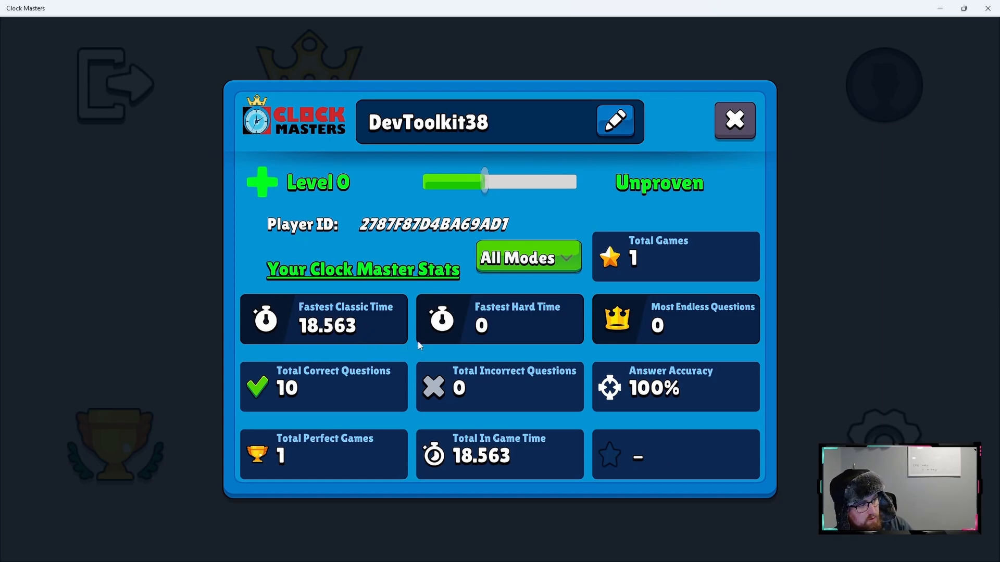
- Filter the DevToolkit38 profile stats to Hard mode: 19 correct, 1 incorrect, 95% accuracy
click(527, 257)
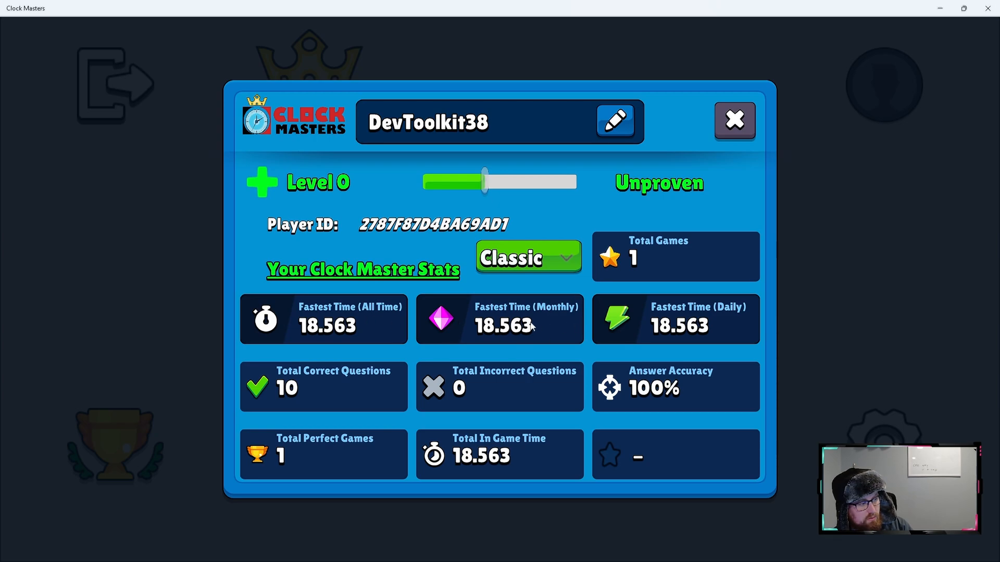
mouse_move(312, 287)
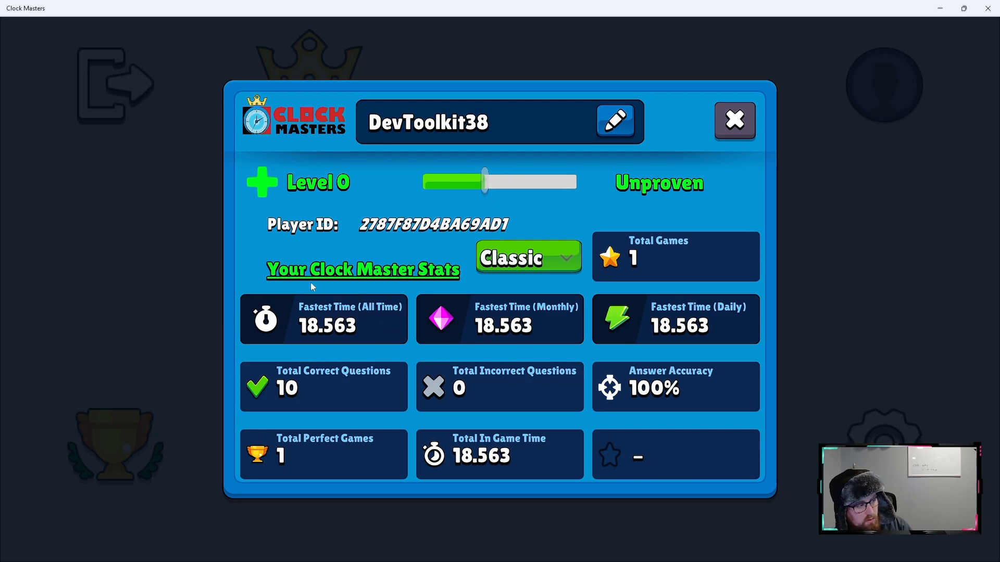
click(735, 121)
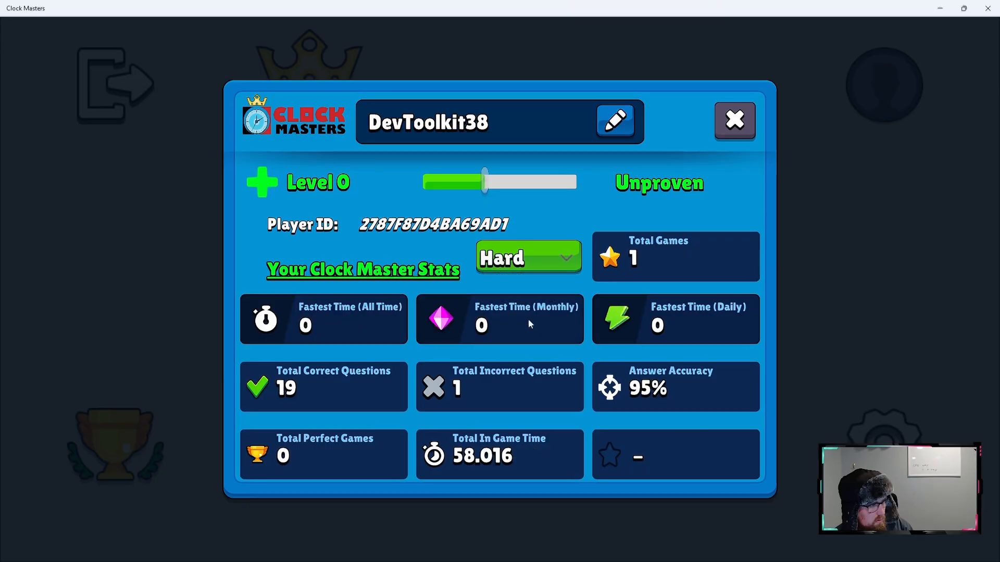
mouse_move(302, 438)
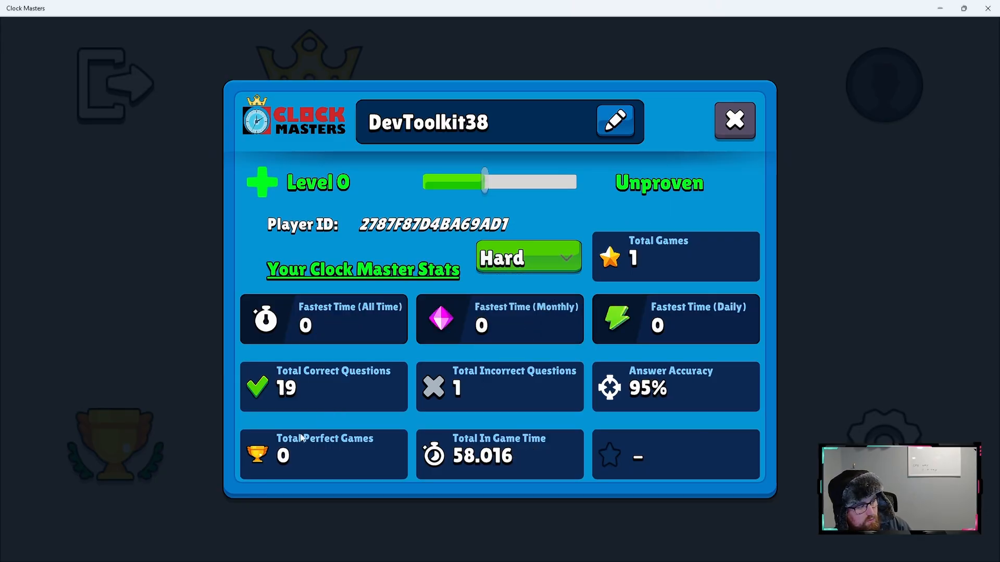
click(734, 121)
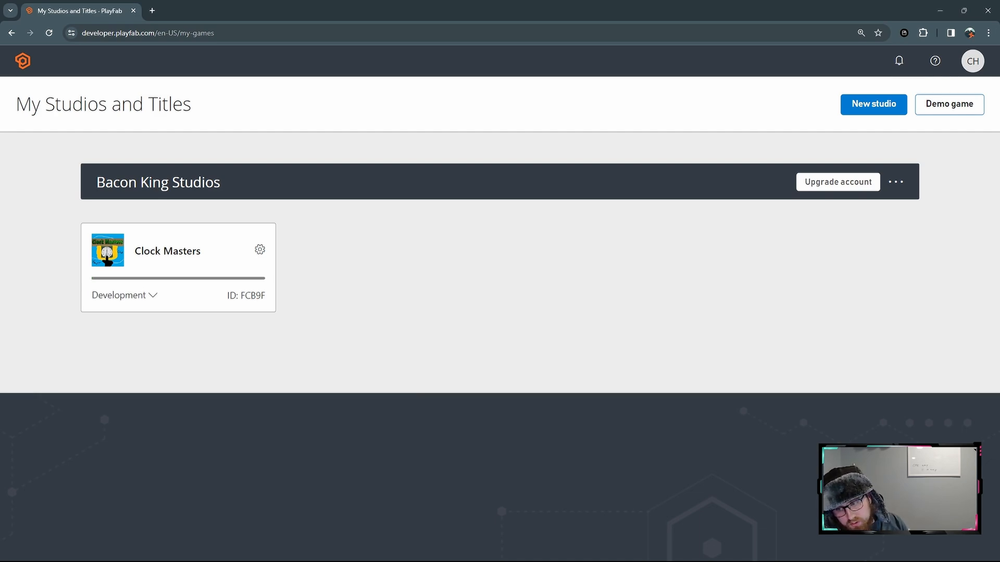
mouse_move(340, 208)
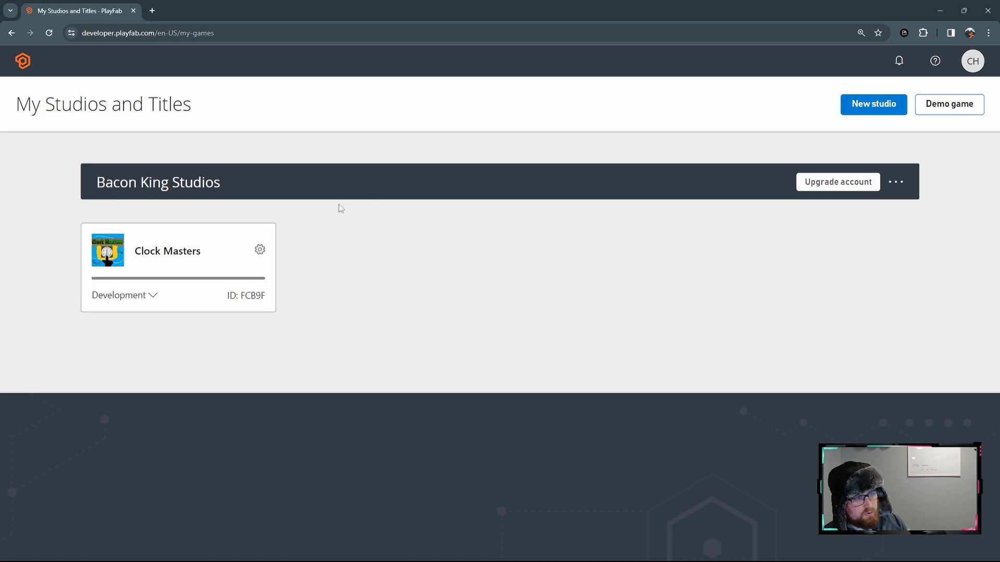
- Open the Clock Masters title's Overview dashboard from My Studios and Titles
click(167, 251)
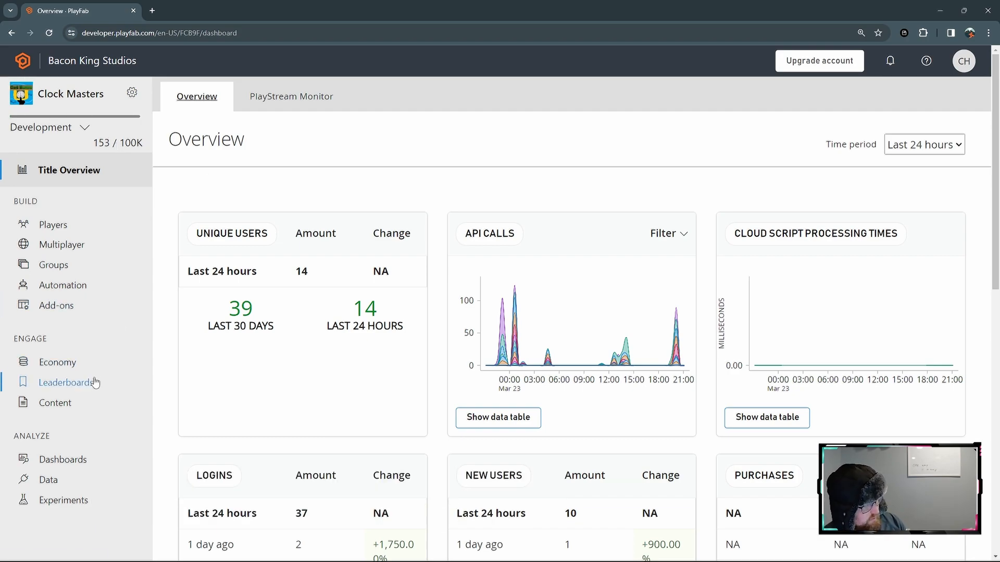
click(66, 383)
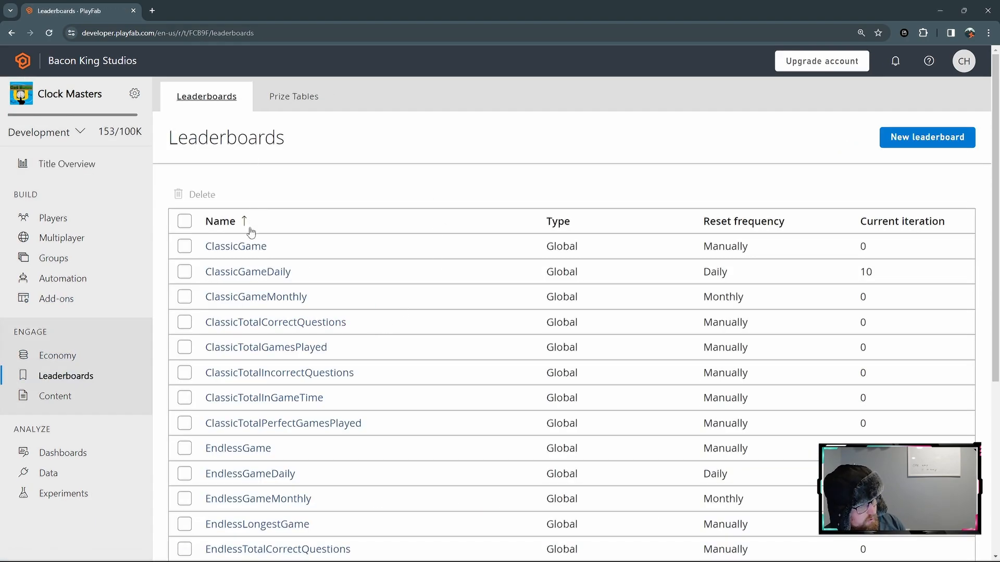
scroll(down, 3)
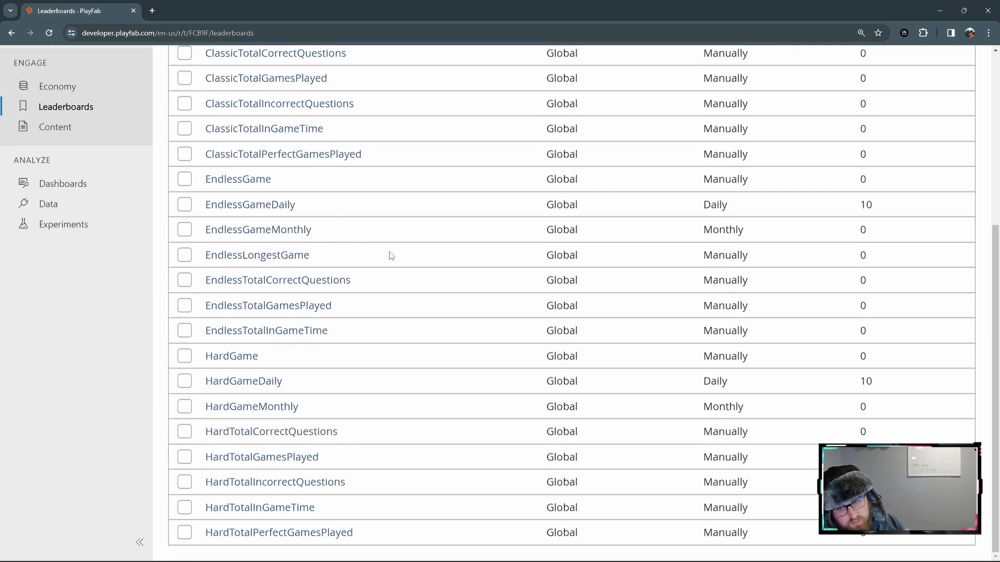
scroll(up, 3)
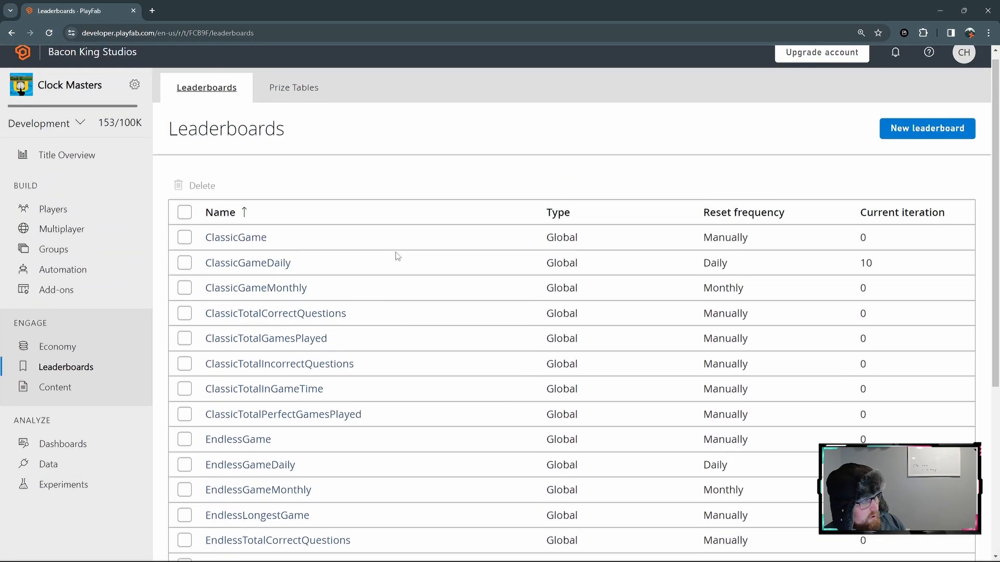
mouse_move(372, 280)
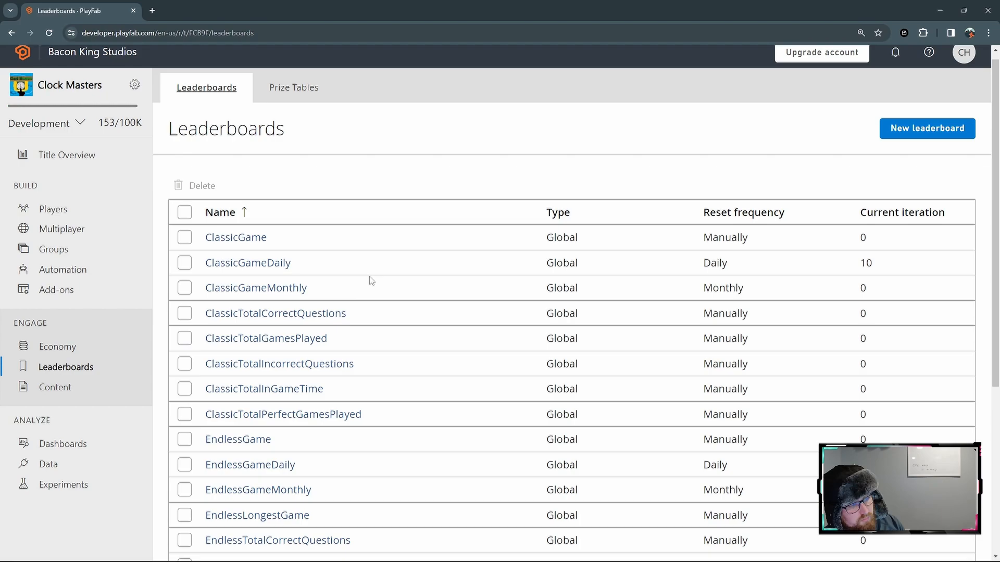
mouse_move(471, 271)
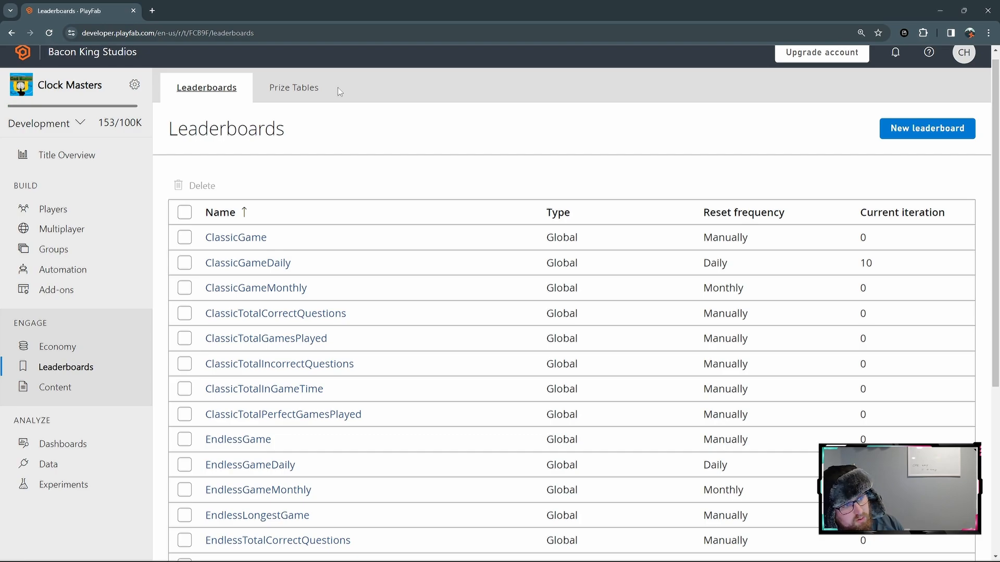
mouse_move(487, 405)
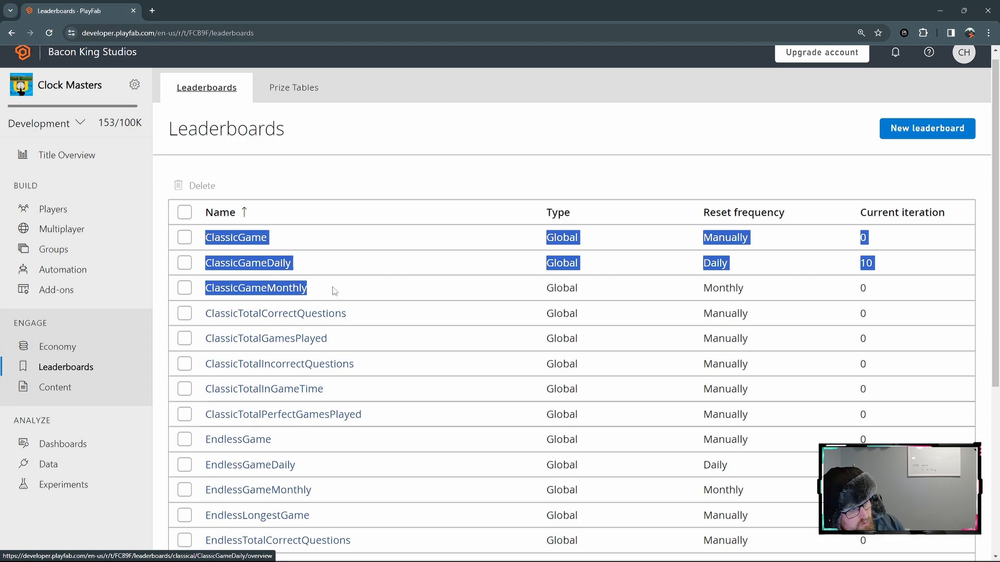
mouse_move(622, 266)
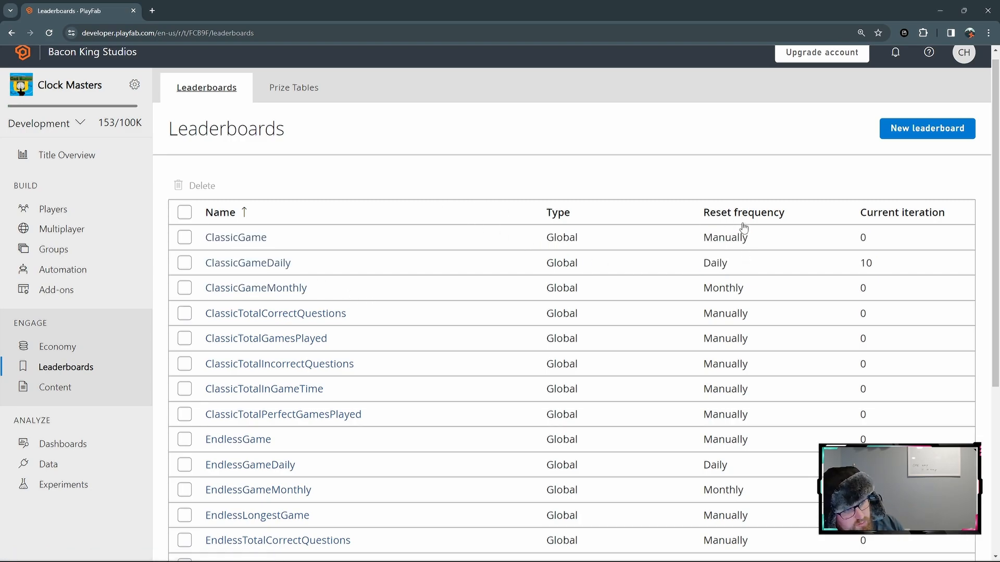
double_click(715, 262)
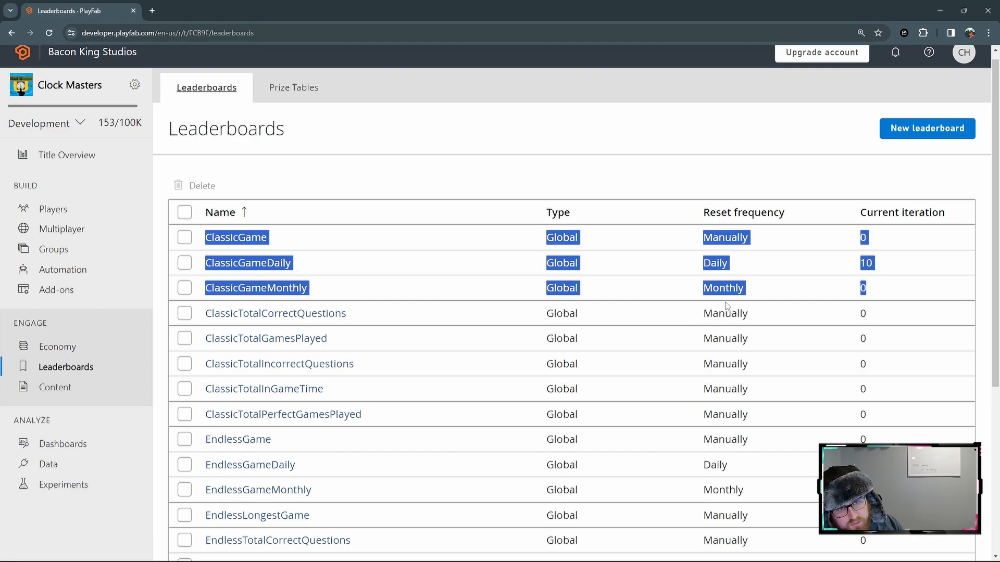
mouse_move(543, 288)
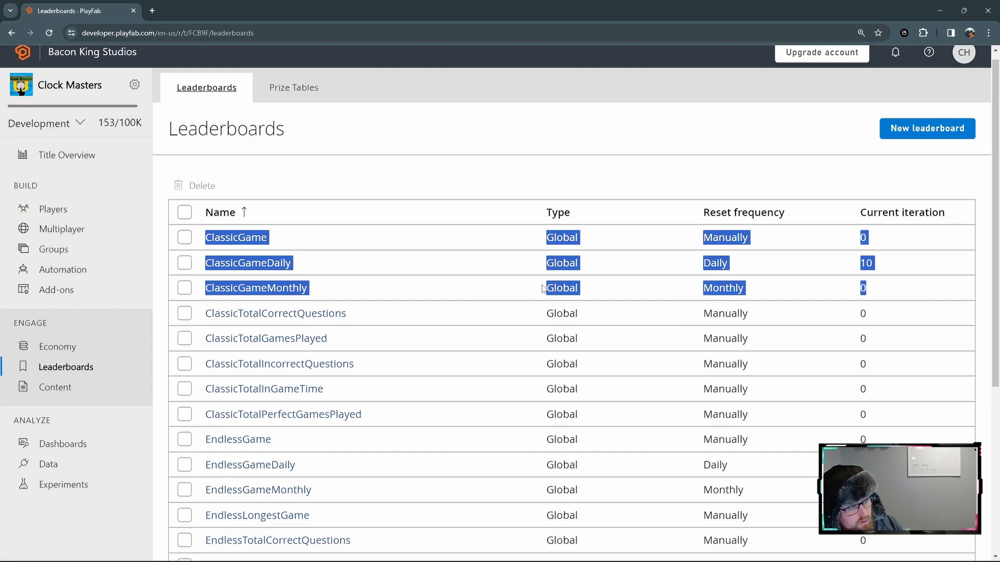
mouse_move(379, 319)
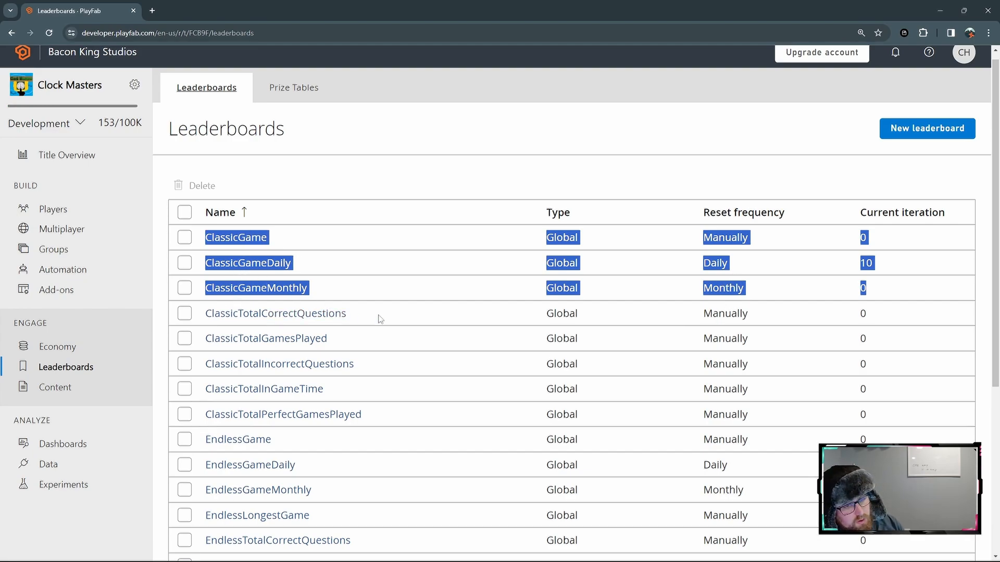
mouse_move(621, 302)
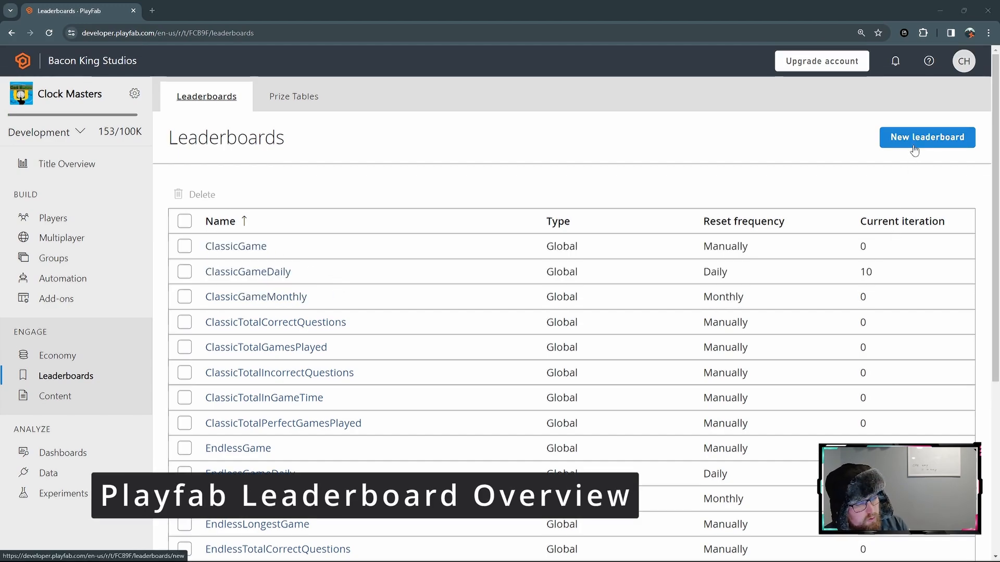
- Create a TestStat leaderboard that resets manually with Minimum aggregation and save it
click(927, 137)
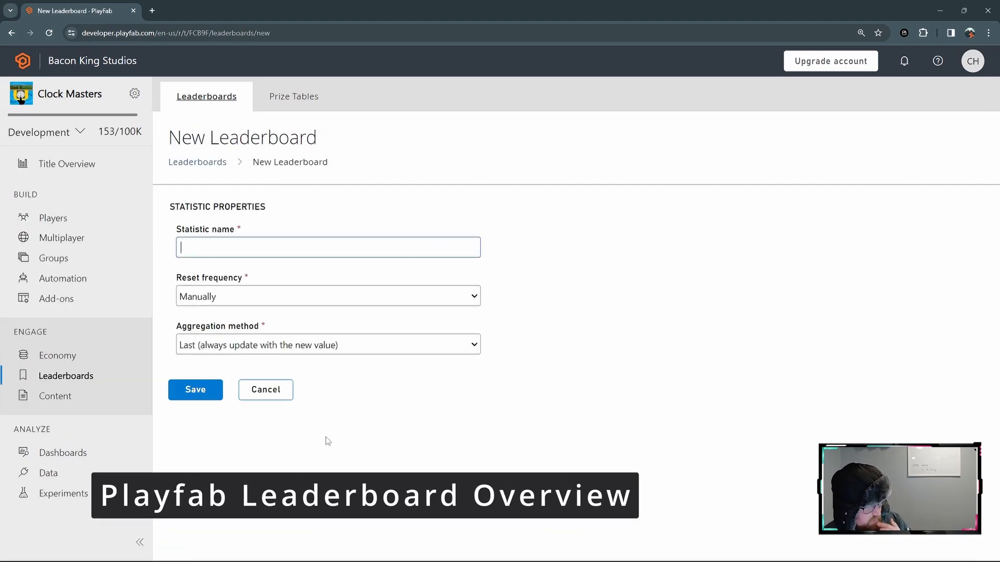
mouse_move(257, 257)
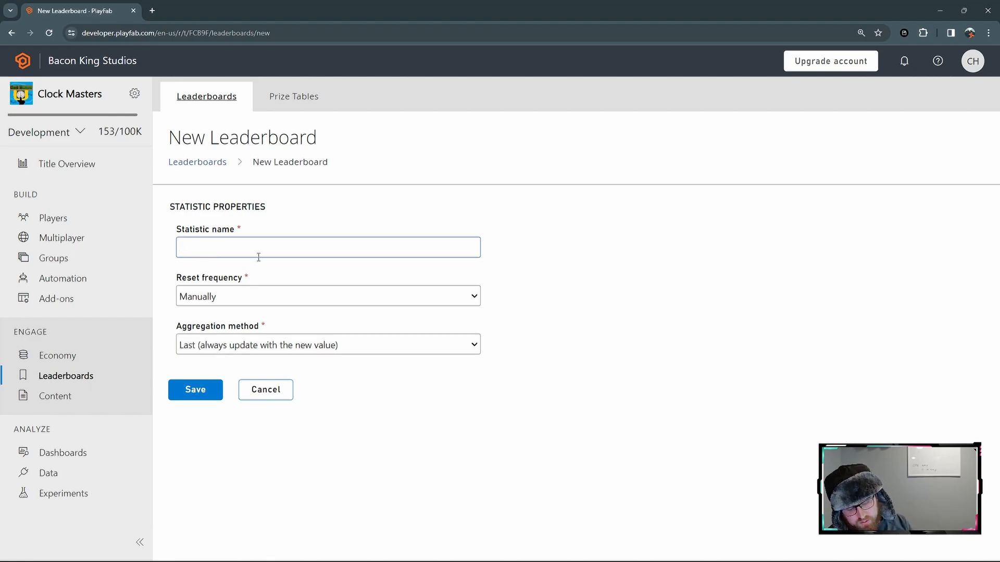
text(TestStat)
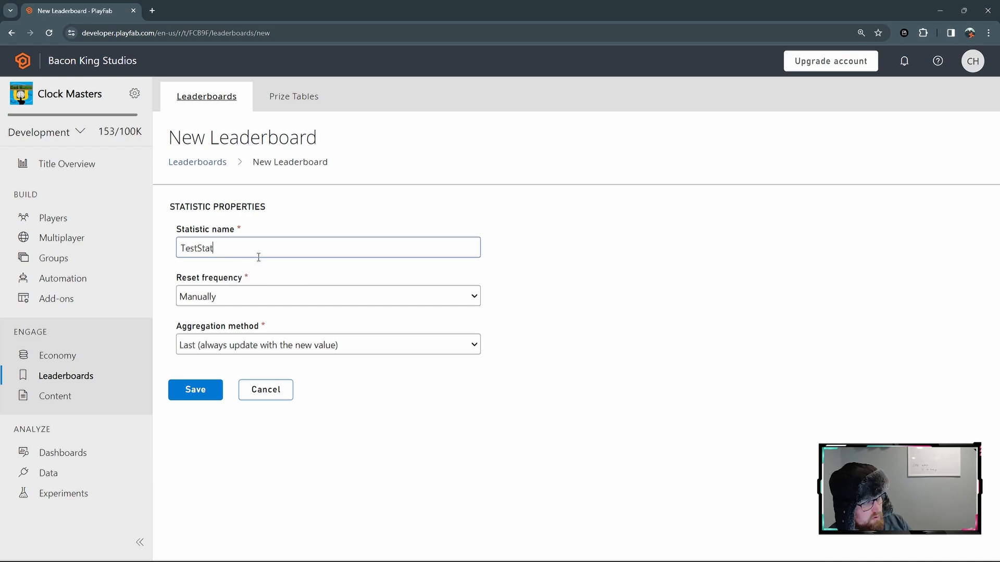
click(327, 295)
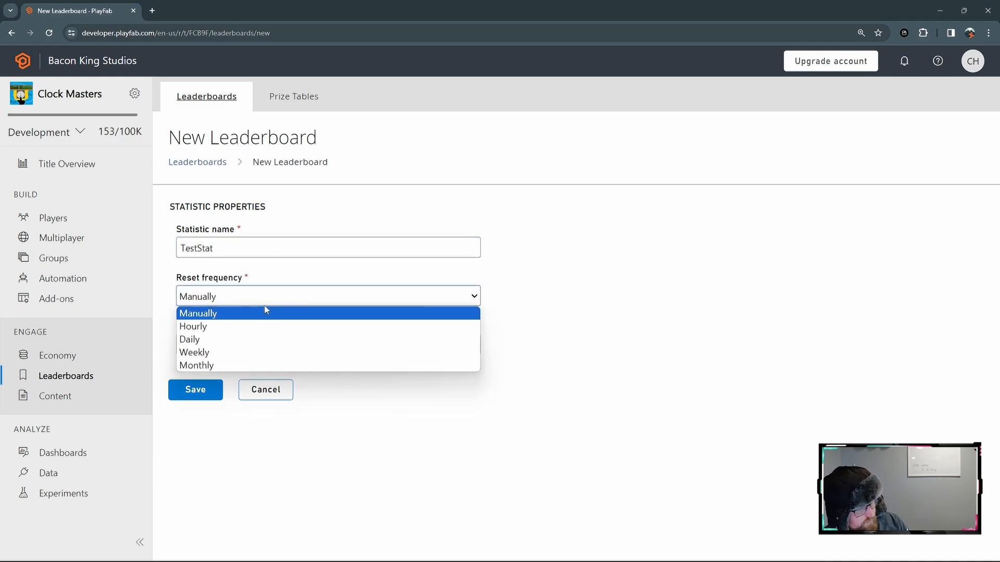
mouse_move(213, 326)
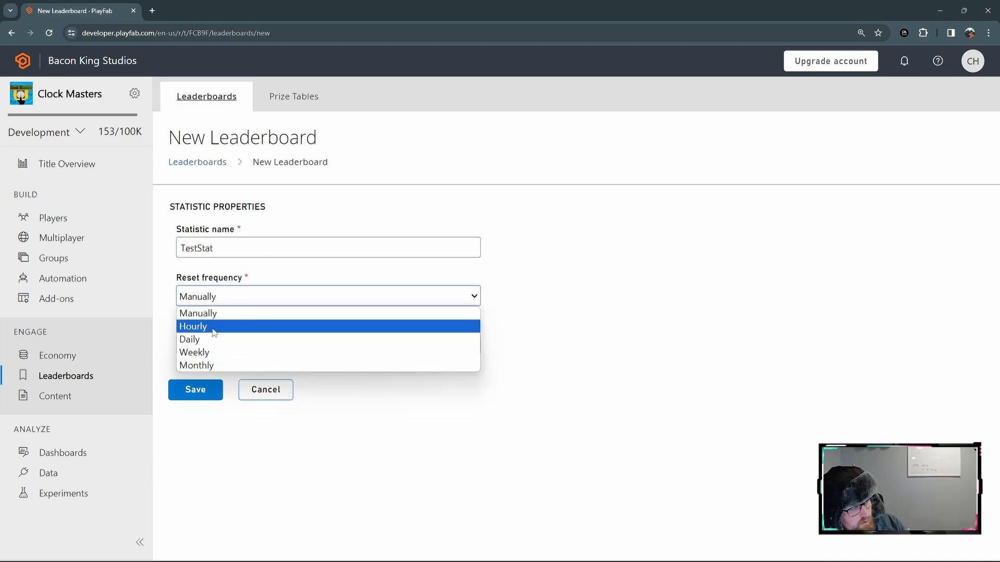
mouse_move(228, 353)
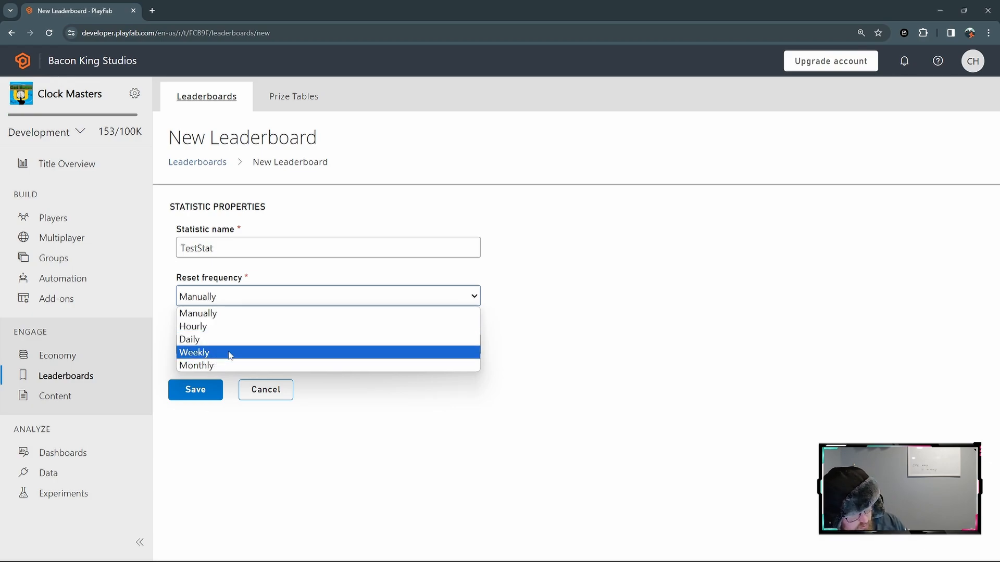
mouse_move(270, 326)
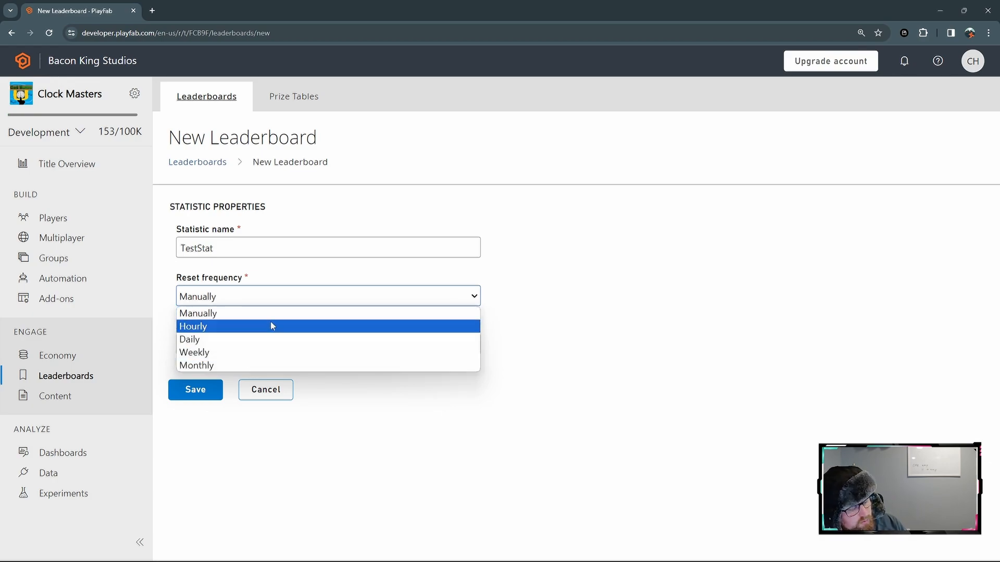
mouse_move(354, 327)
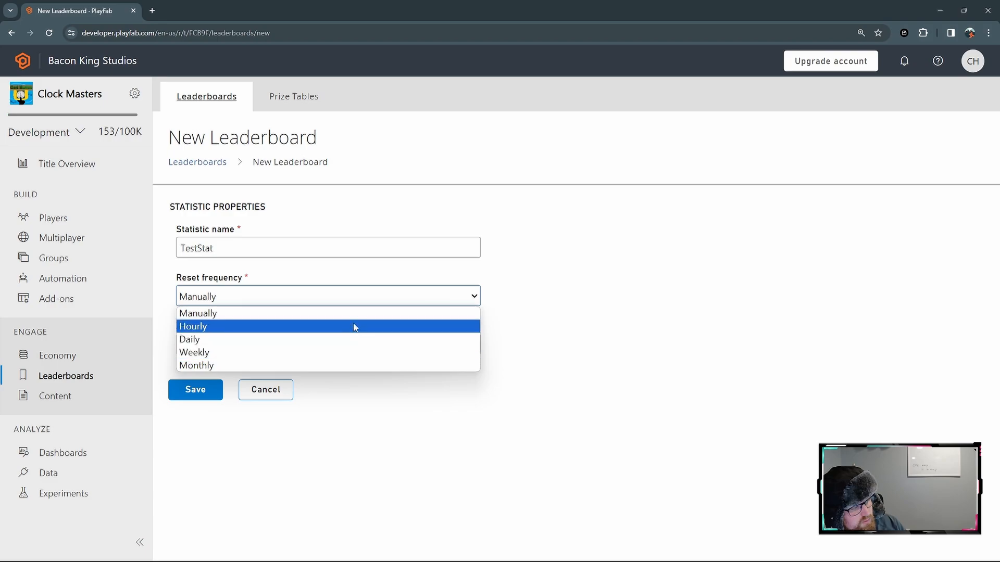
mouse_move(255, 327)
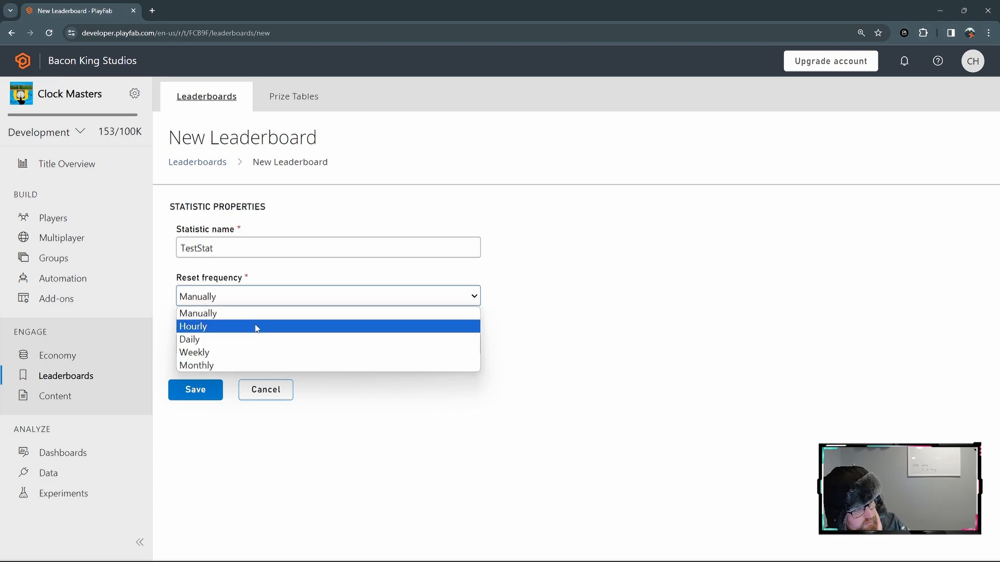
mouse_move(246, 333)
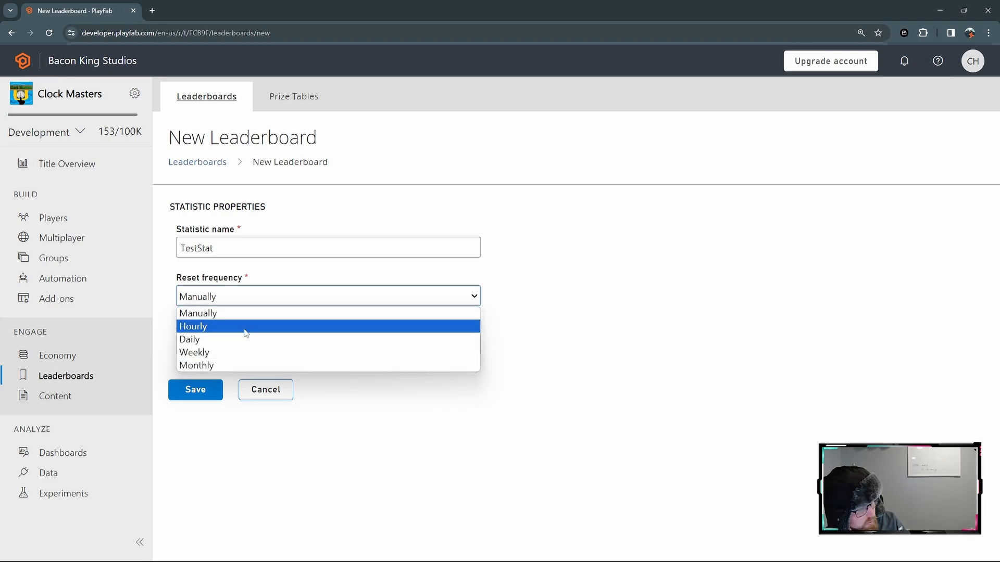
click(197, 314)
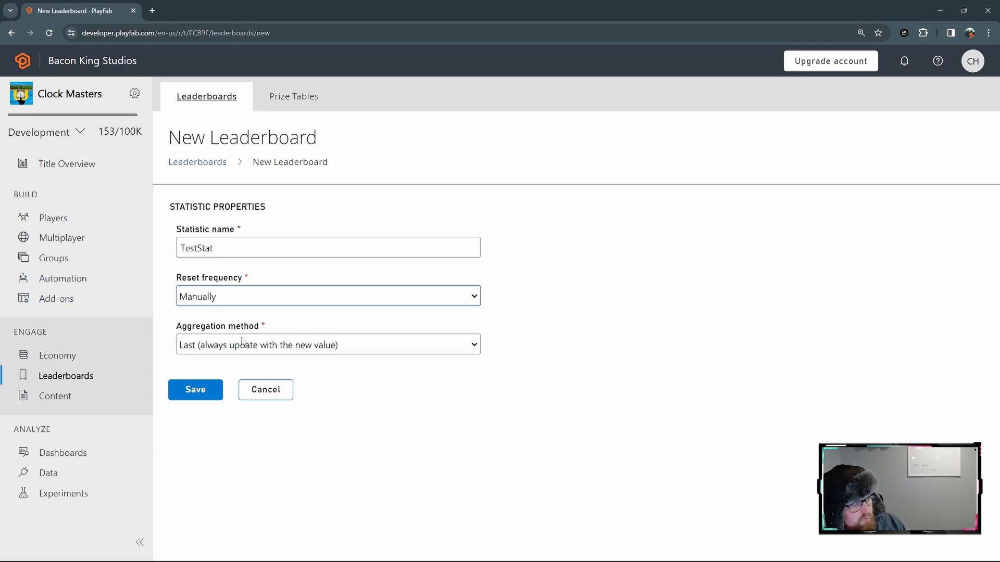
click(327, 345)
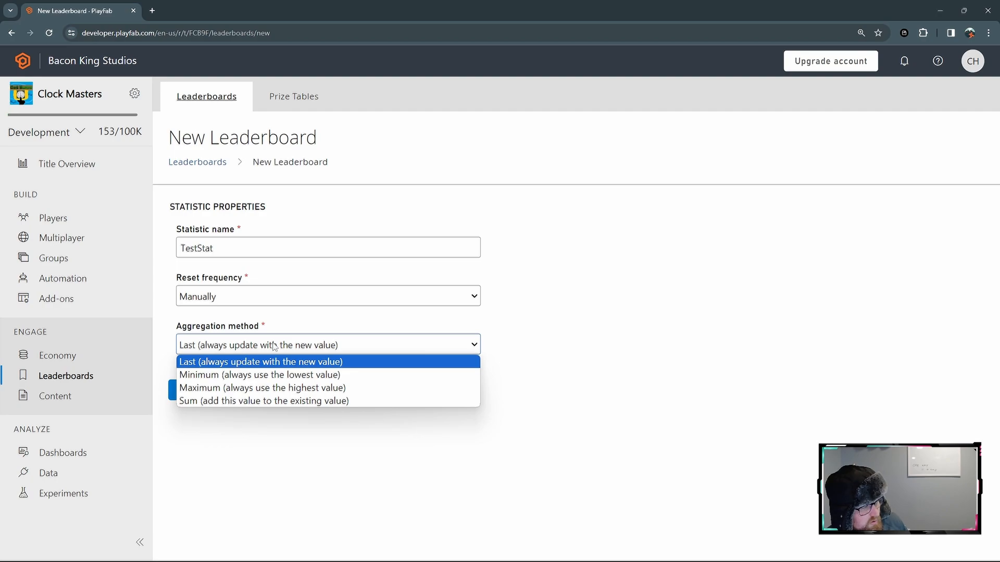
mouse_move(264, 400)
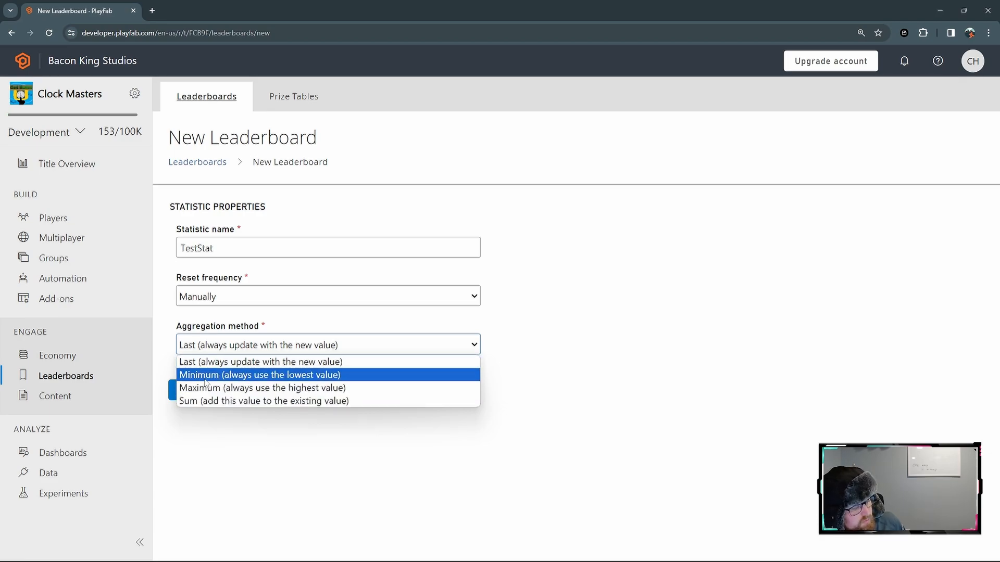
mouse_move(264, 400)
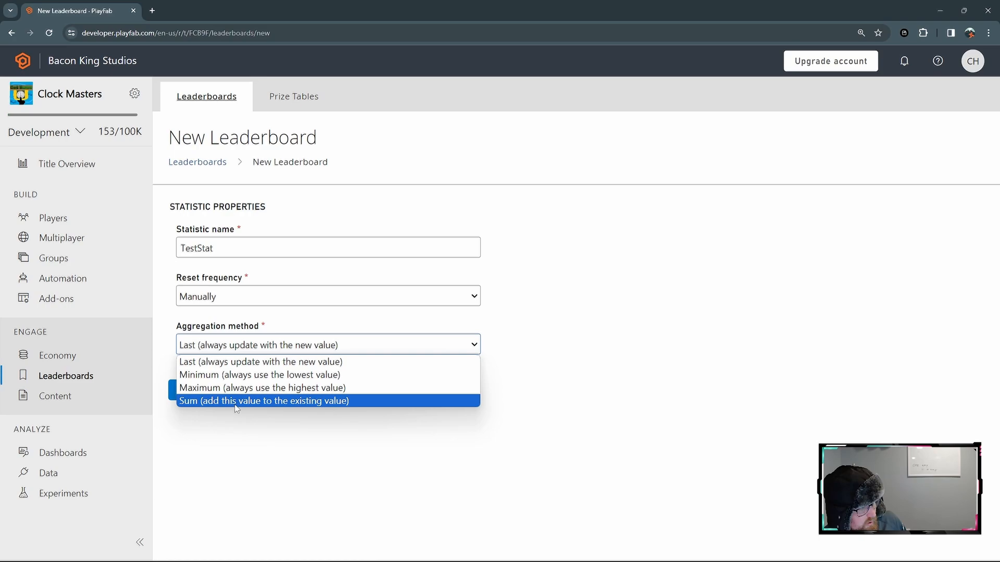
click(261, 374)
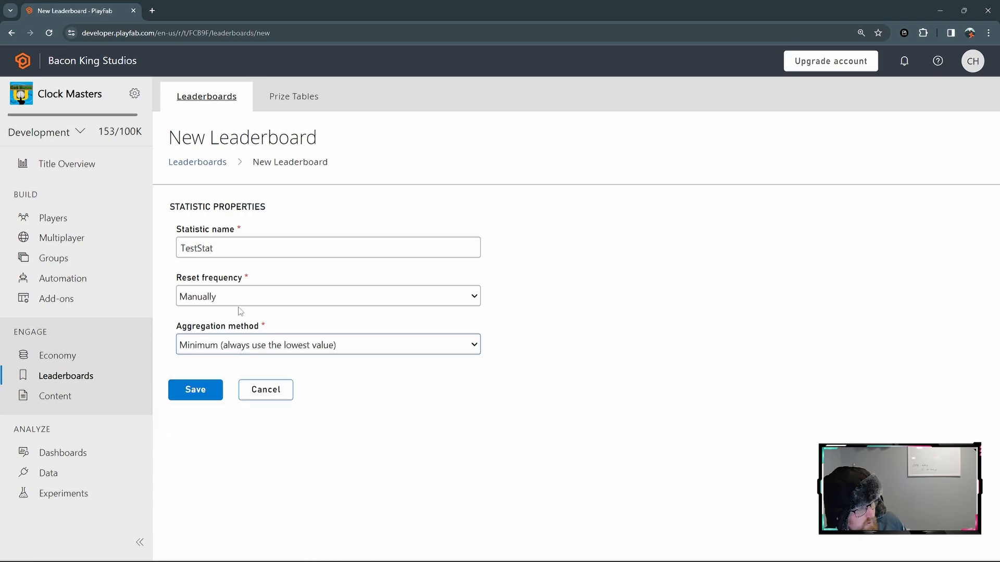
click(195, 389)
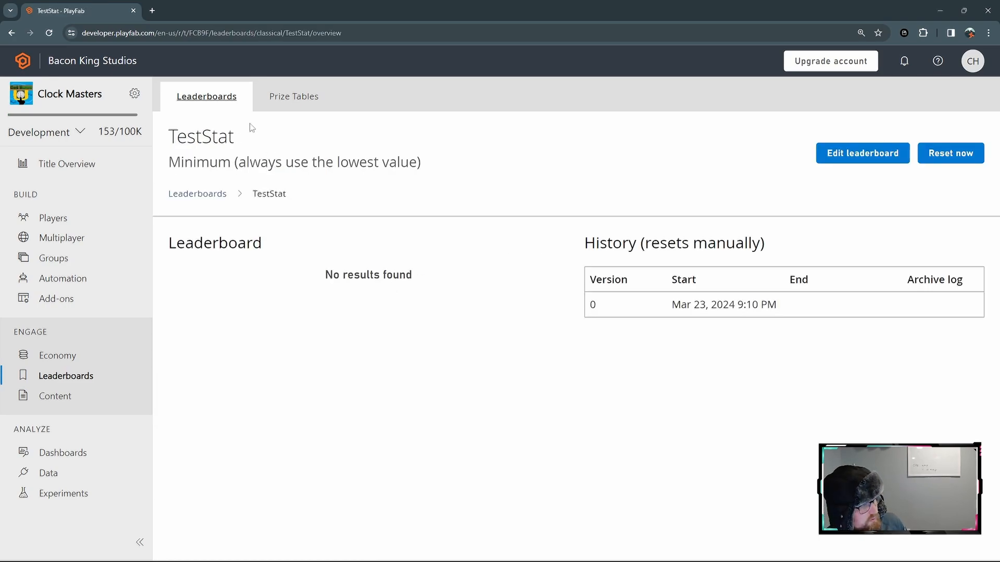
- Reopen the TestStat leaderboard's settings for editing
key(ctrl+a)
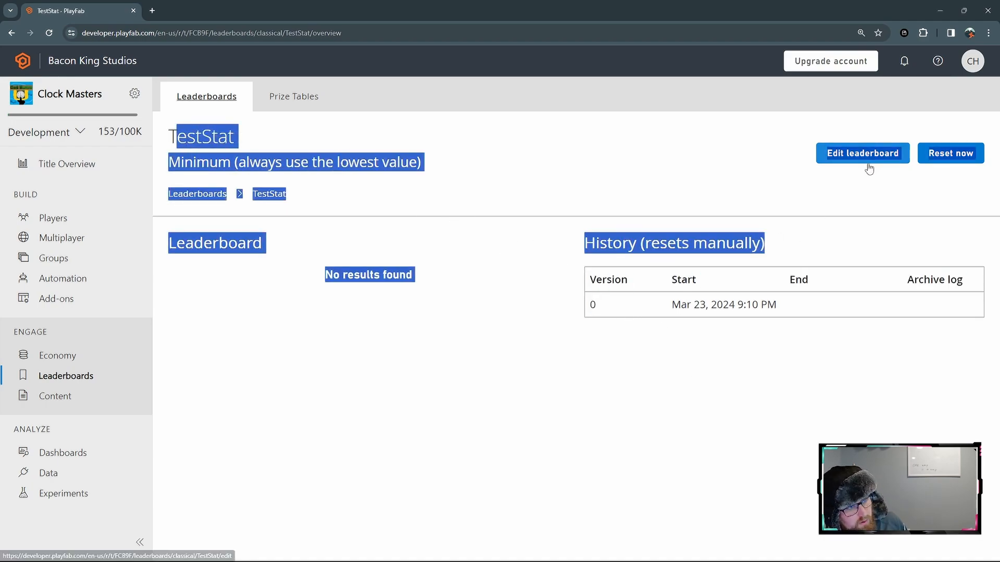
click(863, 153)
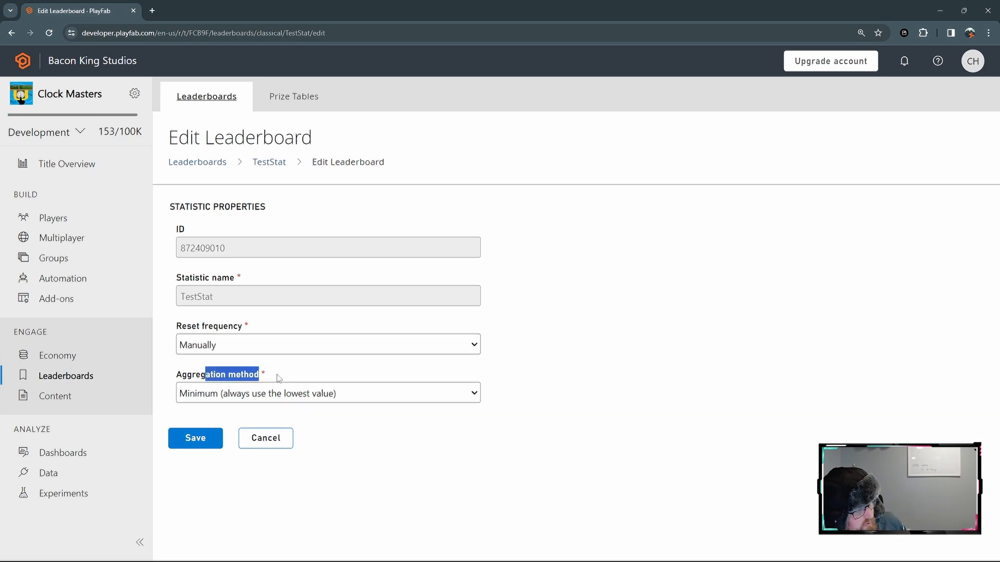
mouse_move(310, 294)
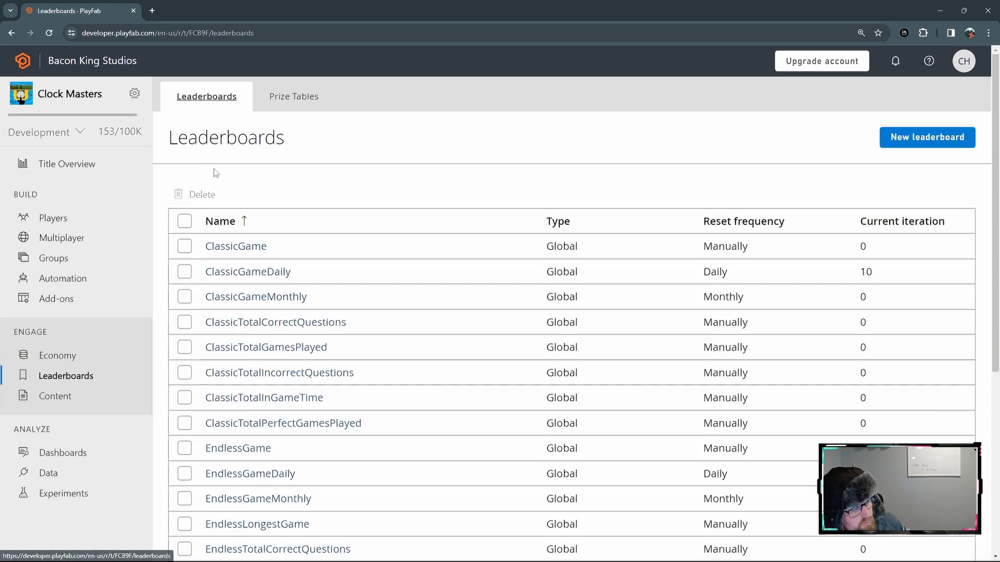
- Review a player's statistics and ProfileData title data from the players list
click(53, 218)
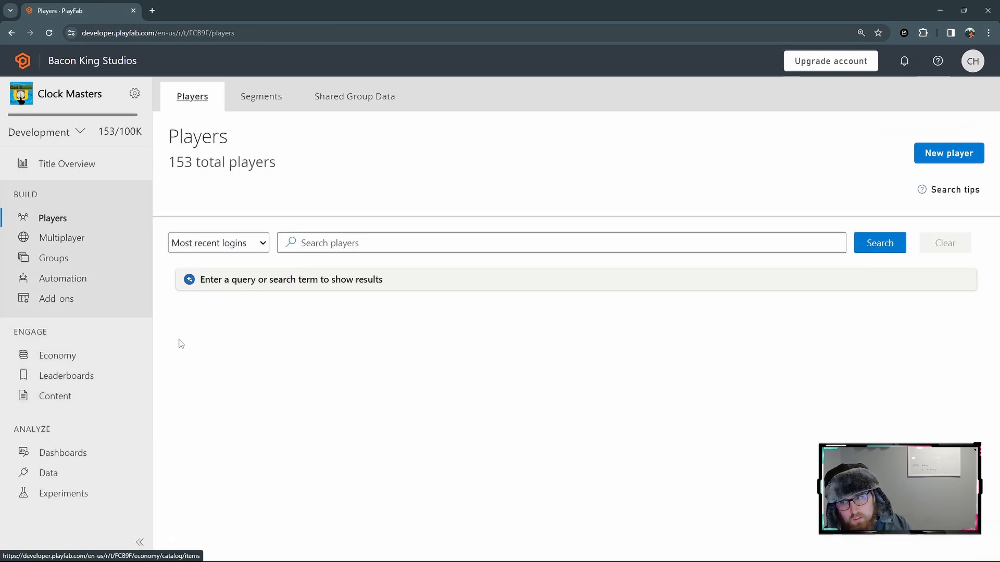
mouse_move(58, 356)
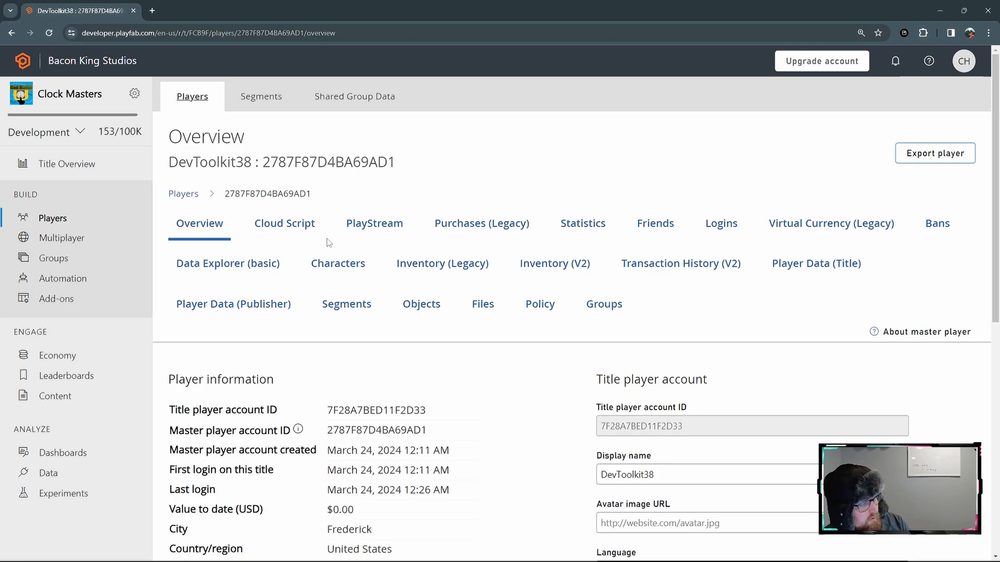
mouse_move(626, 266)
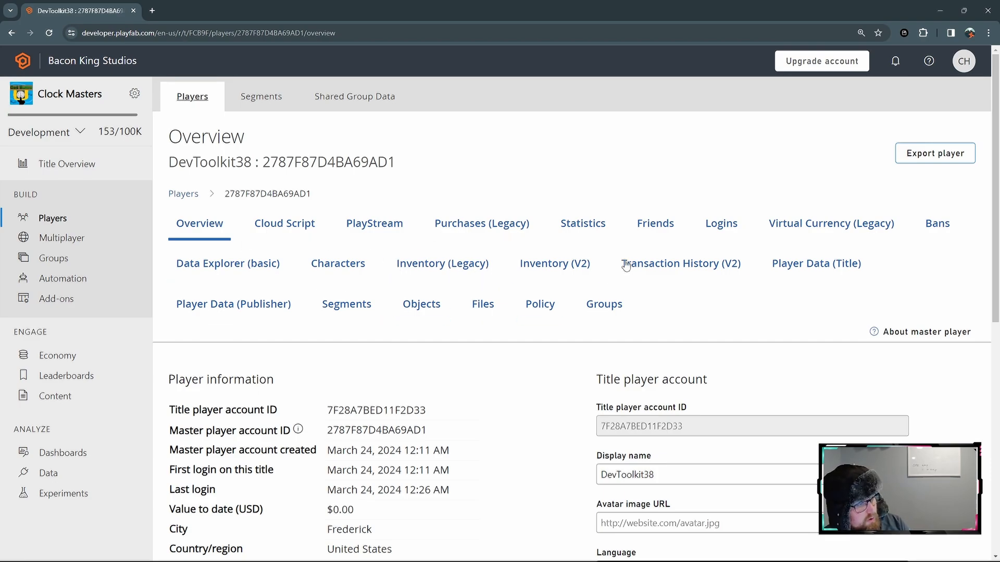
click(582, 223)
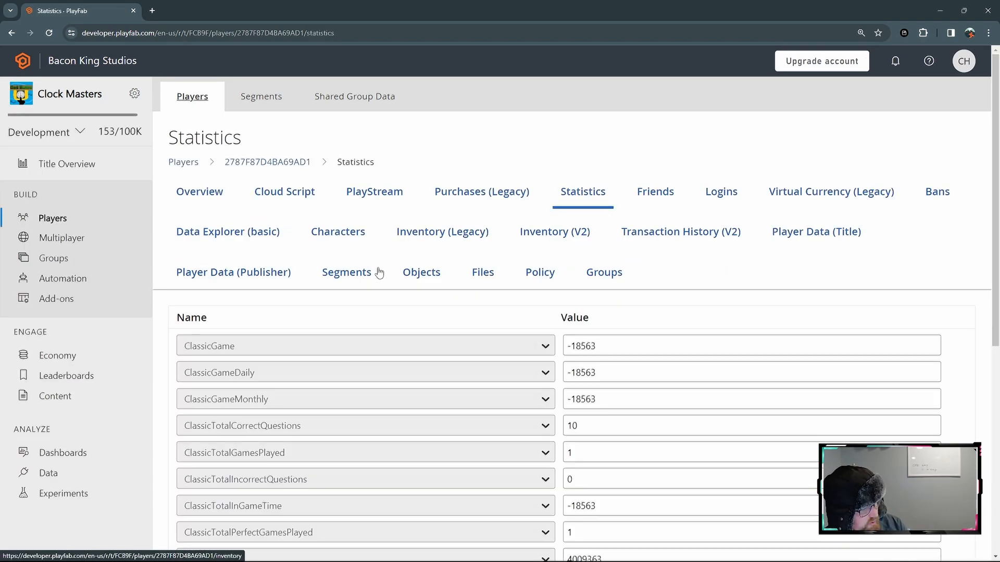
scroll(down, 3)
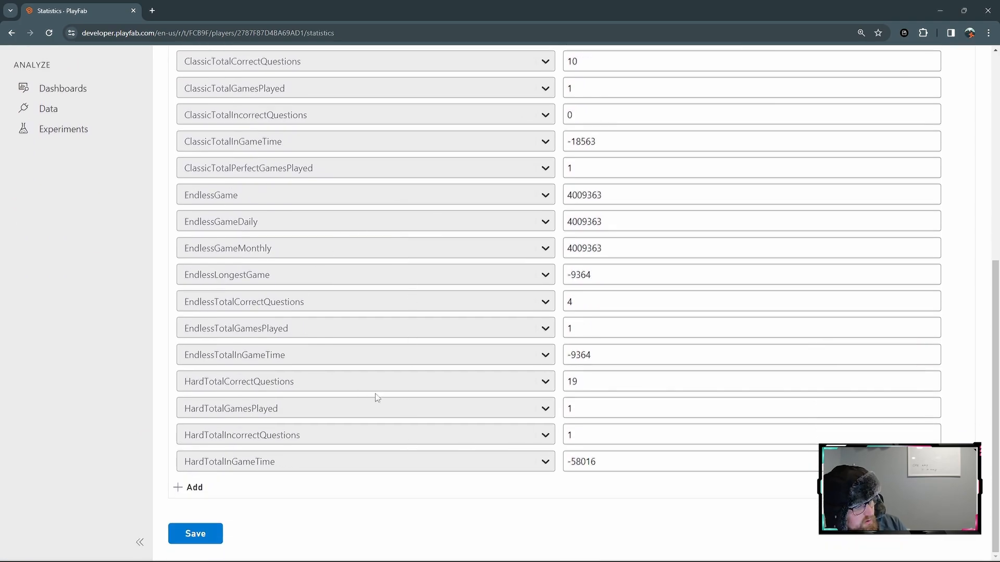
scroll(up, 3)
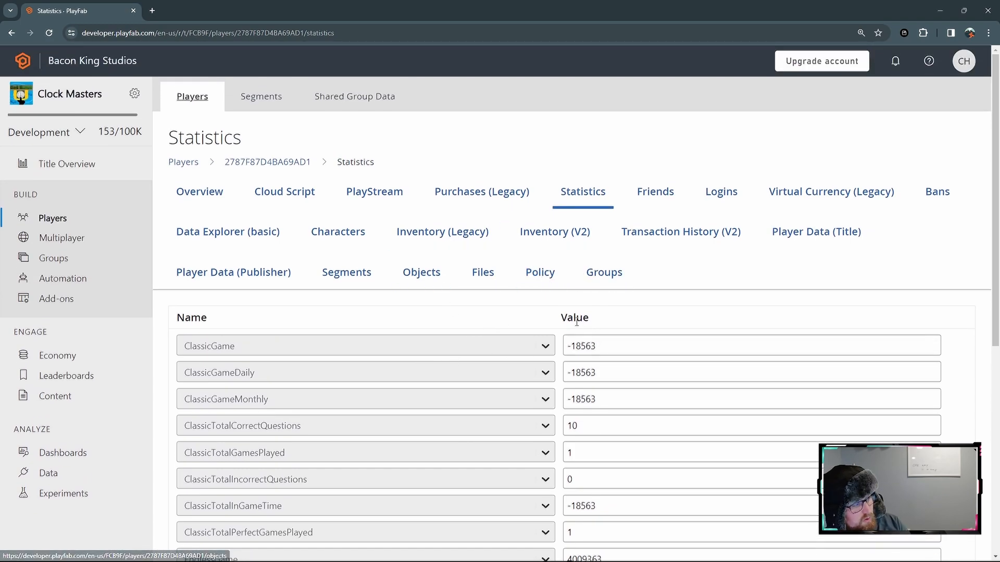
mouse_move(391, 339)
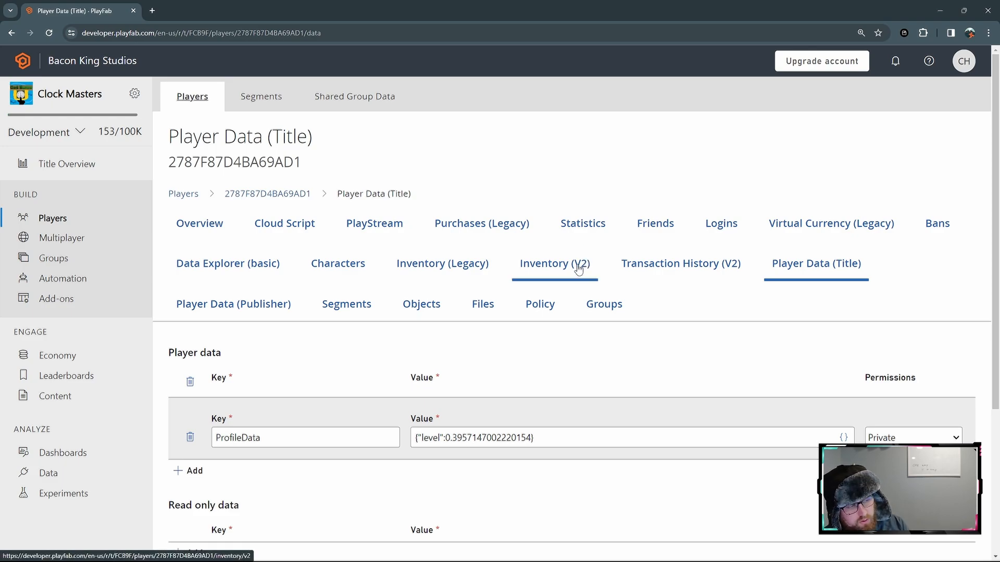
mouse_move(547, 231)
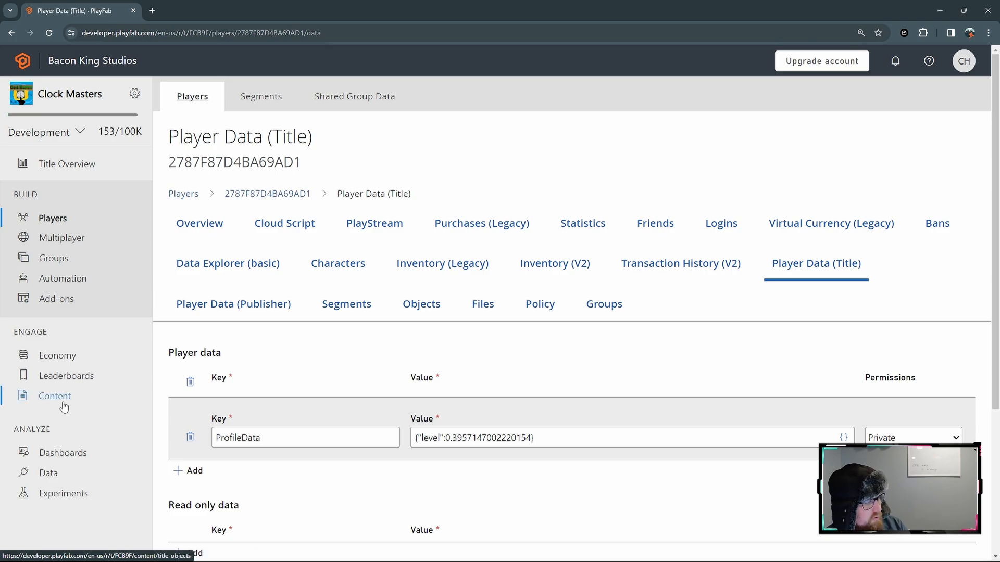
scroll(down, 3)
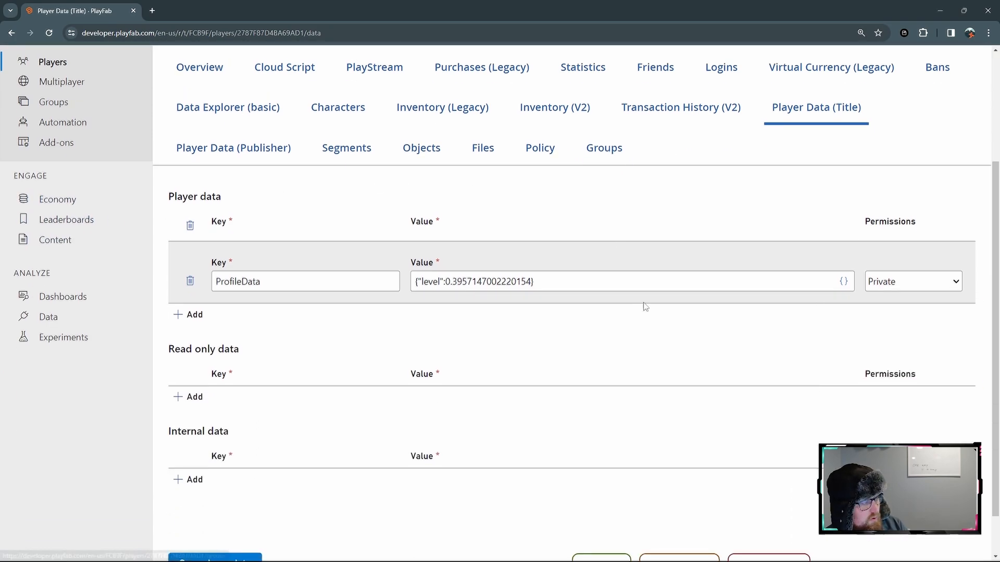
scroll(up, 3)
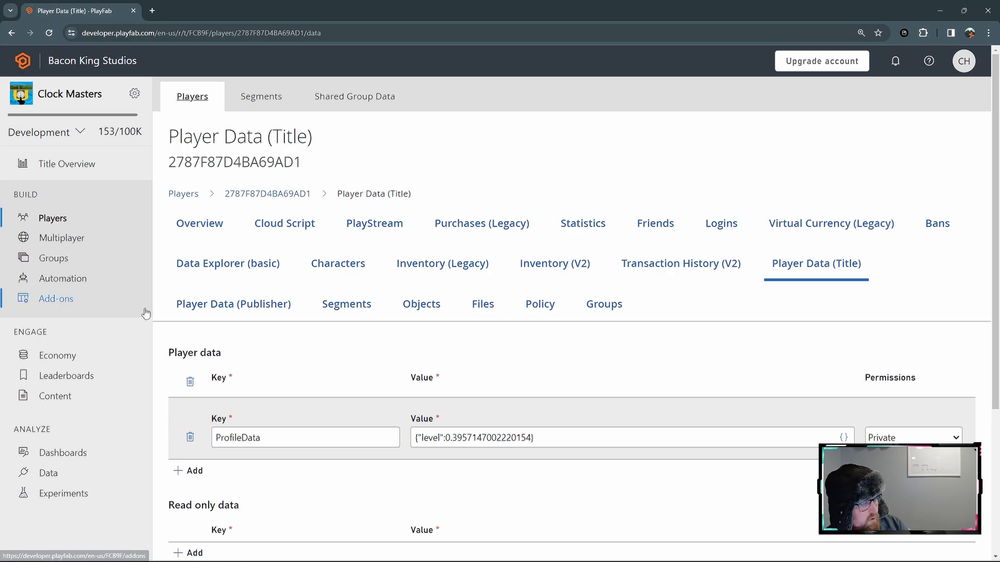
- View the title's Classic, Endless and Hard leaderboards, then switch to the authentication diagram
click(66, 376)
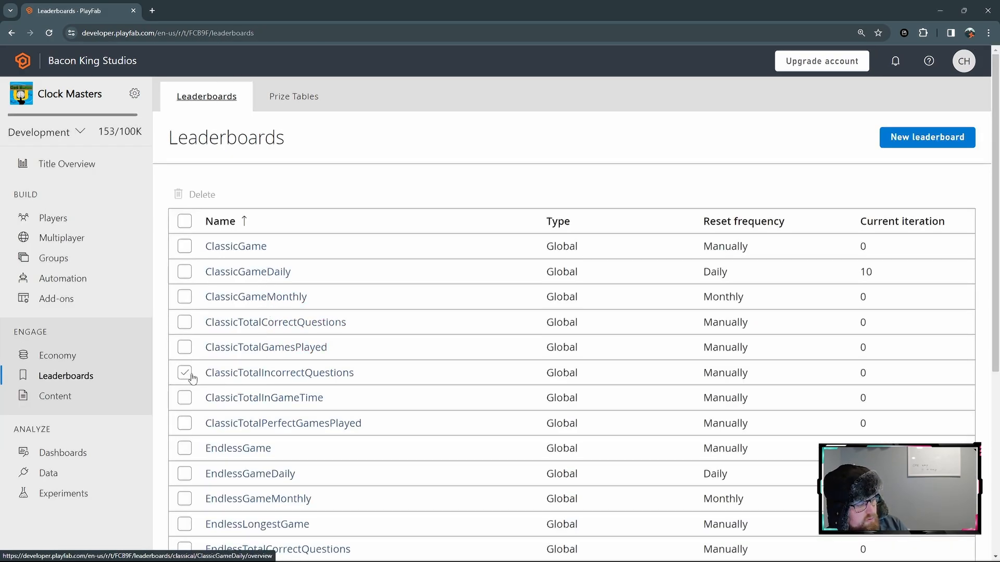
scroll(down, 3)
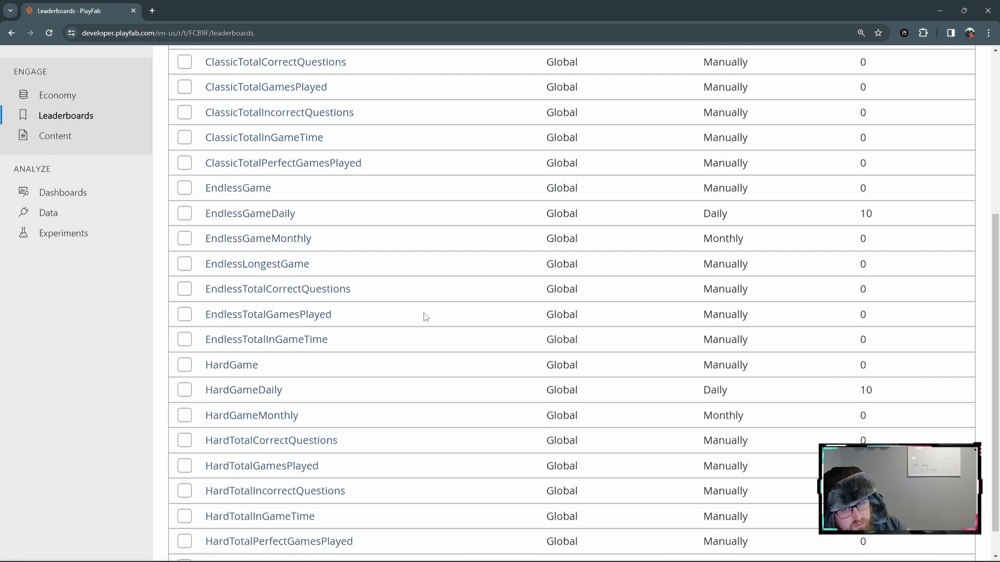
click(186, 263)
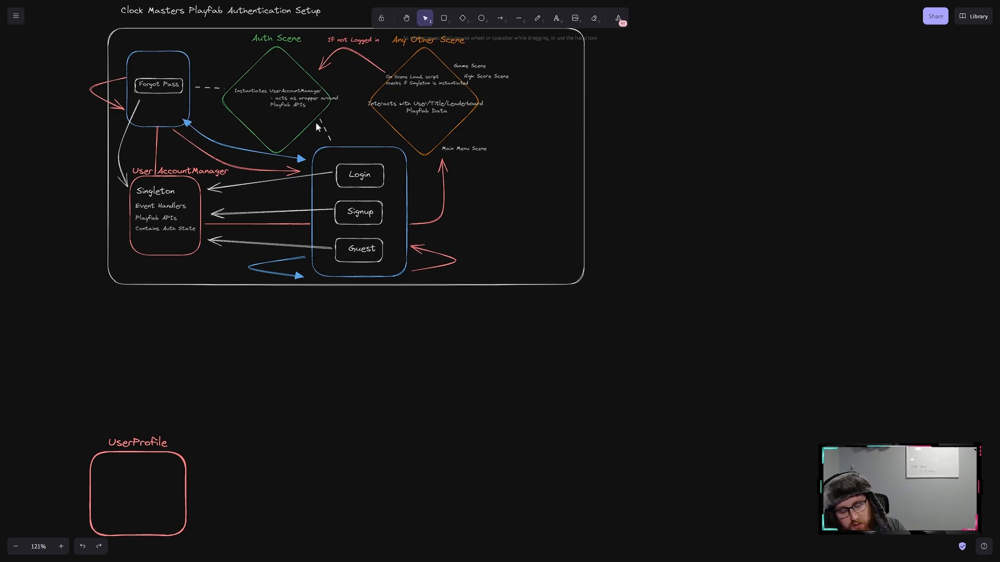
mouse_move(120, 453)
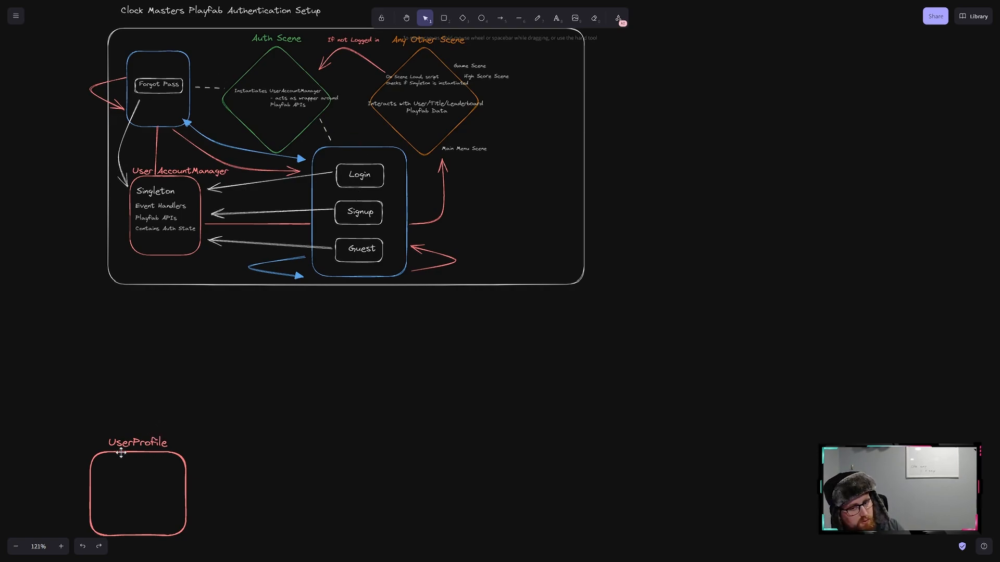
mouse_move(158, 422)
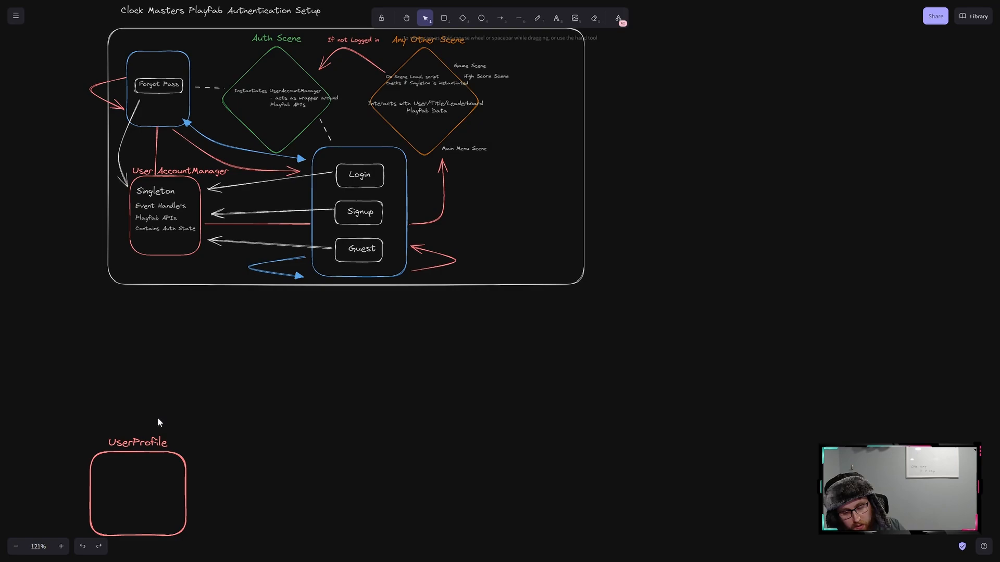
- Label the UserProfile box 'Singleton' in the authentication diagram
text(Singleton)
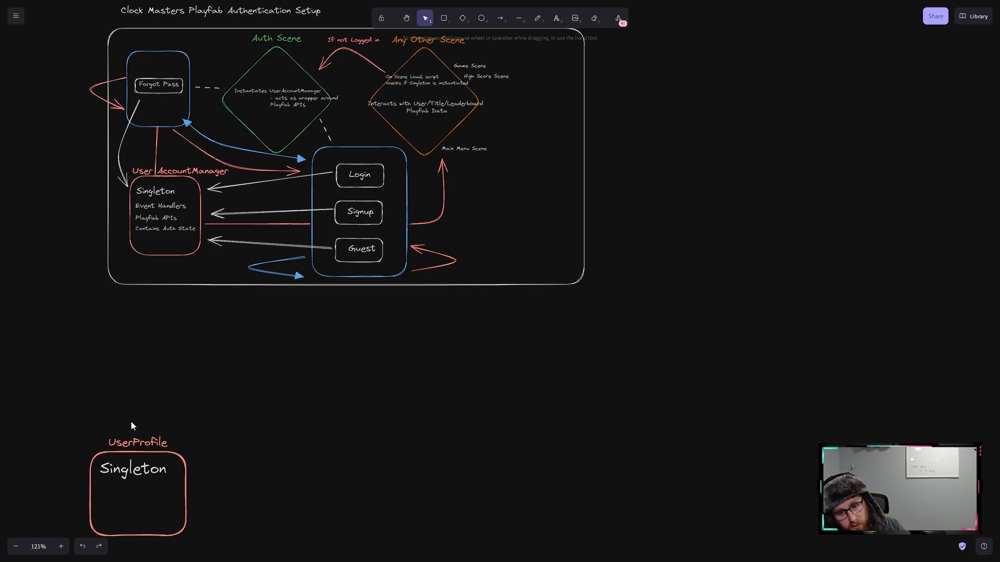
mouse_move(93, 447)
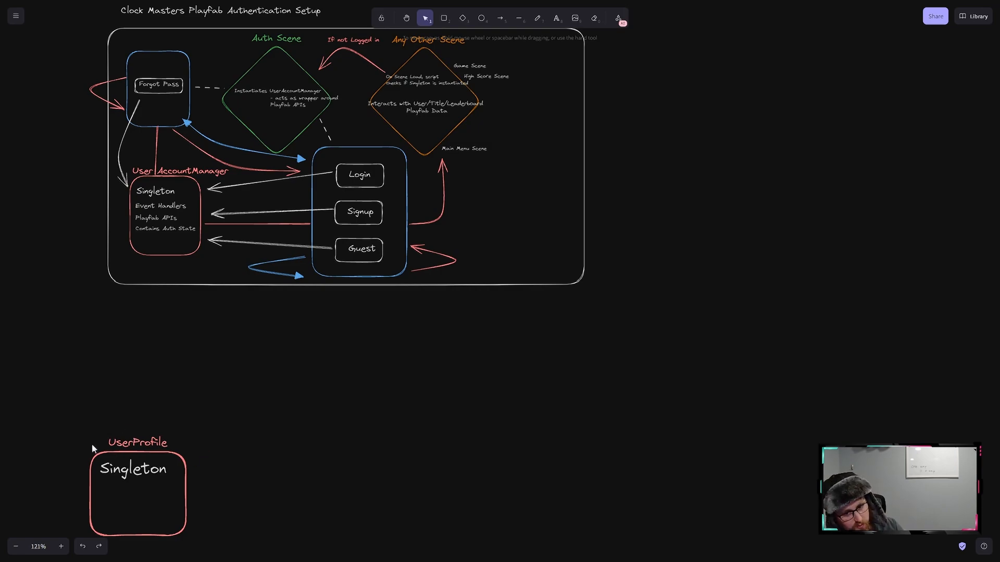
mouse_move(54, 259)
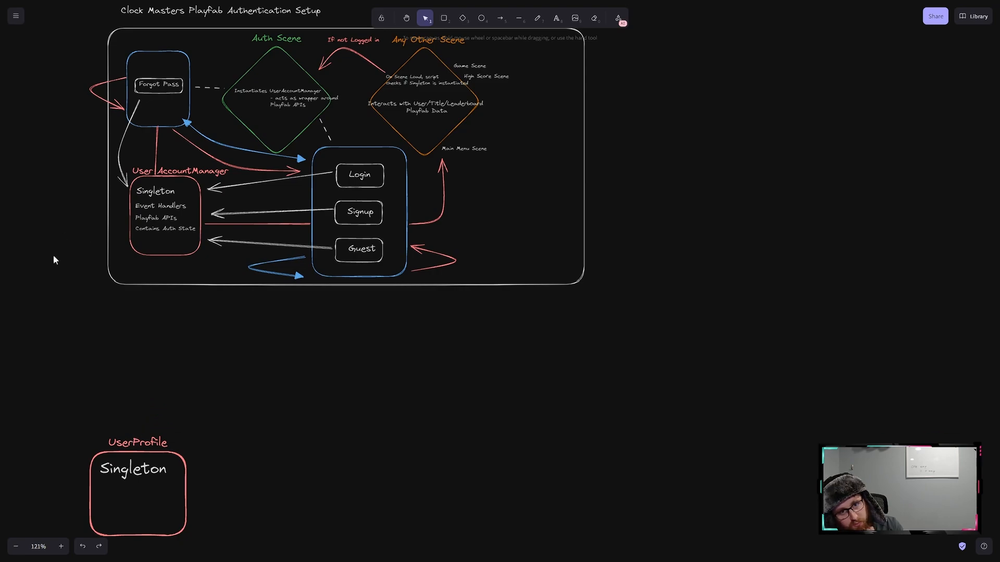
mouse_move(51, 266)
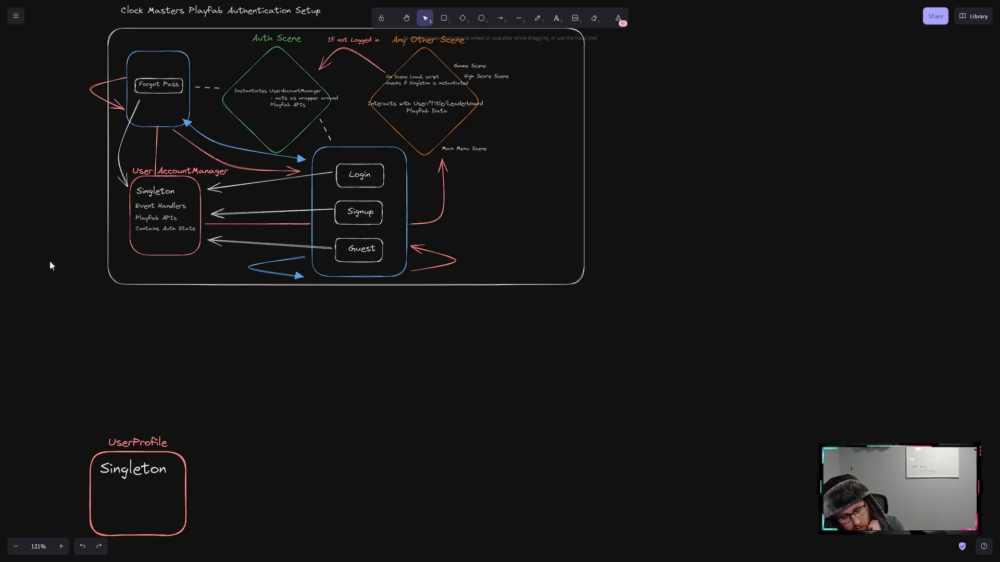
mouse_move(63, 294)
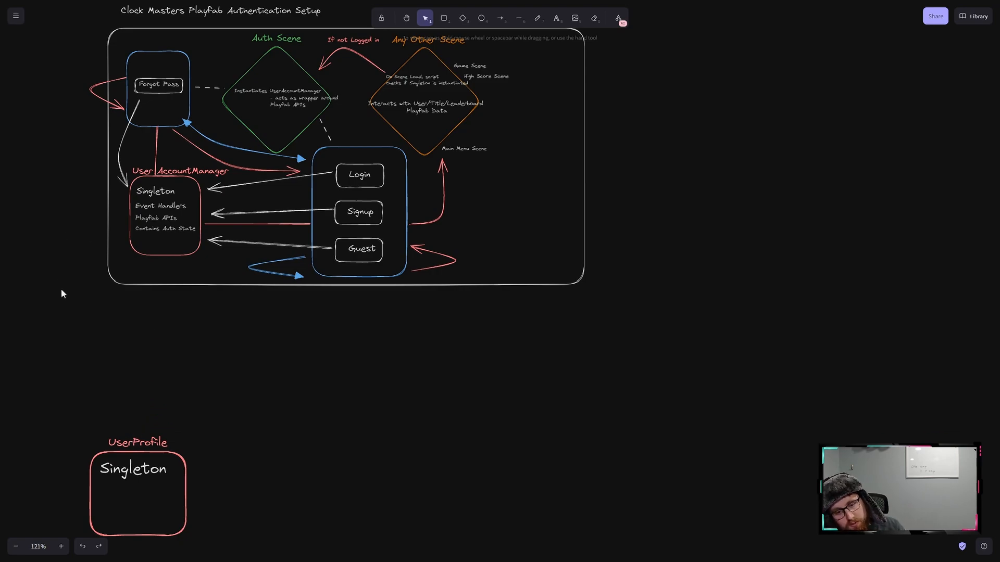
mouse_move(135, 305)
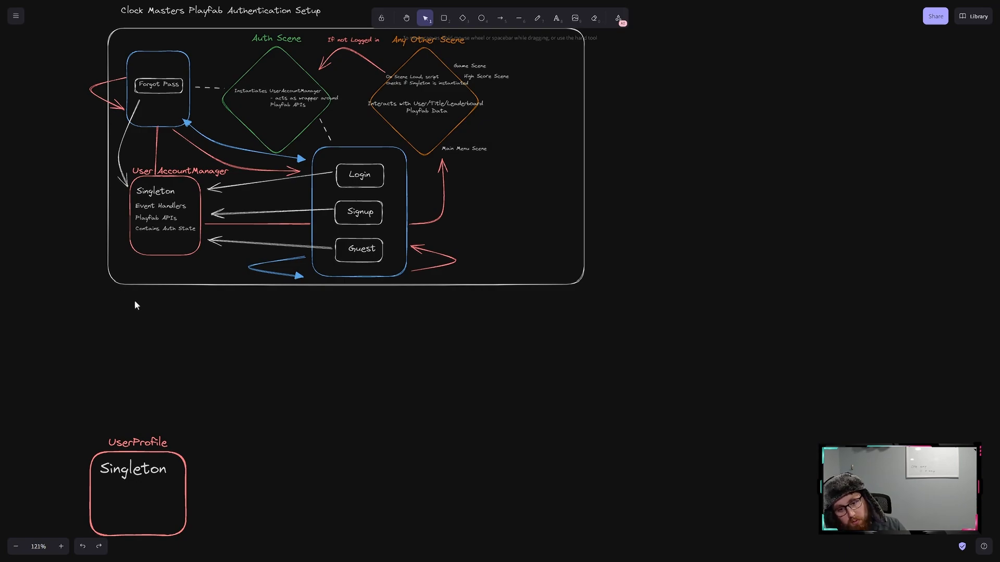
mouse_move(162, 436)
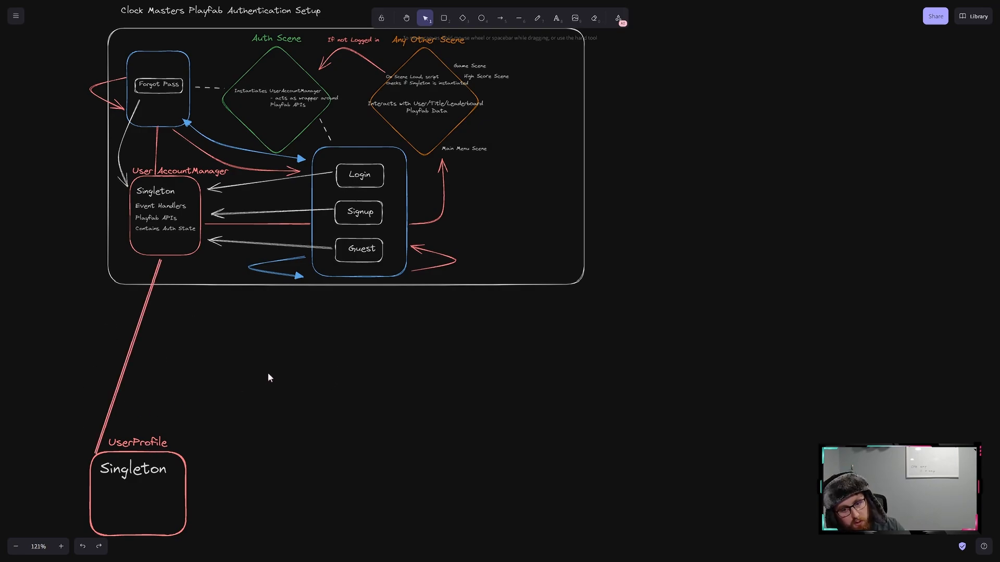
mouse_move(447, 70)
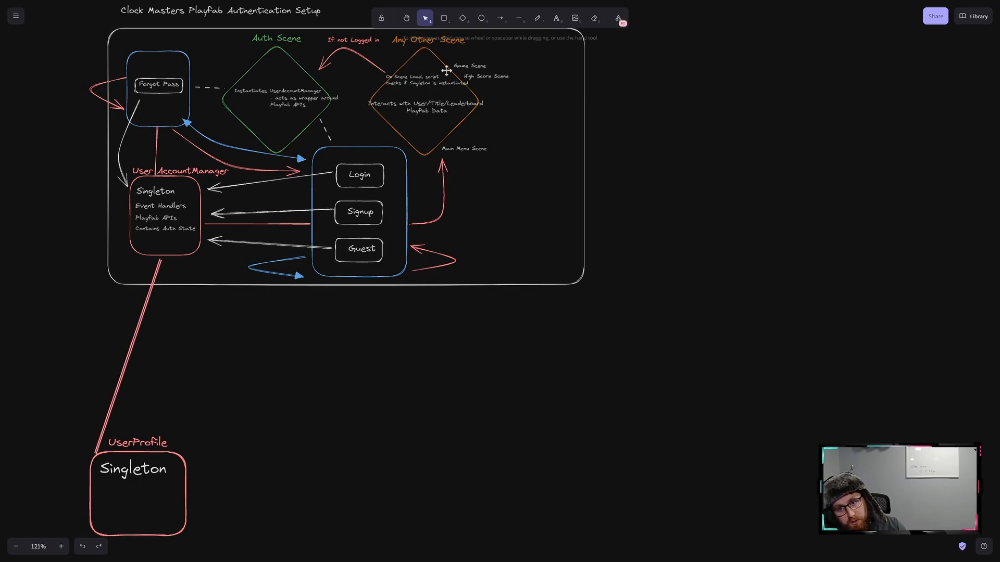
mouse_move(402, 65)
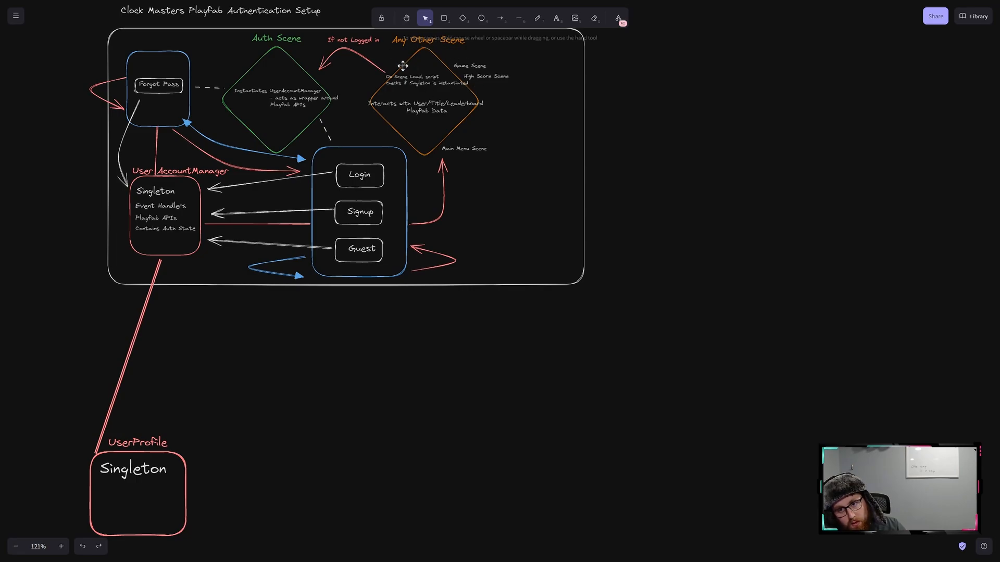
mouse_move(465, 111)
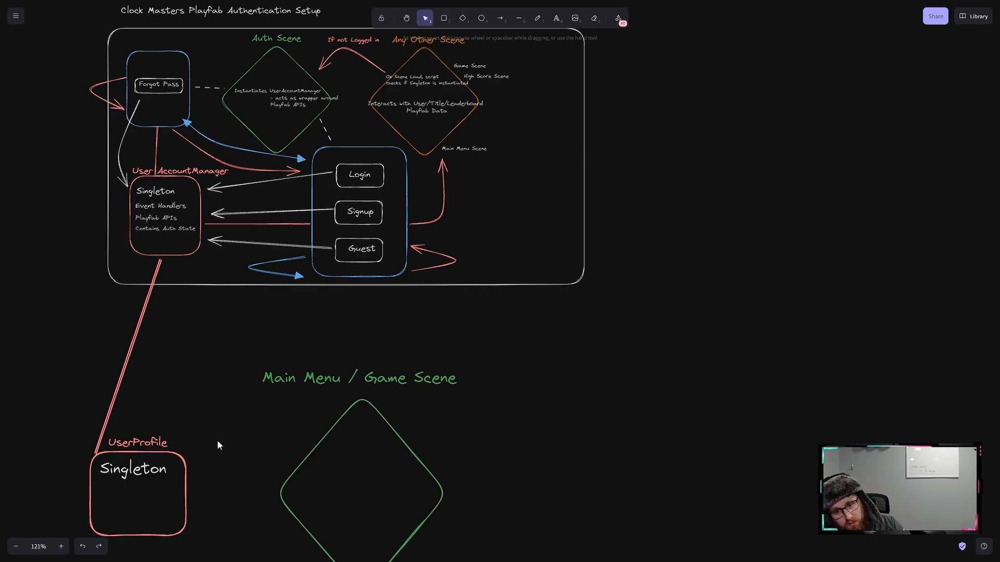
mouse_move(282, 381)
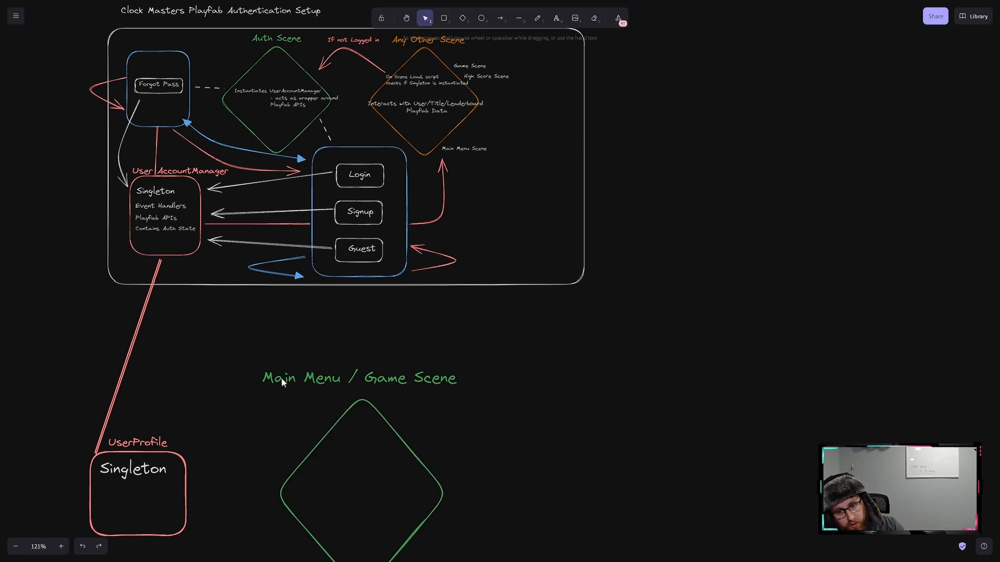
- Add 'Set User Stats' scene text and finish the HighScoresManager leaderboard note
text(Set User Stats)
text(High Score Scene)
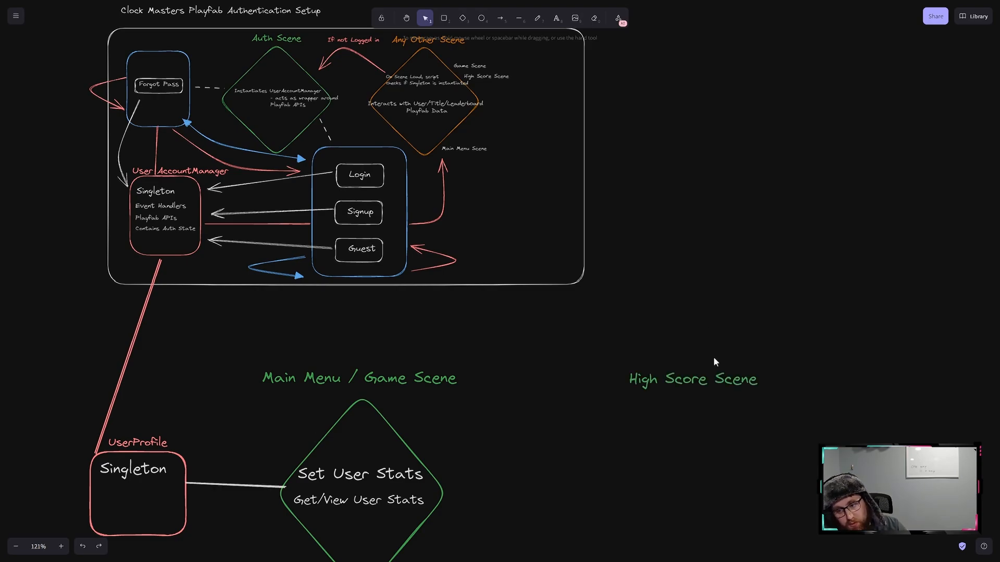
mouse_move(648, 365)
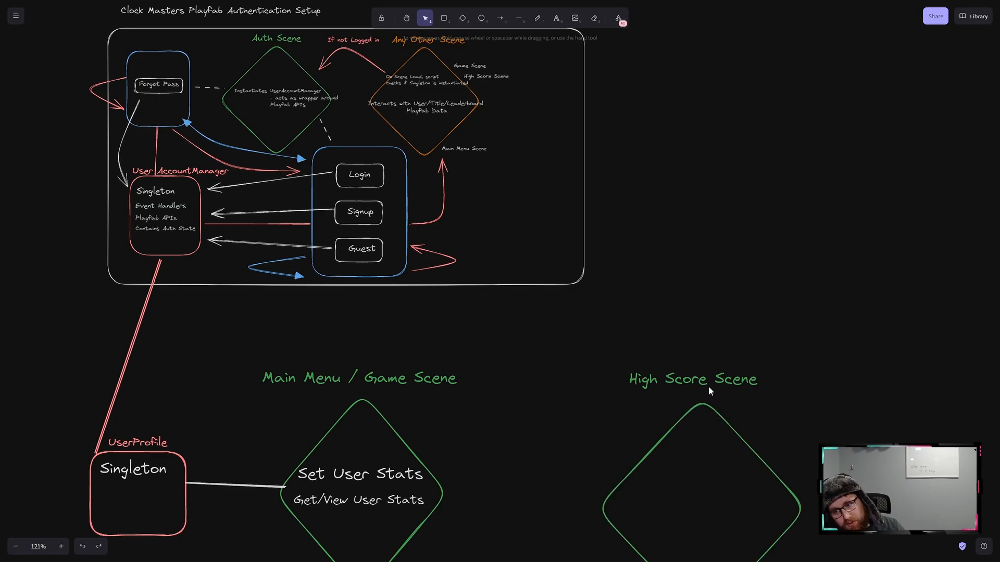
mouse_move(640, 390)
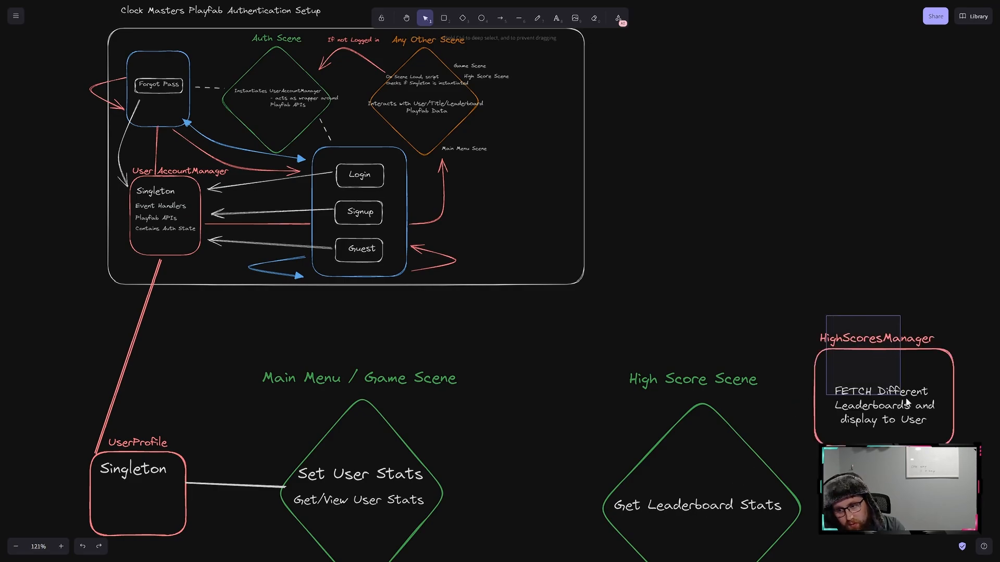
click(883, 405)
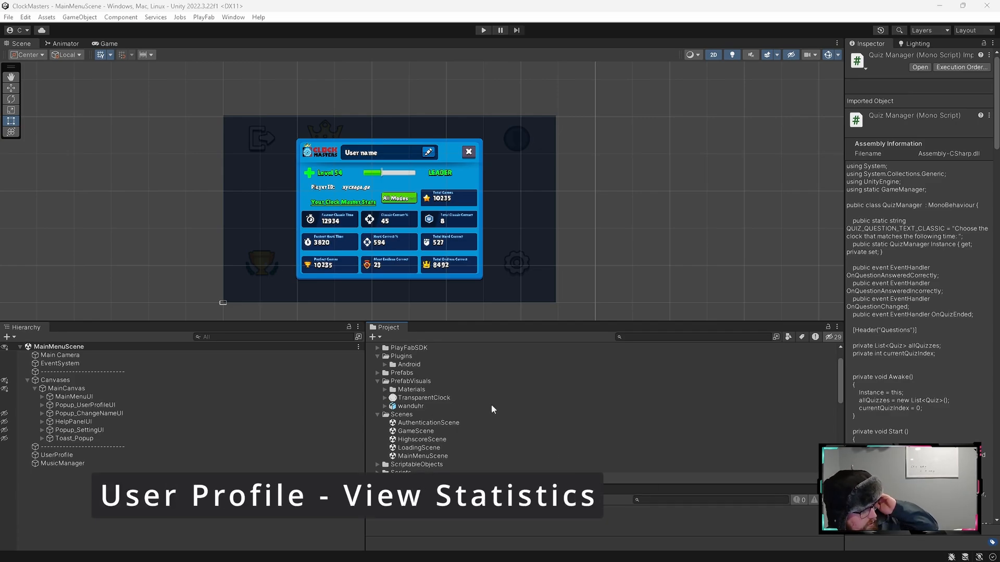
mouse_move(553, 299)
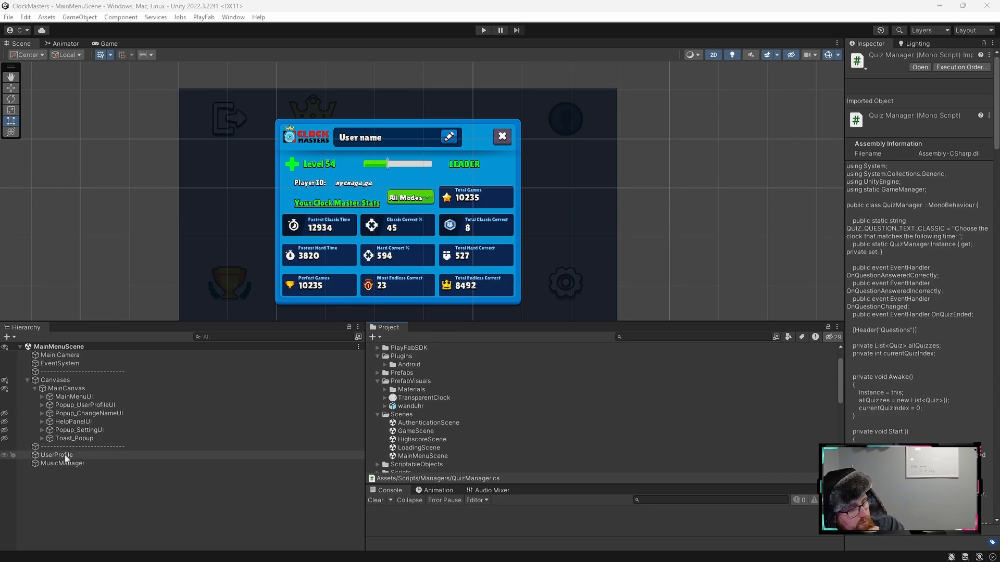
- Select the UserProfile object in the MainMenuScene Hierarchy
click(56, 456)
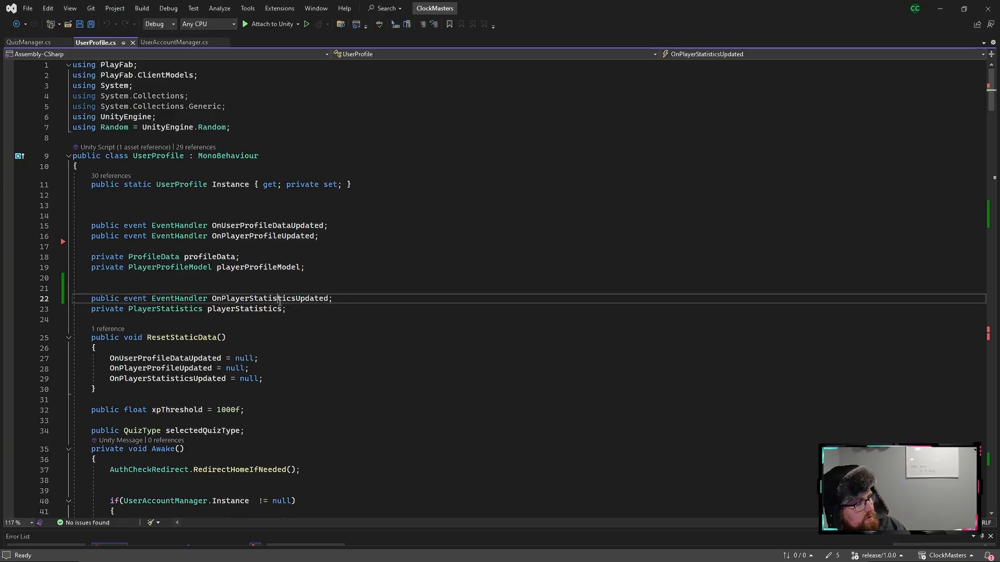
double_click(269, 299)
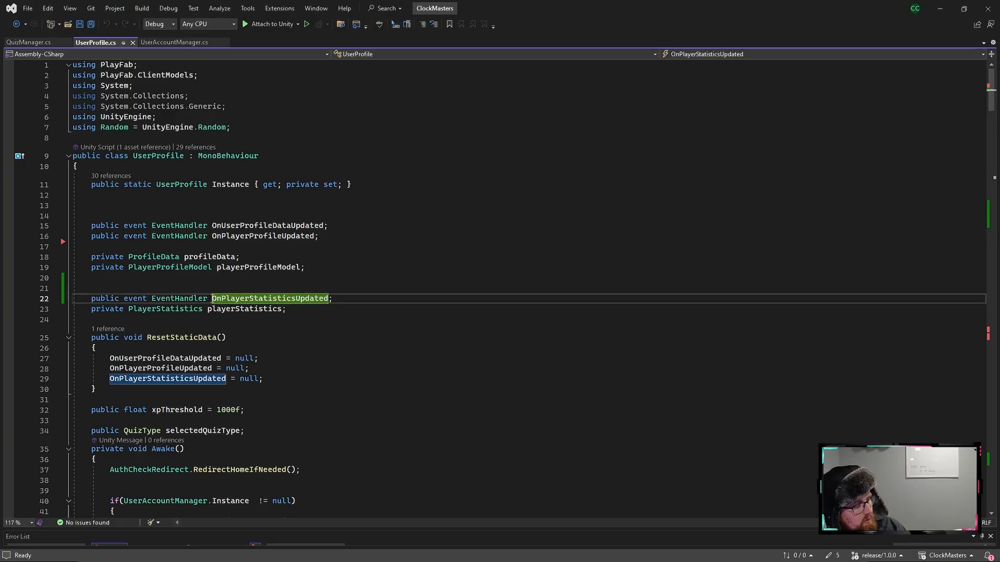
mouse_move(280, 299)
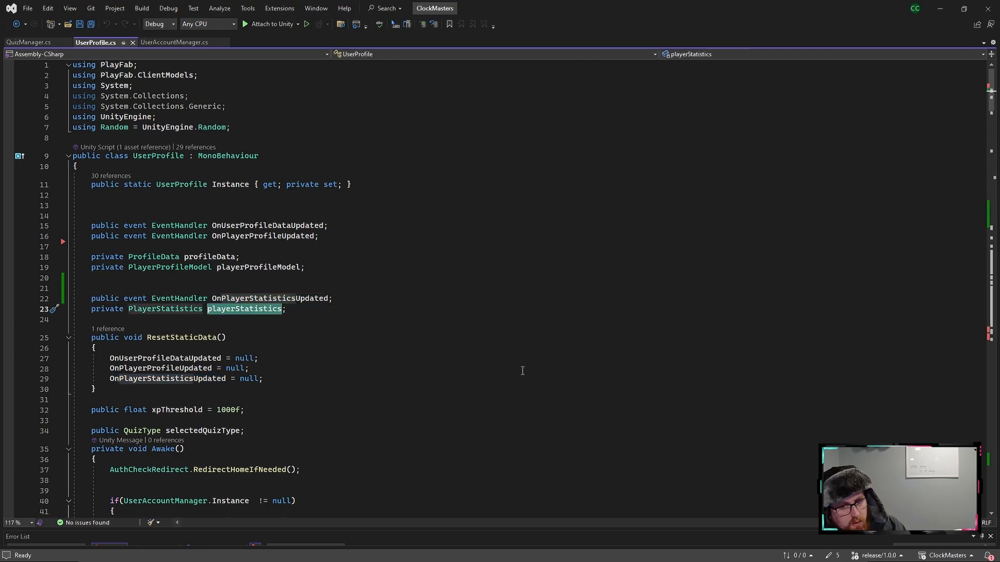
mouse_move(243, 308)
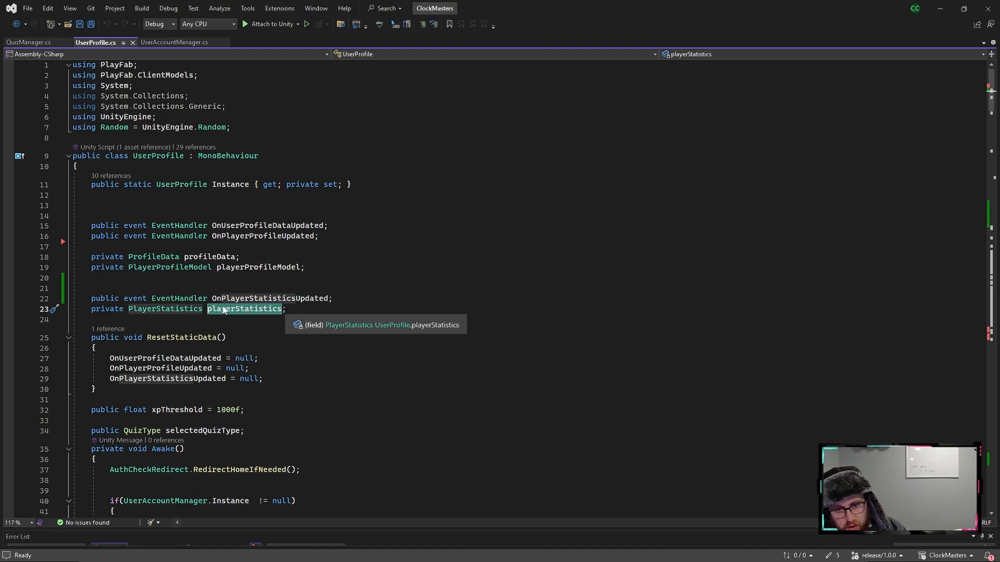
mouse_move(237, 319)
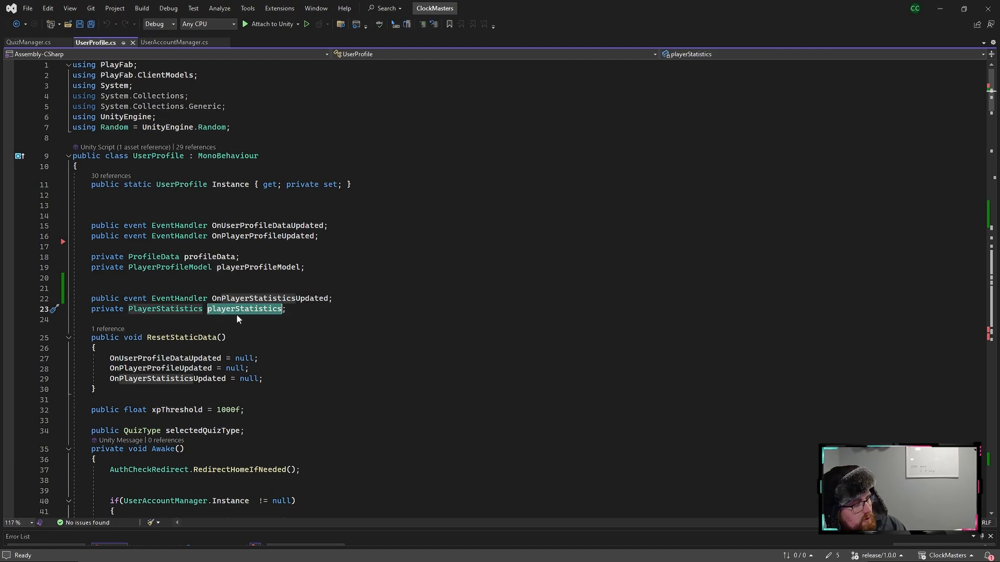
mouse_move(314, 336)
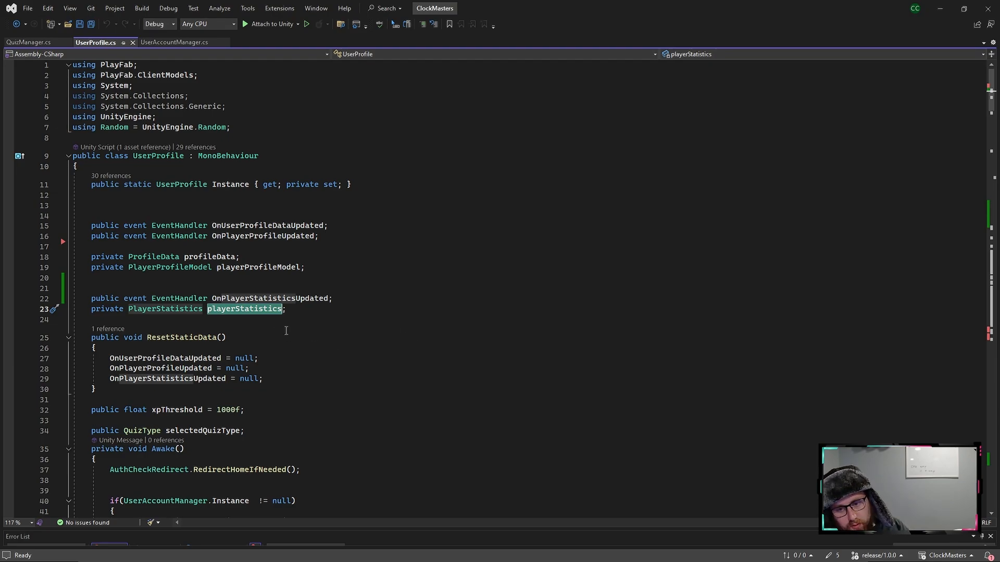
scroll(down, 3)
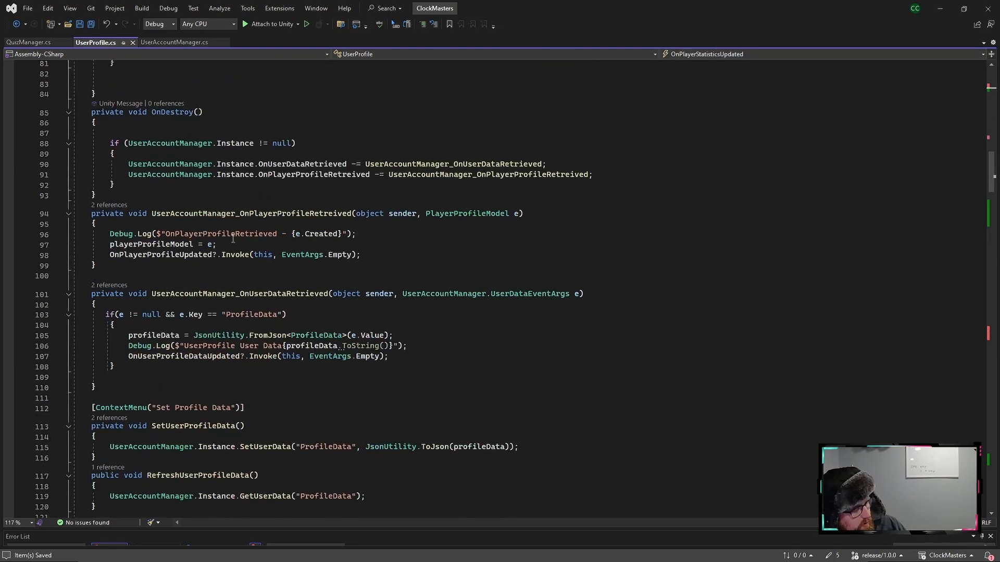
scroll(down, 3)
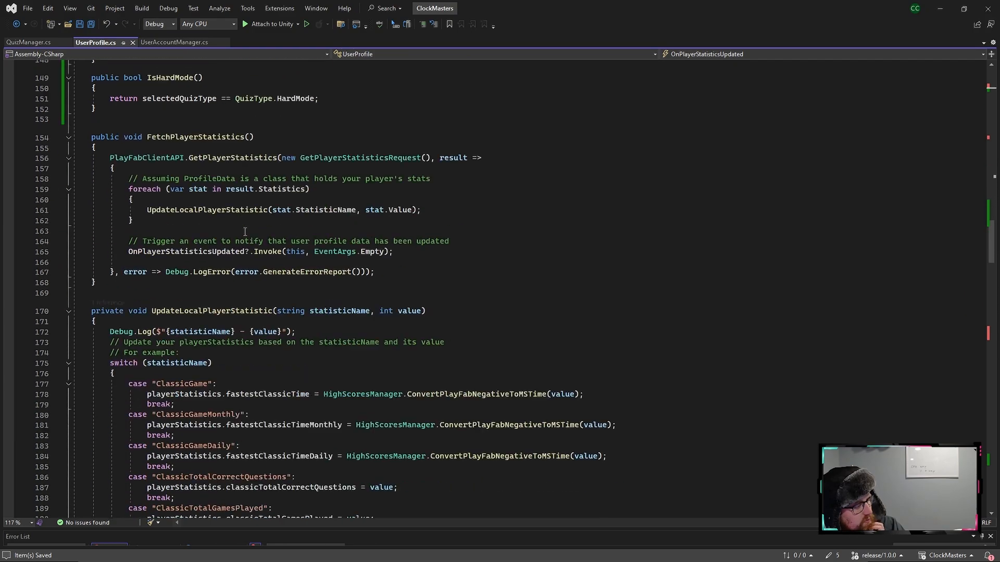
scroll(up, 3)
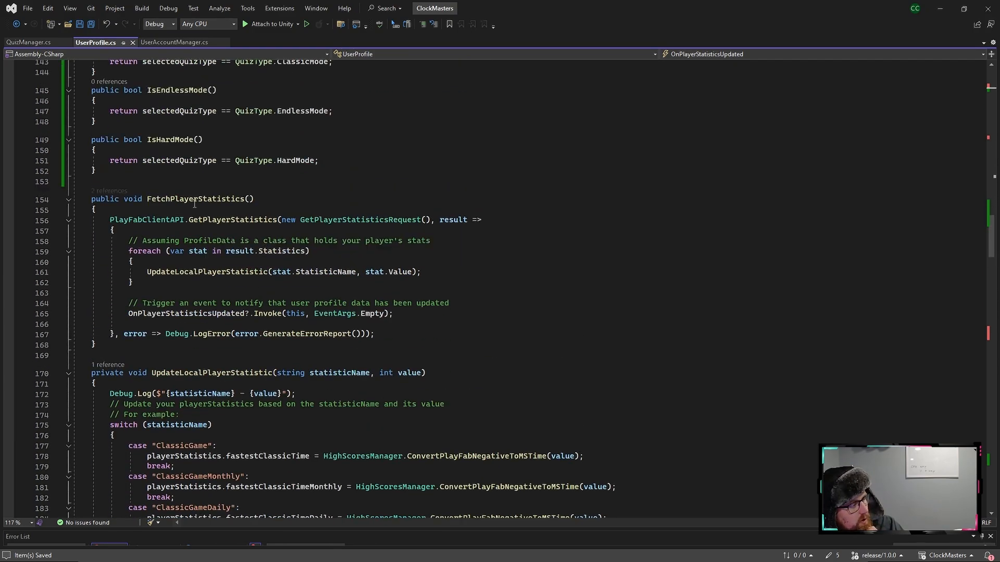
double_click(195, 198)
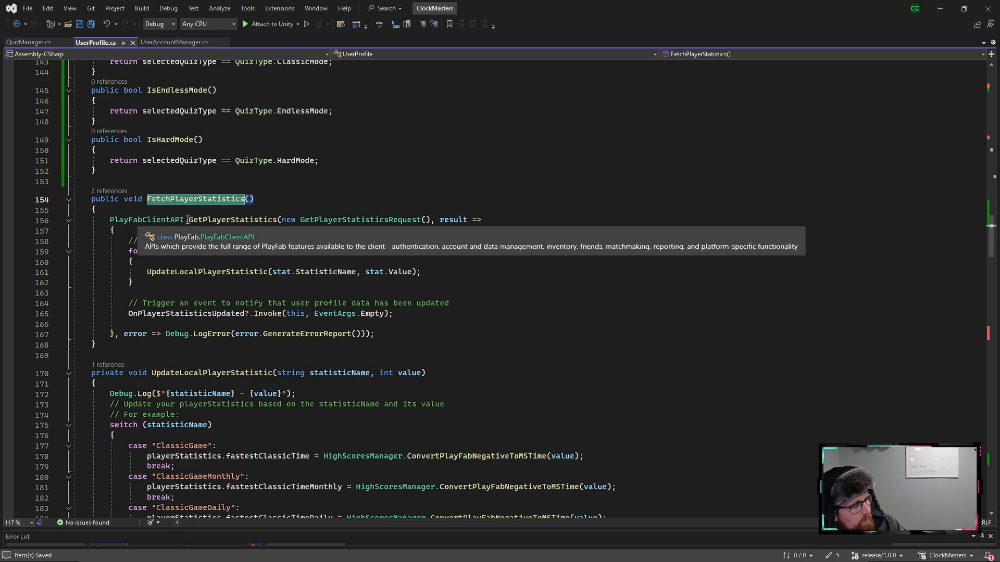
mouse_move(213, 219)
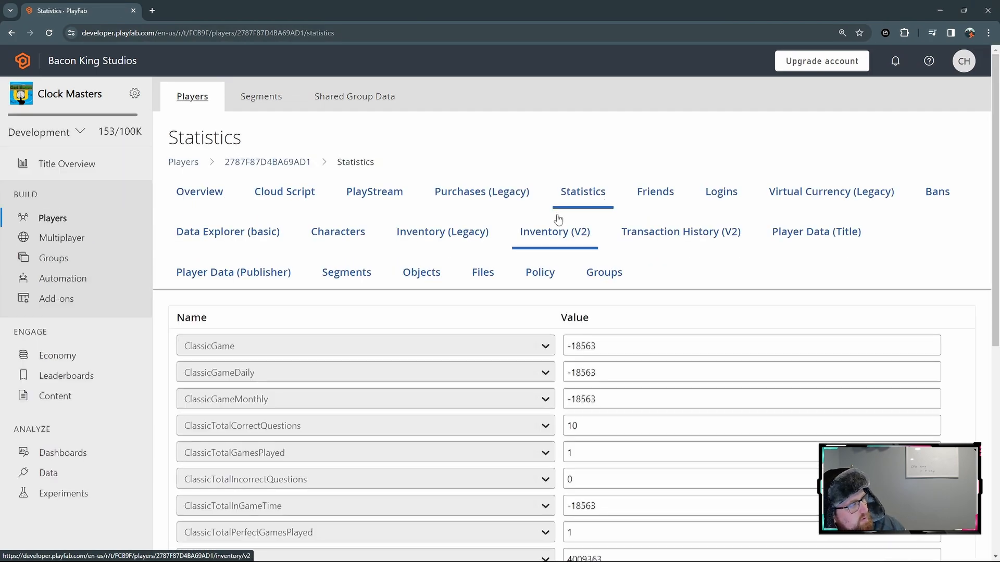
- Scroll the player's Statistics page to see the Classic and Endless stat values
scroll(down, 3)
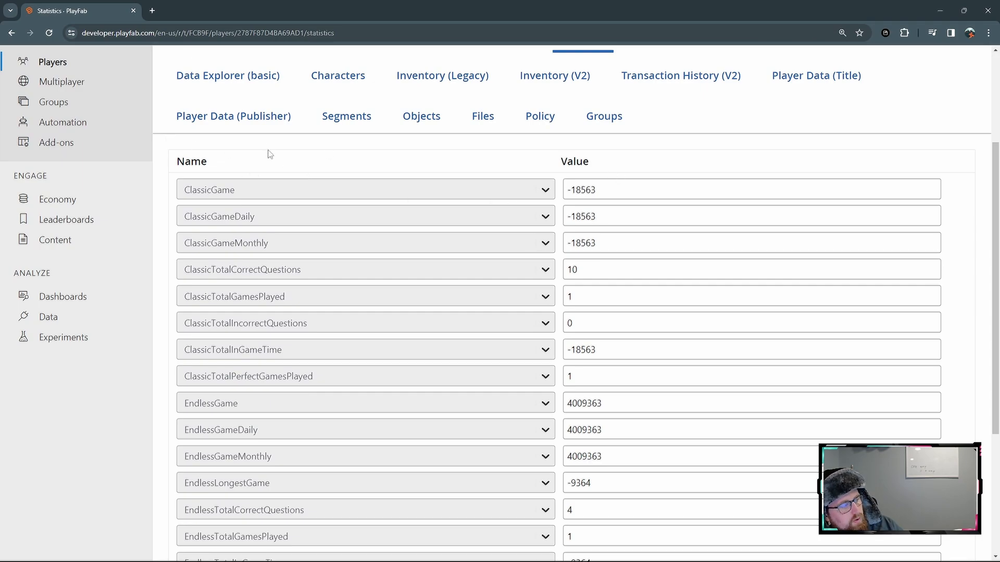
mouse_move(488, 338)
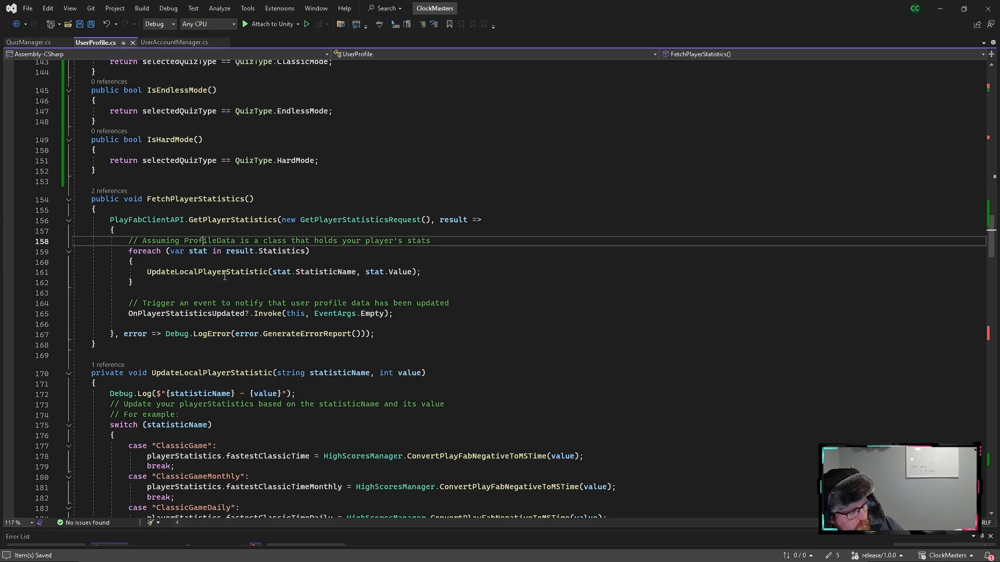
mouse_move(645, 305)
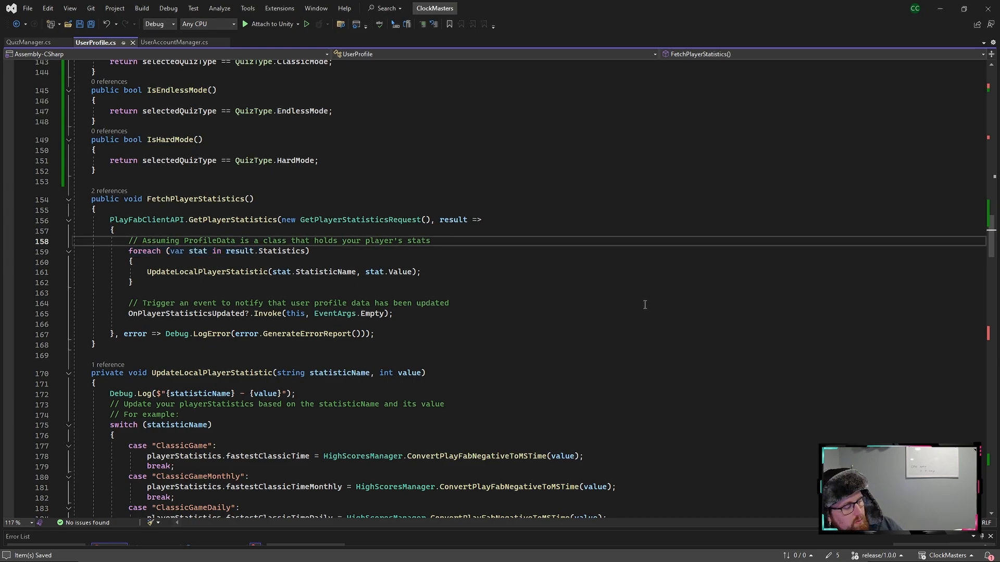
mouse_move(579, 284)
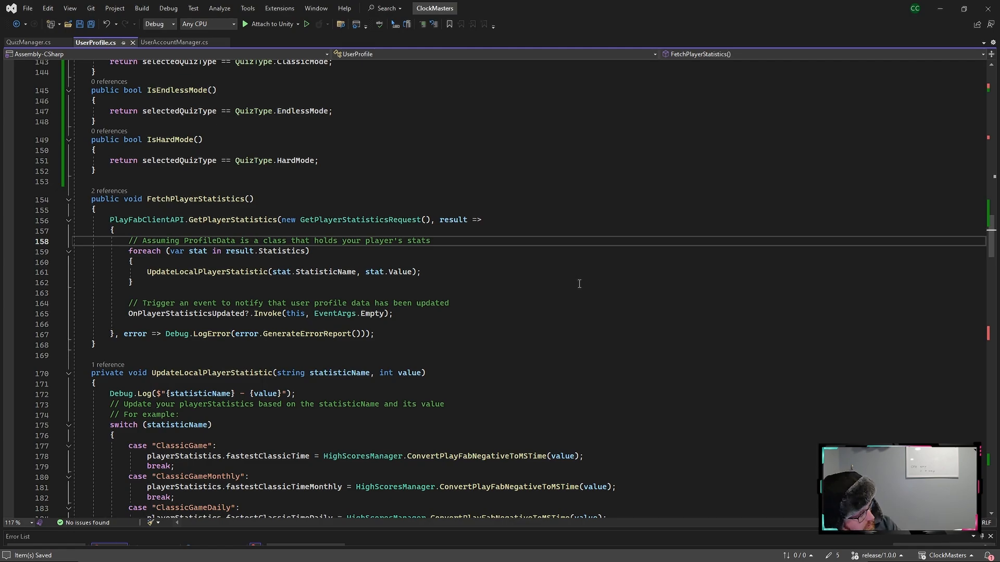
mouse_move(221, 271)
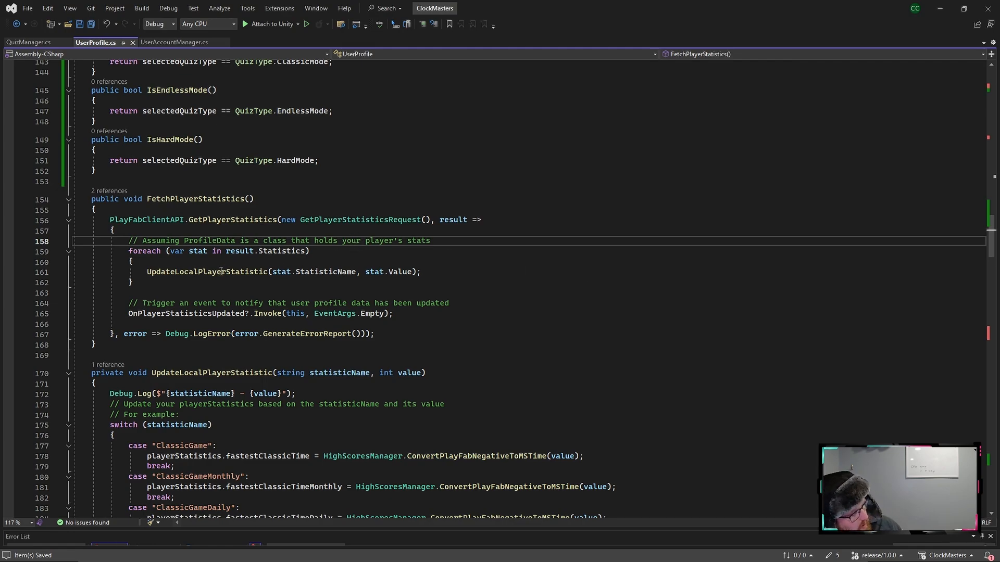
- Highlight UpdateLocalPlayerStatistic and review its switch cases mapping ClassicGame and EndlessGame to playerStatistics fields
double_click(208, 178)
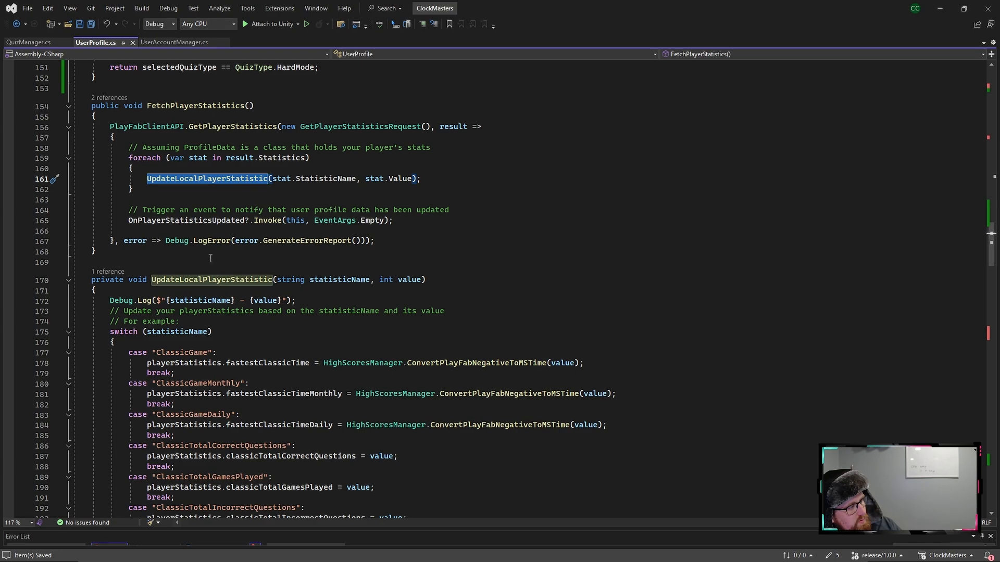
scroll(down, 3)
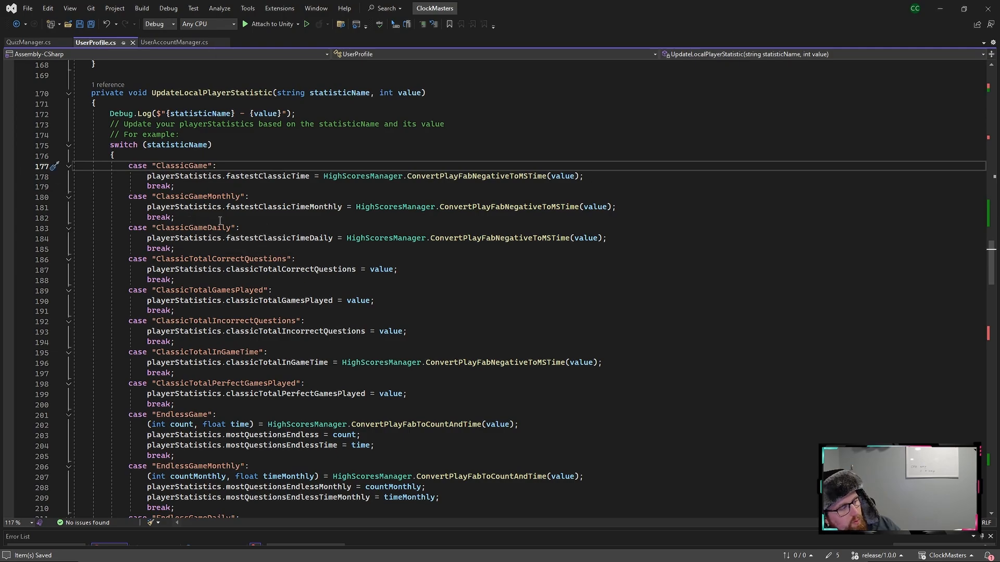
scroll(down, 3)
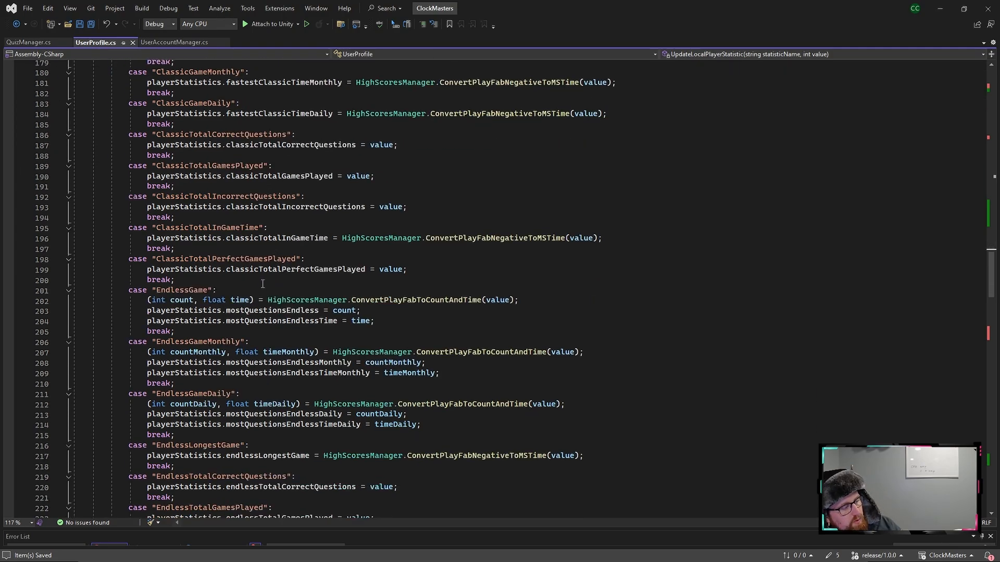
scroll(up, 3)
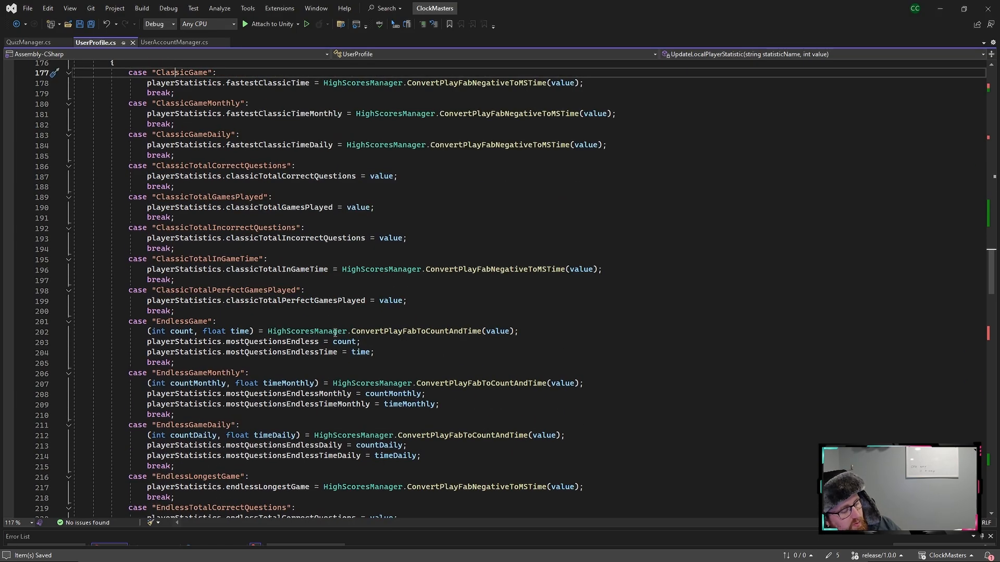
scroll(up, 3)
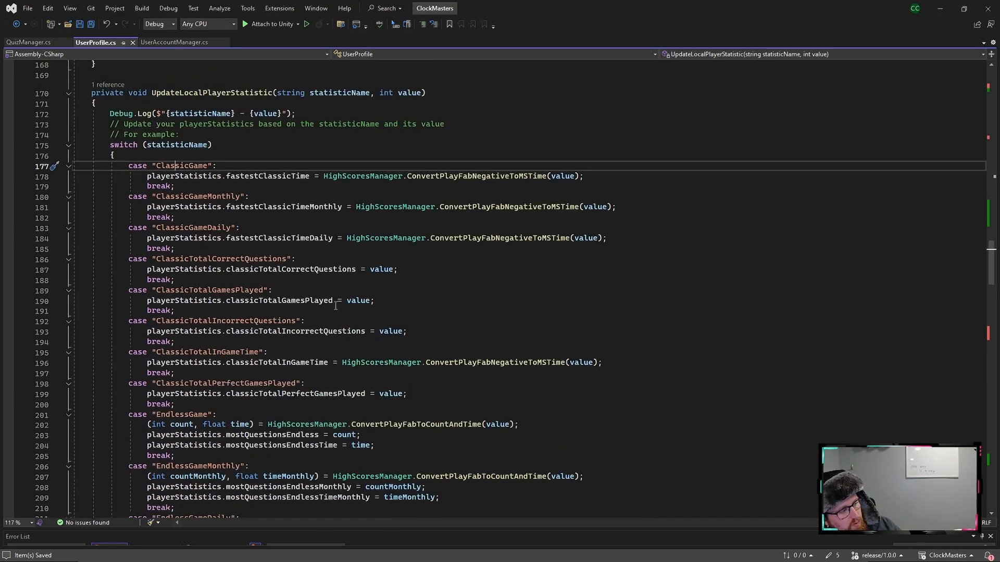
scroll(up, 3)
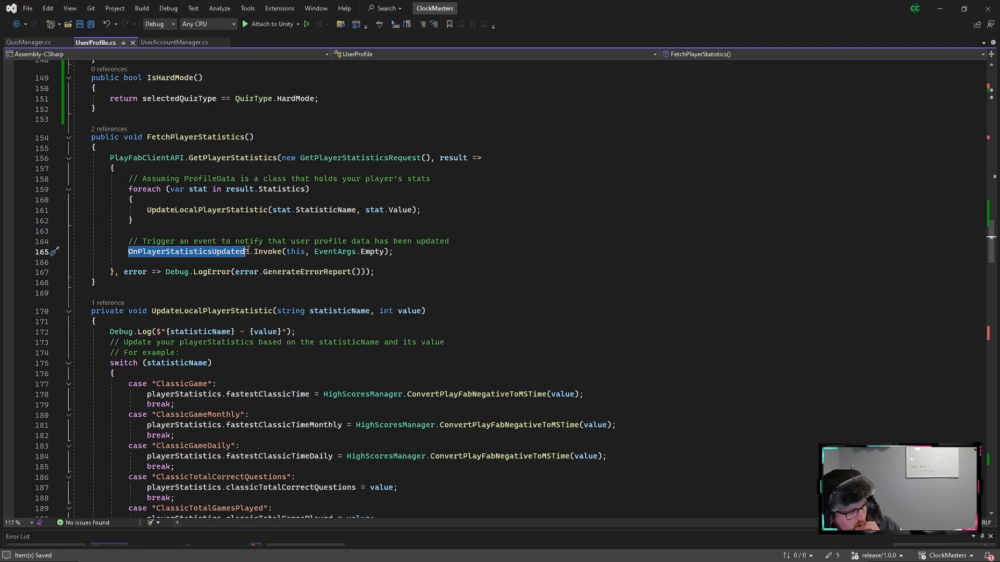
mouse_move(274, 251)
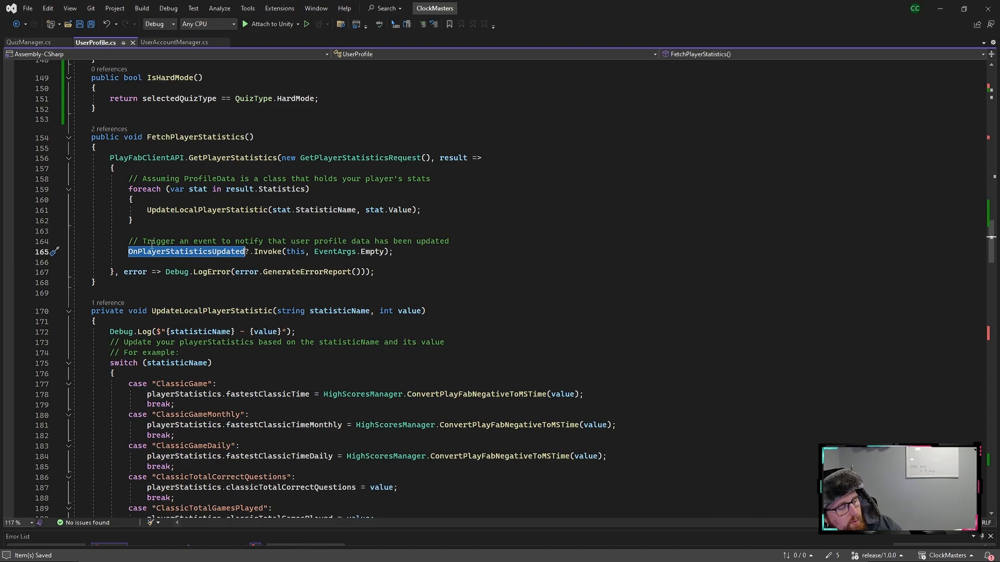
mouse_move(204, 251)
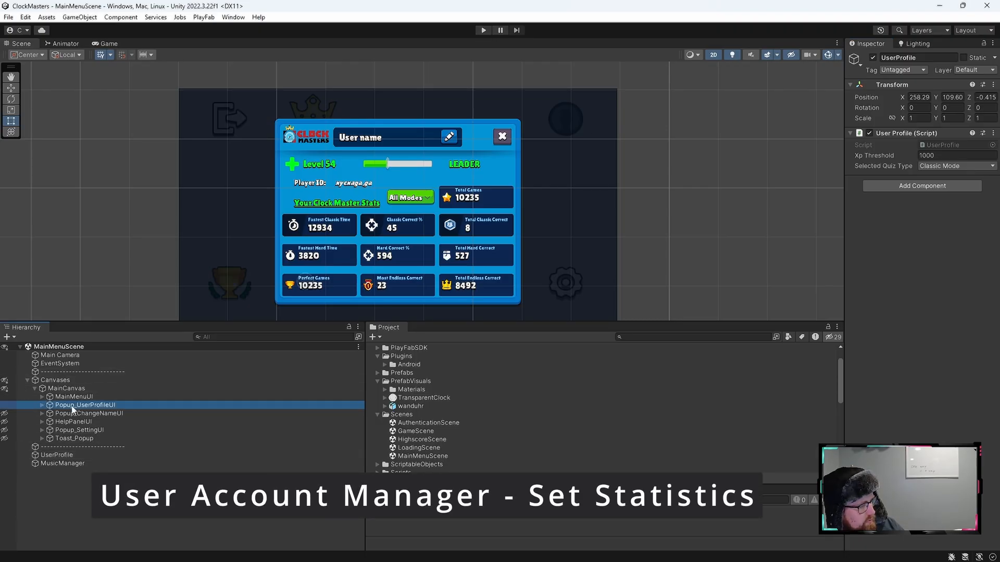
- Select the Popup_UserProfileUI object in the Hierarchy
click(84, 405)
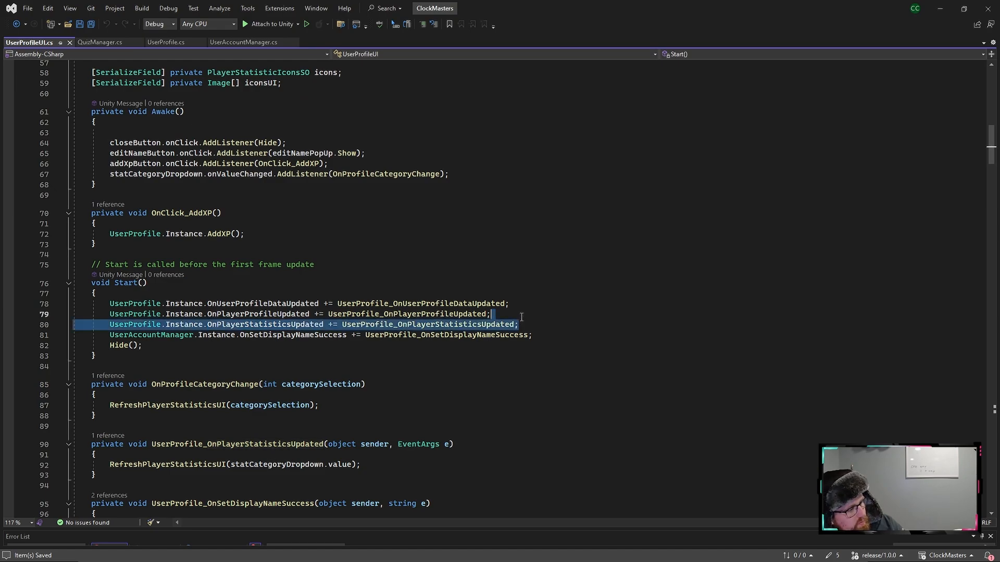
scroll(down, 3)
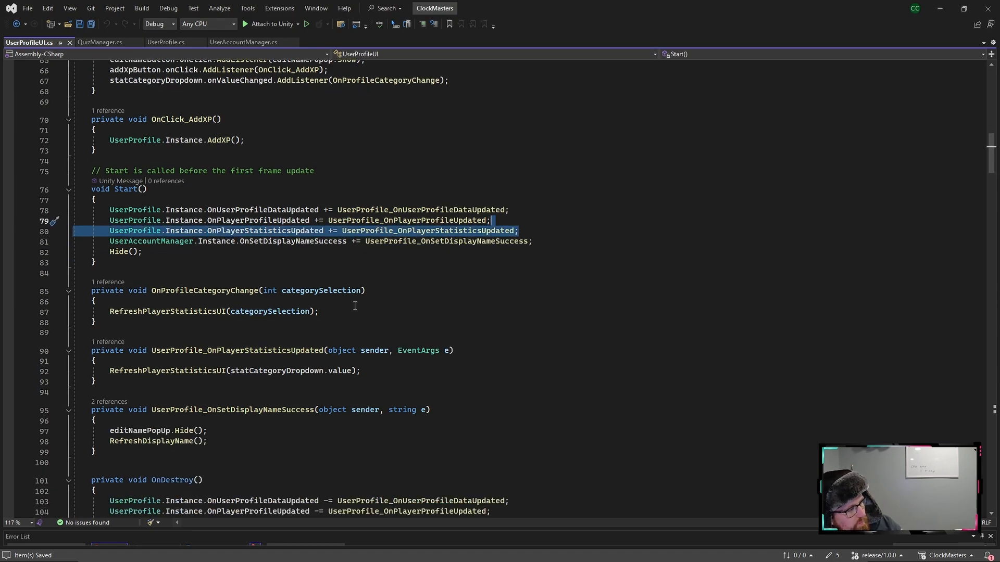
double_click(263, 230)
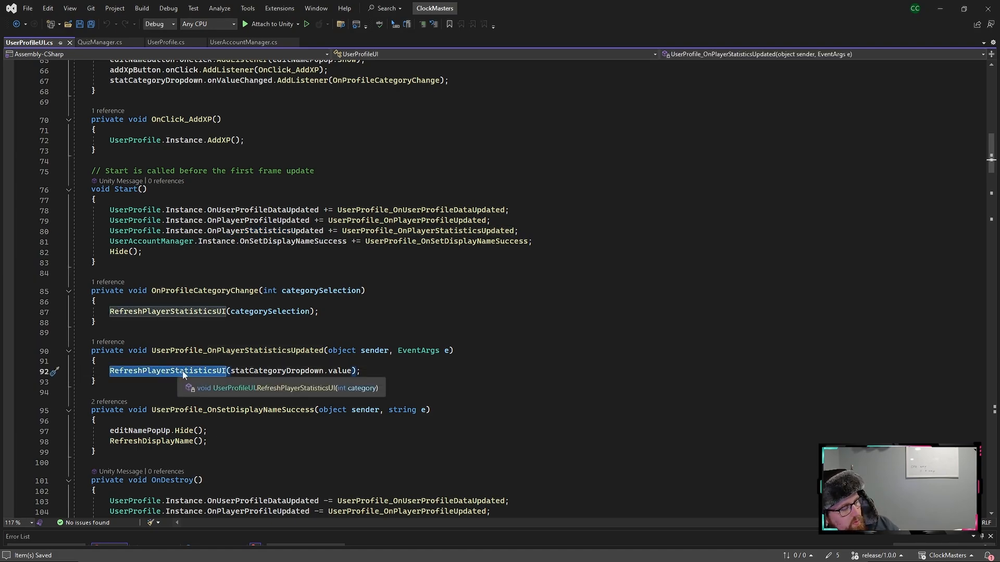
scroll(down, 3)
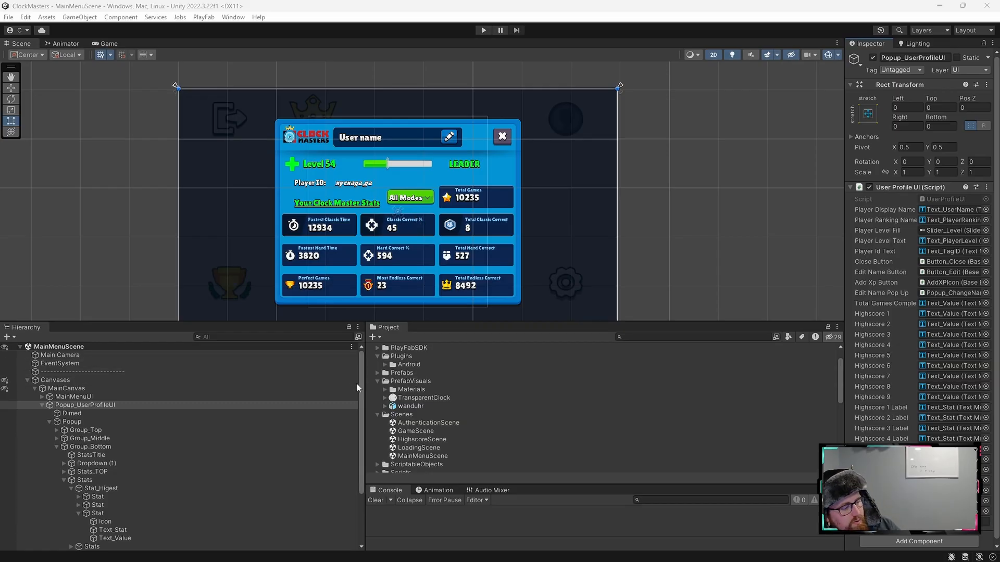
- Inspect the Popup_UserProfileUI Stats groups with their icon and value entries
click(415, 431)
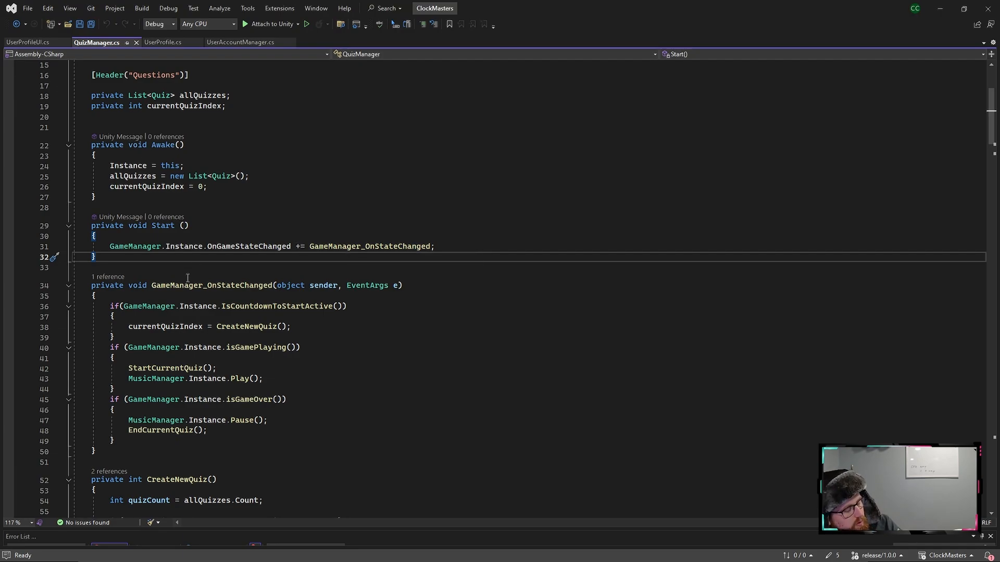
mouse_move(198, 286)
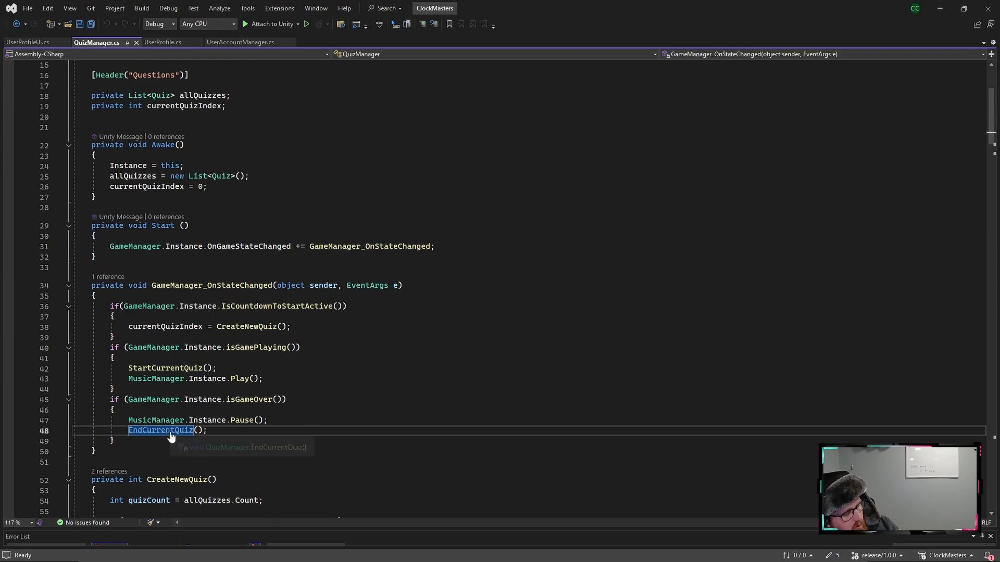
- Mark EndCurrentQuiz and review the SetStatistic calls for classic, hard and endless games
click(159, 430)
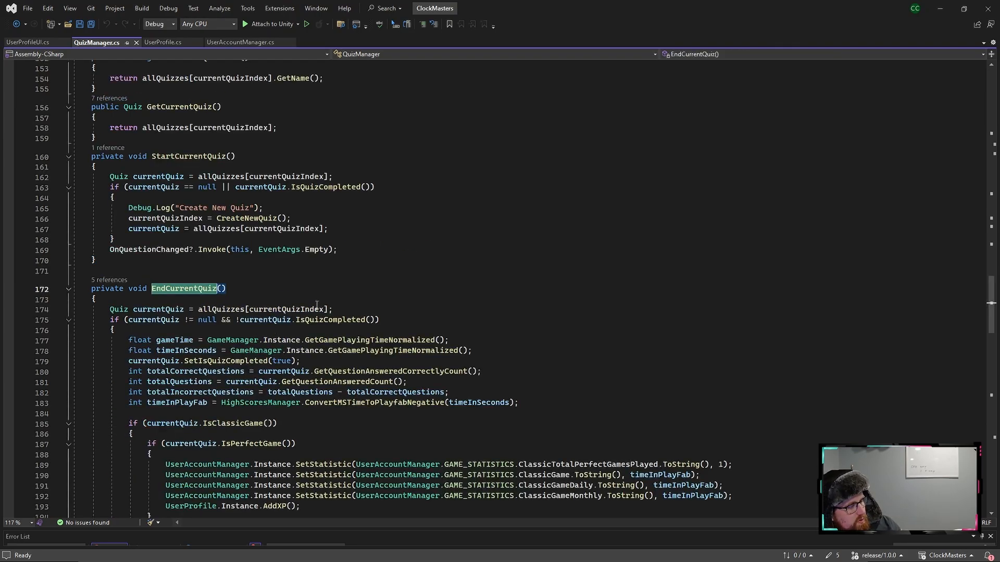
scroll(down, 3)
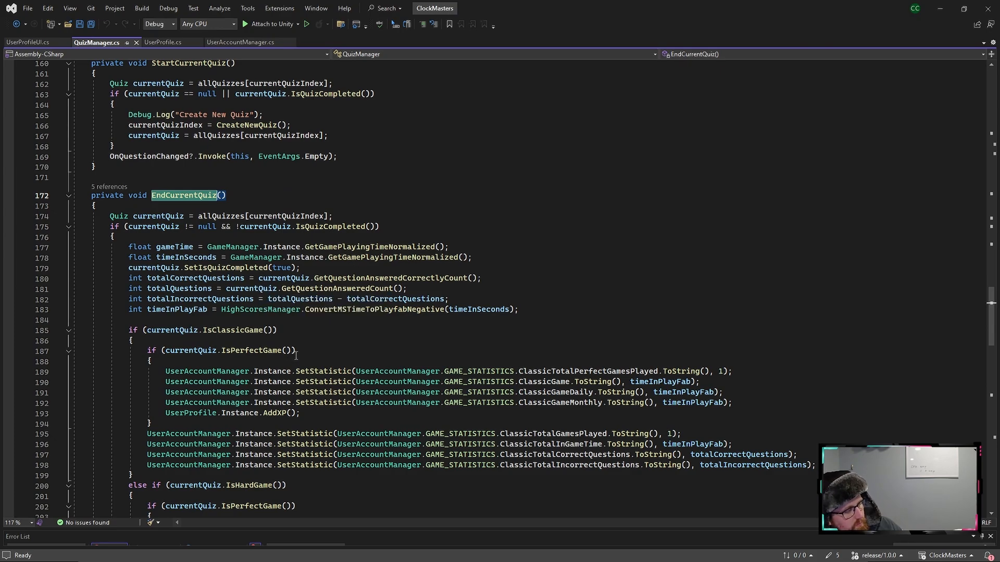
scroll(down, 3)
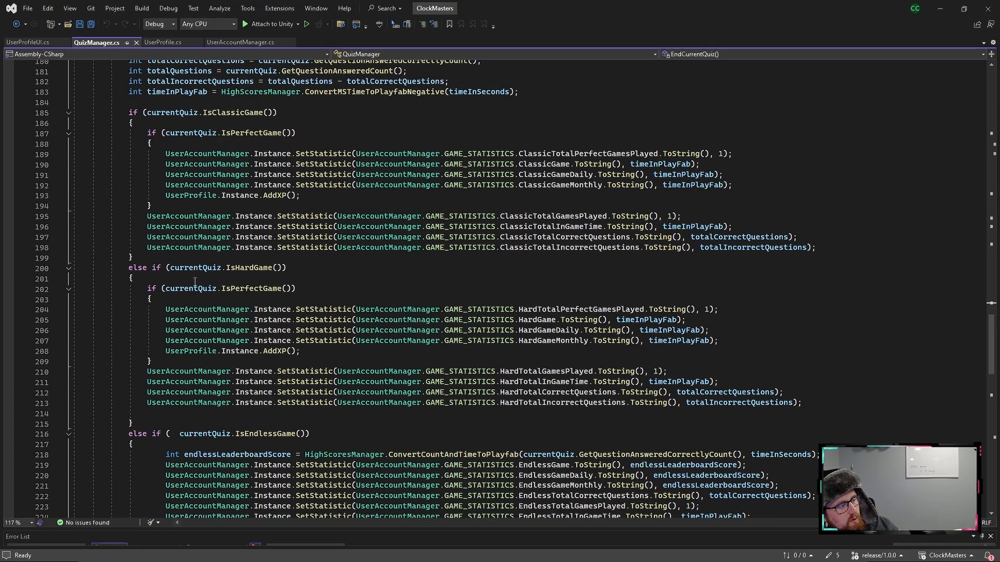
mouse_move(216, 320)
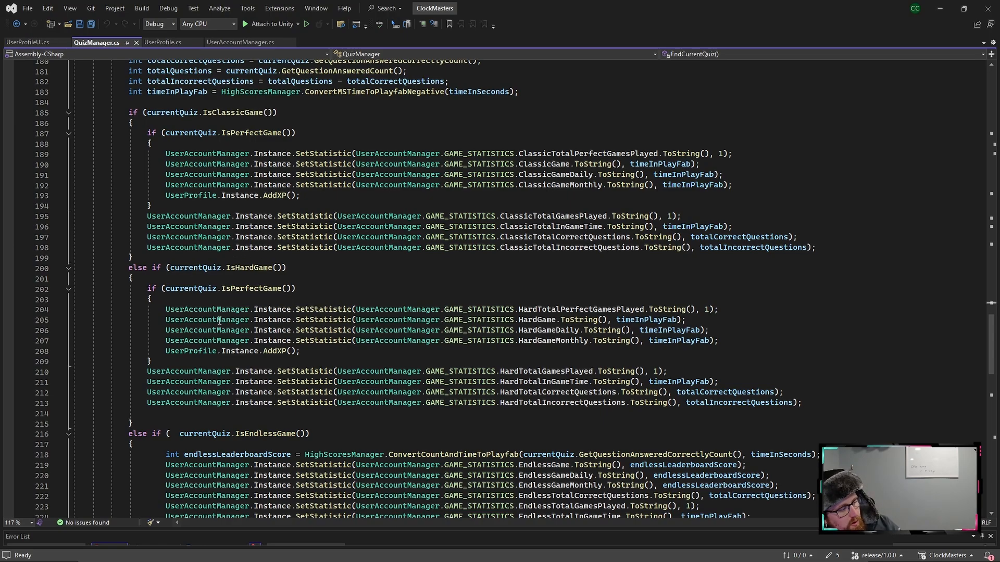
scroll(down, 3)
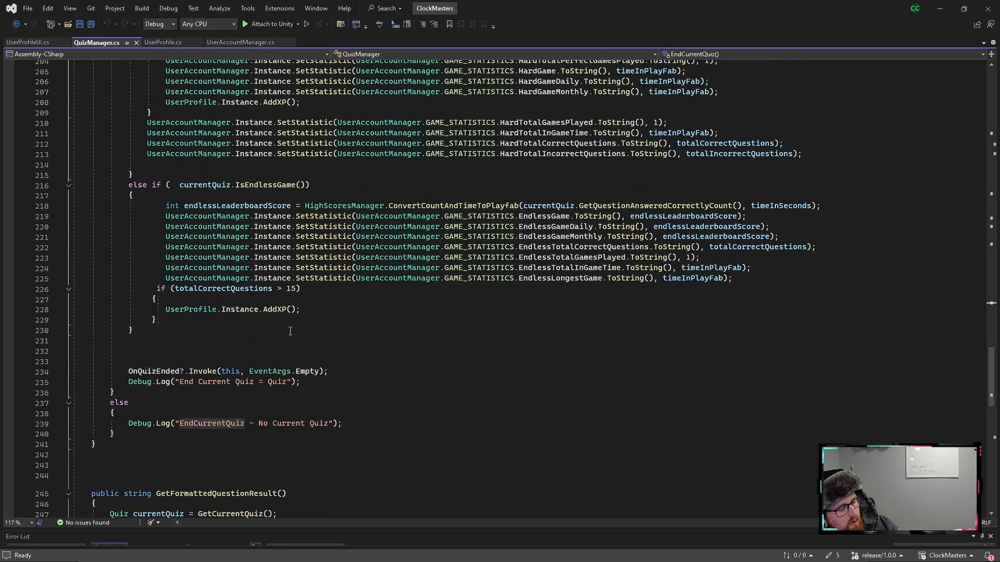
scroll(up, 3)
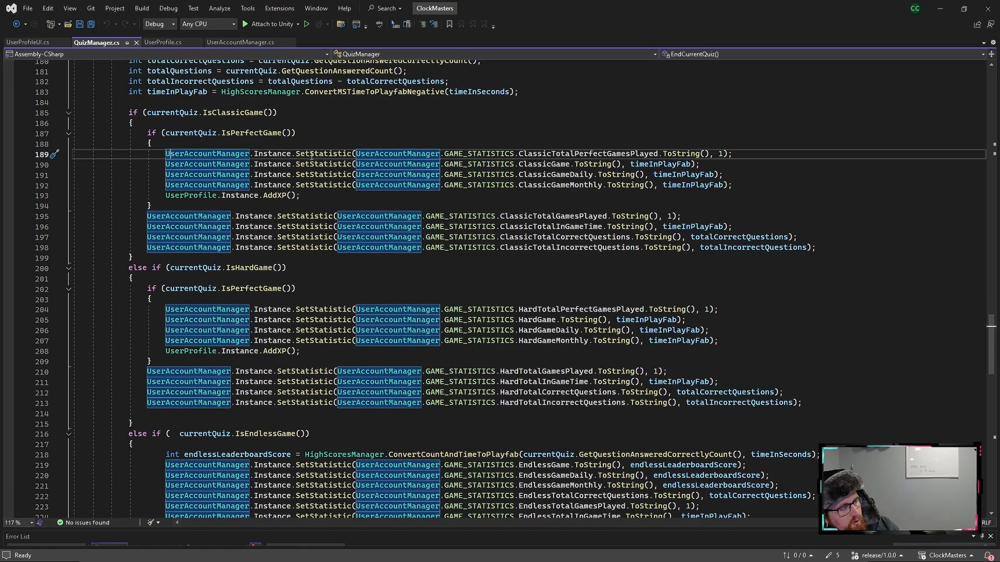
scroll(up, 3)
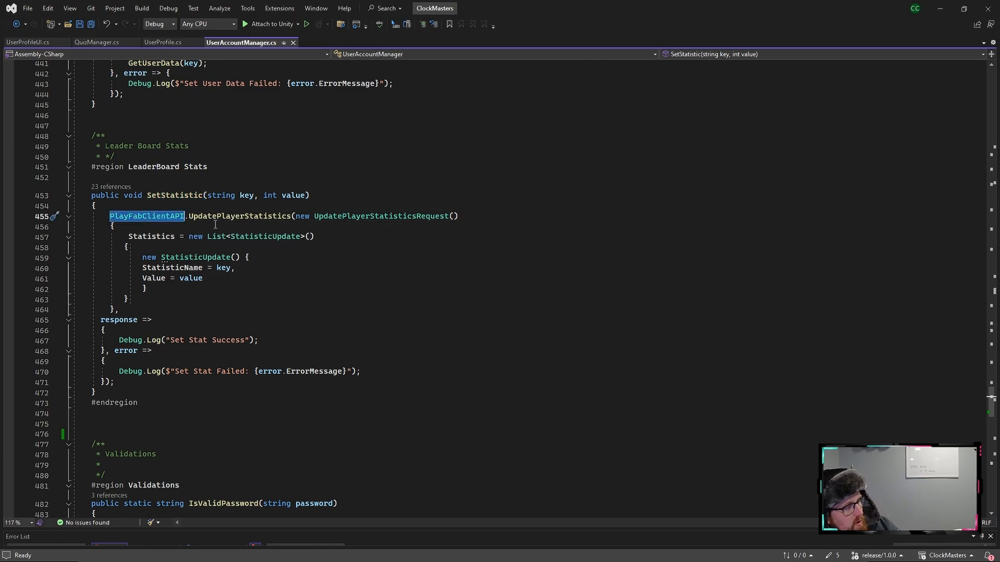
mouse_move(265, 240)
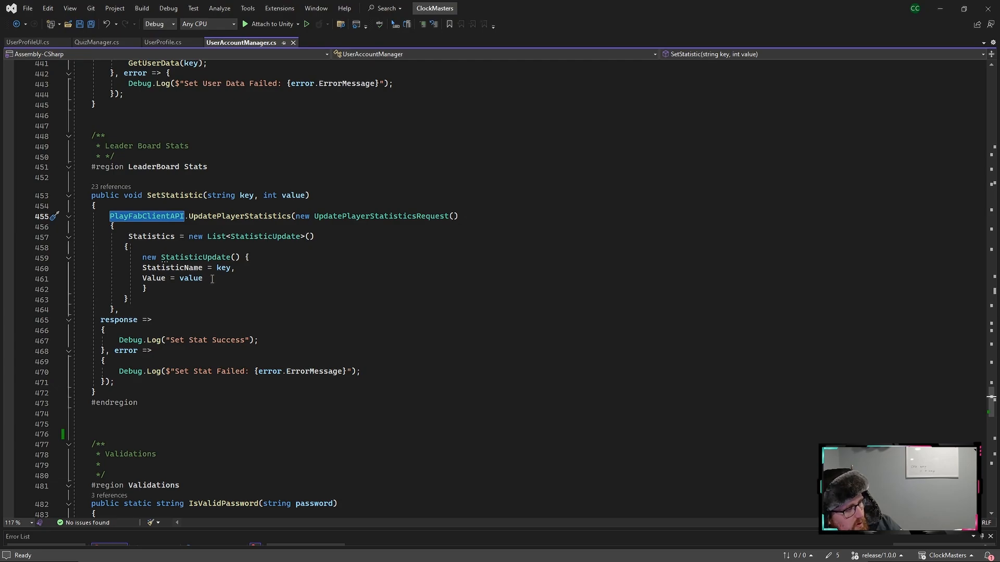
mouse_move(248, 195)
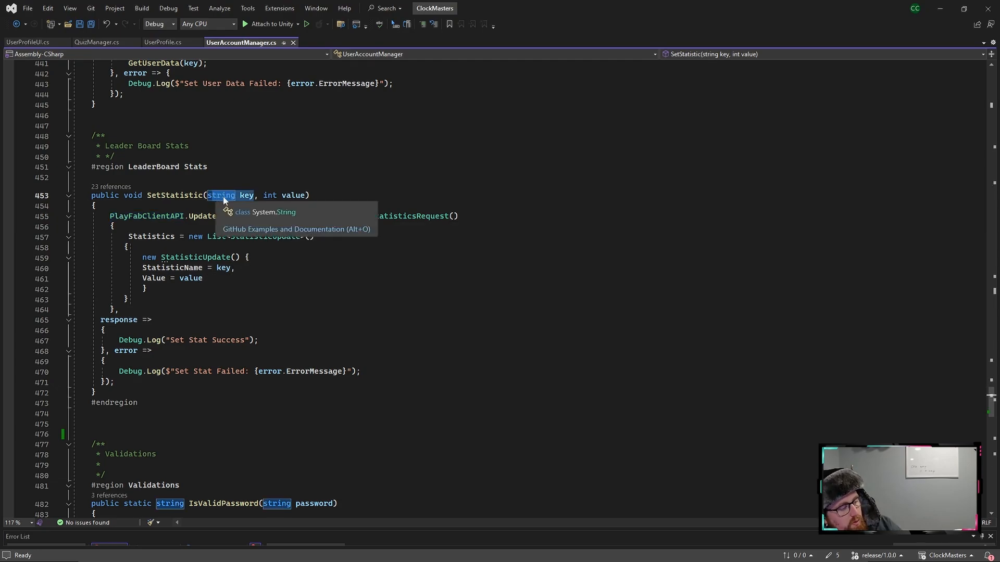
- Check the type of SetStatistic's key parameter sent to UpdatePlayerStatistics
click(204, 278)
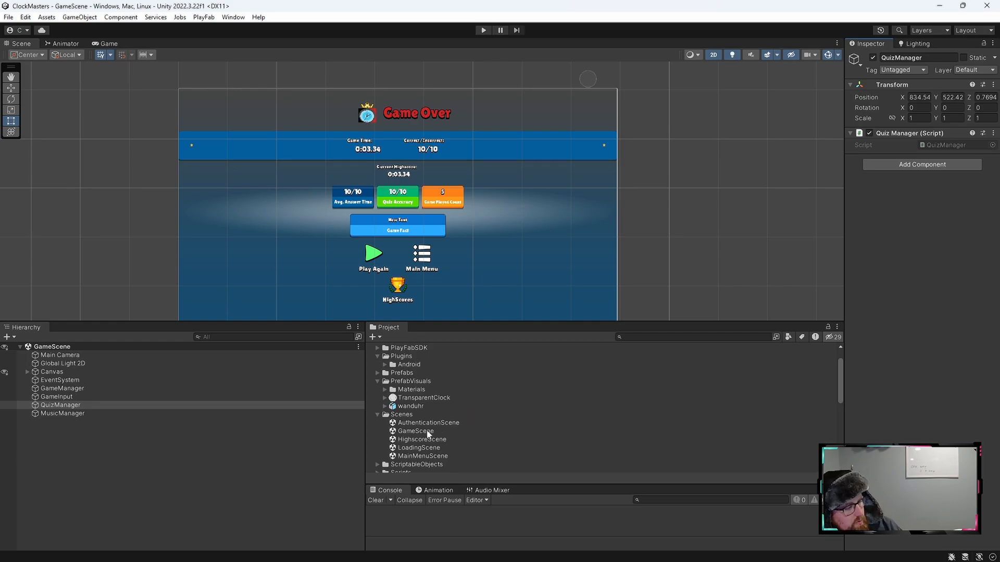
- Load HighscoreScene and open the HighScoresManager script for editing
double_click(422, 439)
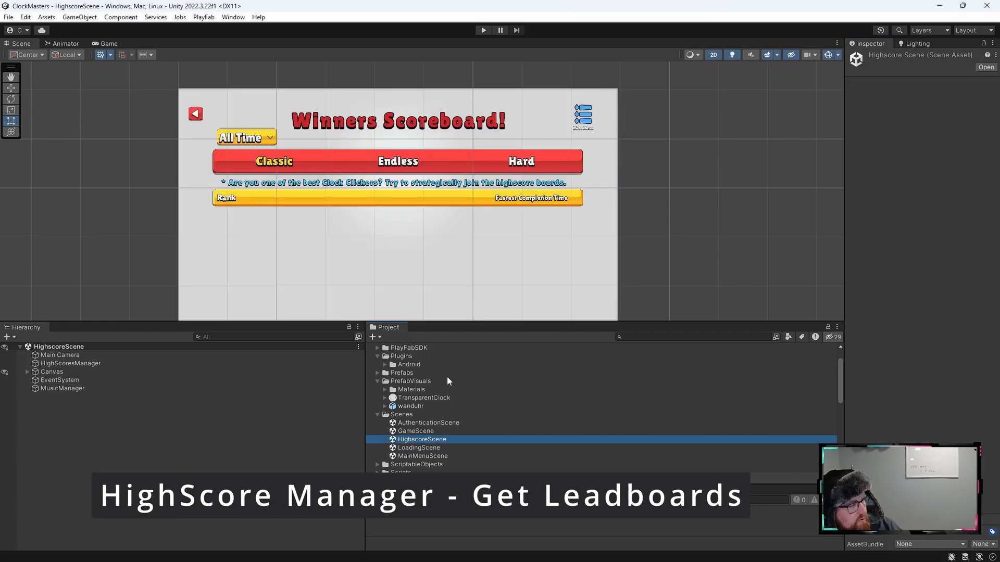
mouse_move(301, 273)
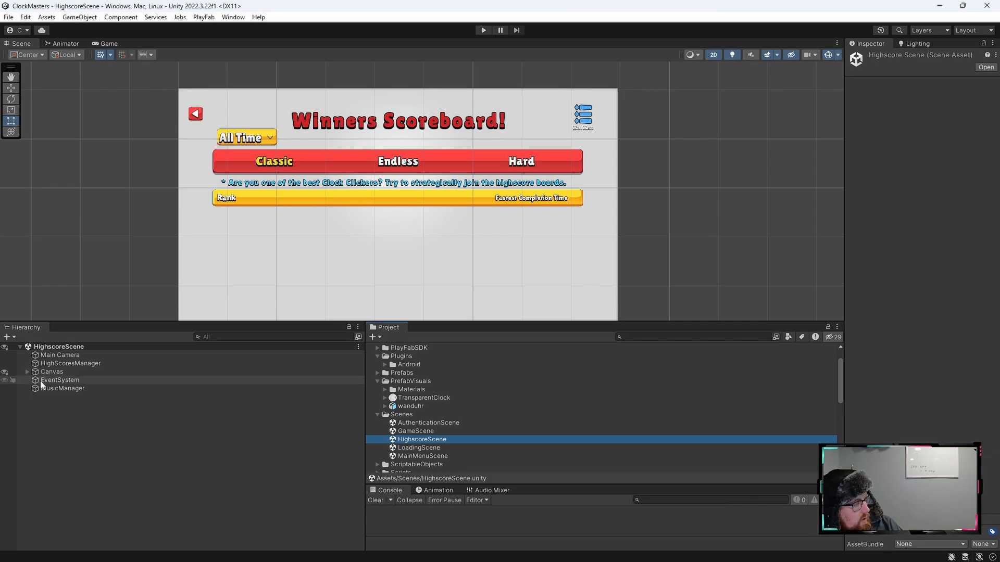
right_click(69, 364)
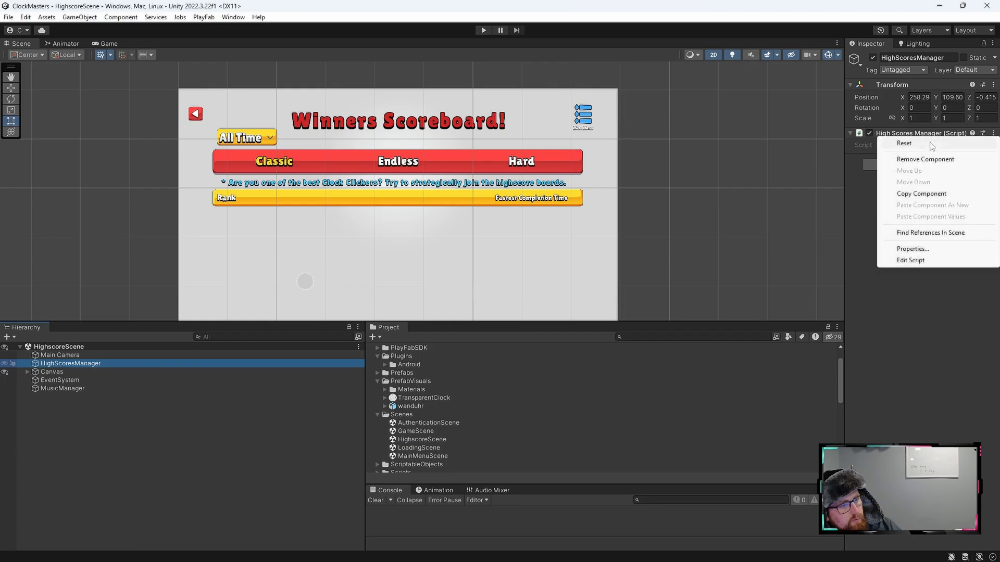
click(911, 261)
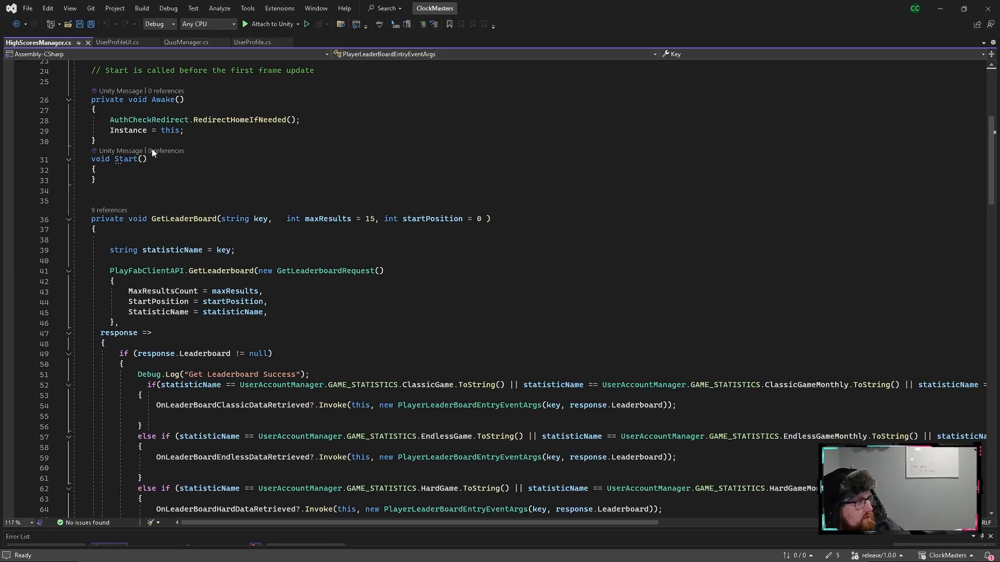
mouse_move(189, 260)
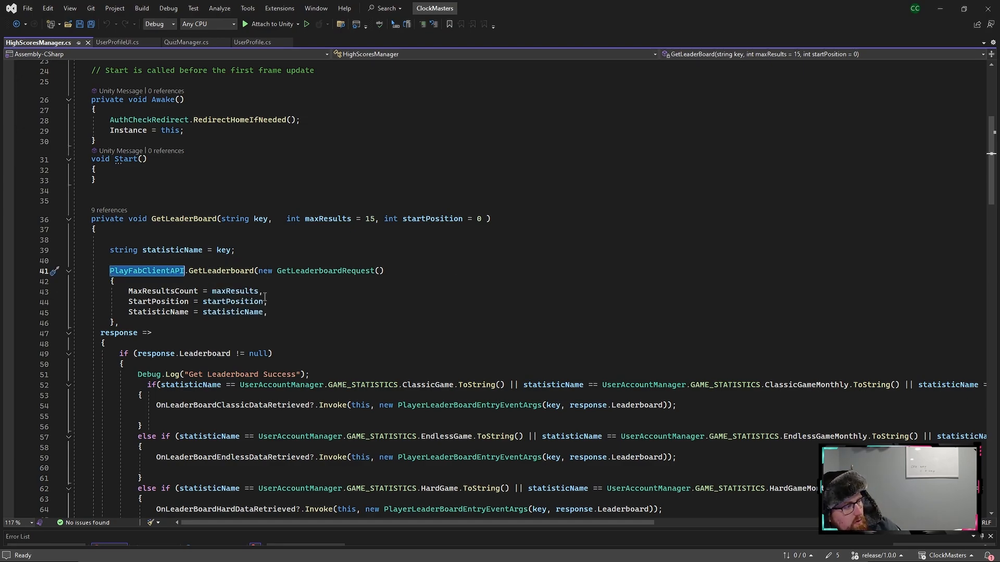
mouse_move(304, 256)
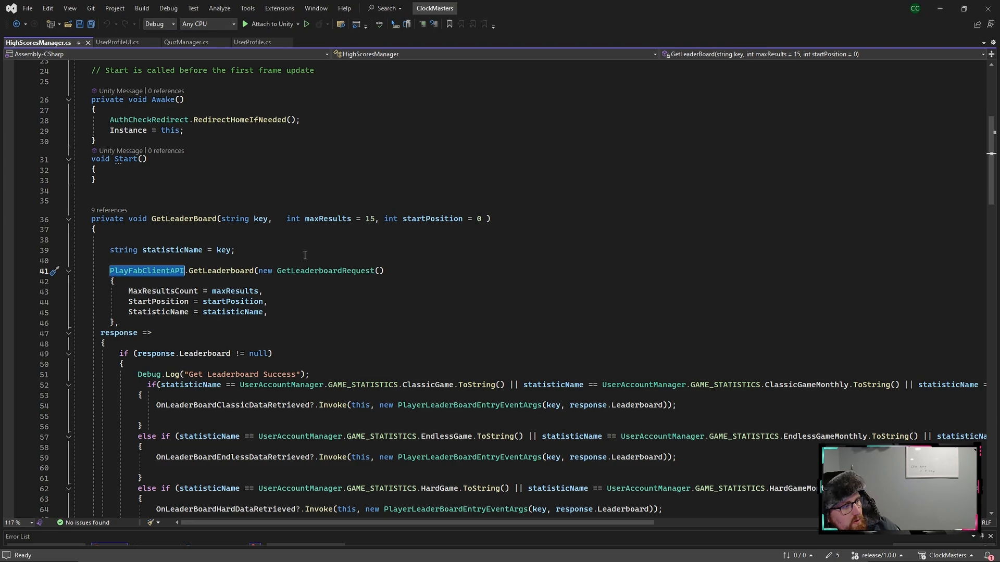
mouse_move(265, 218)
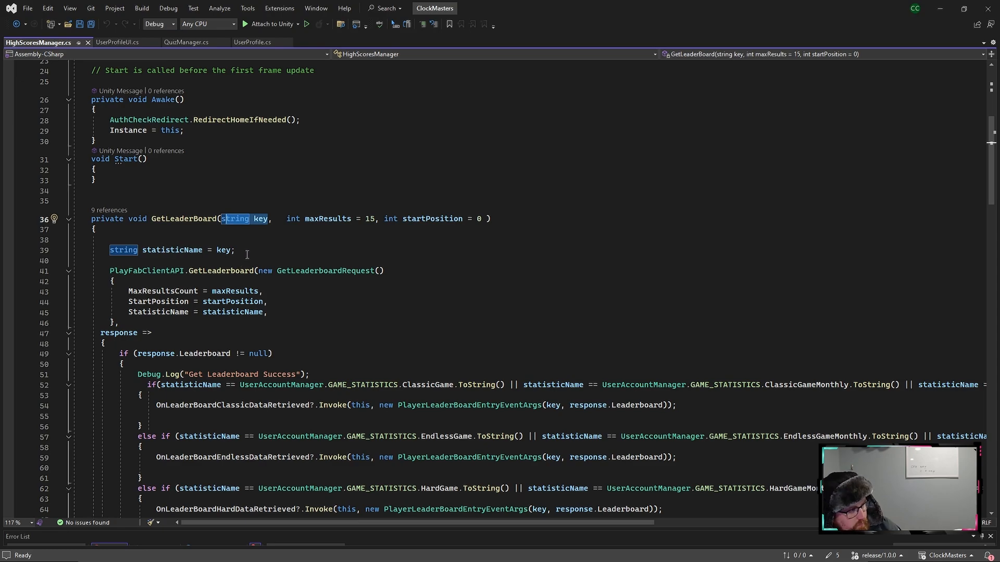
- Review GetLeaderBoard and the per-mode leaderboard event declarations in HighScoresManager.cs
scroll(down, 3)
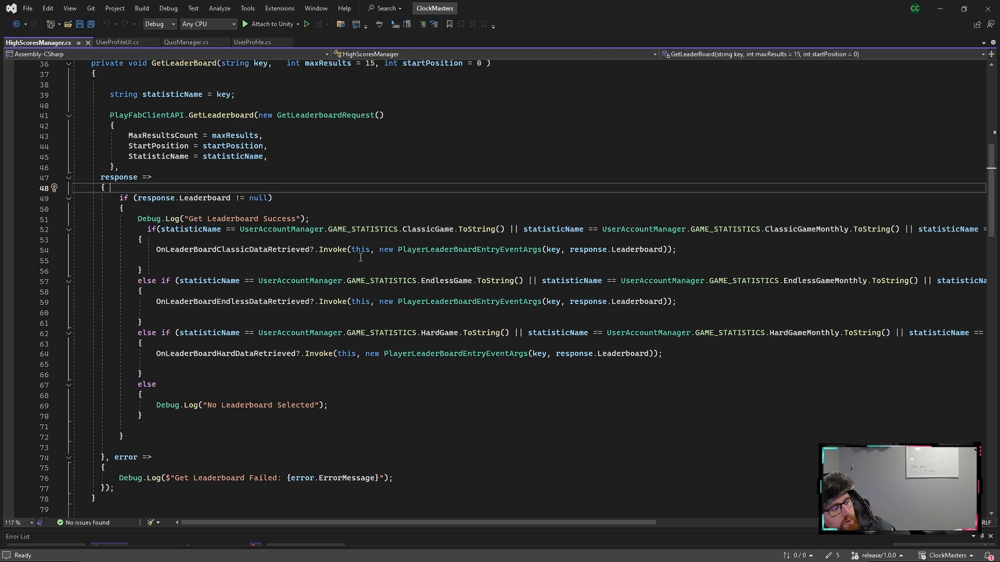
scroll(up, 3)
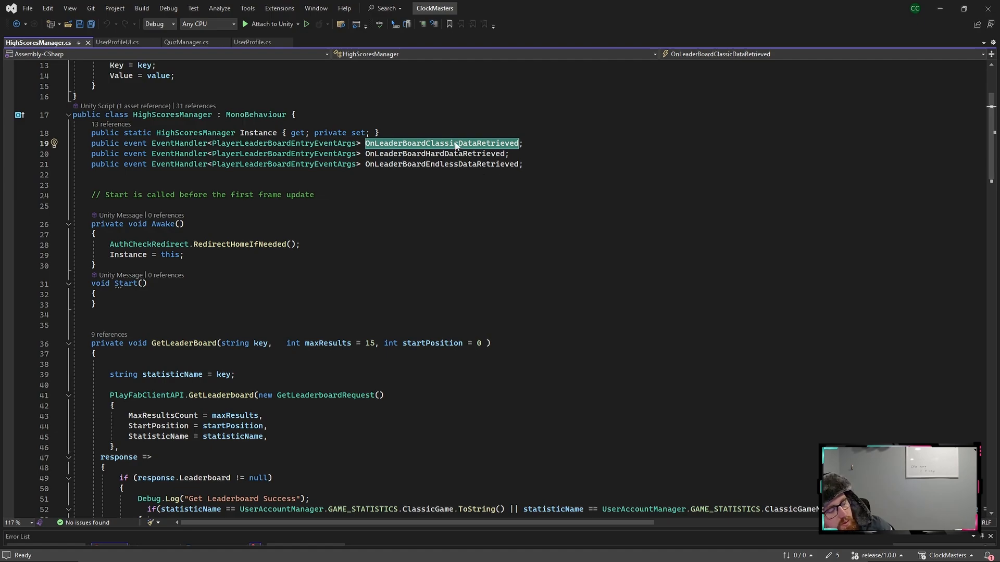
mouse_move(411, 153)
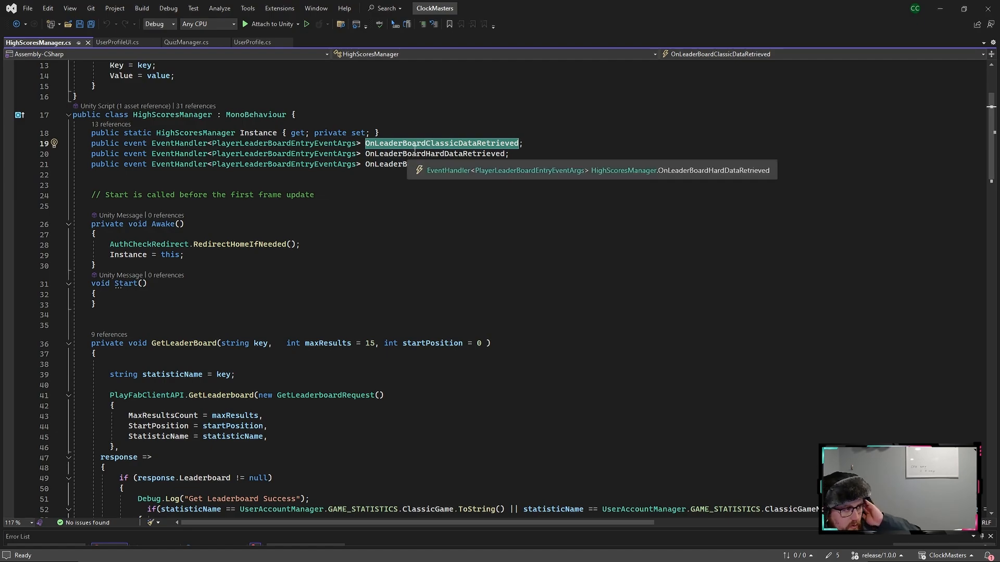
scroll(down, 3)
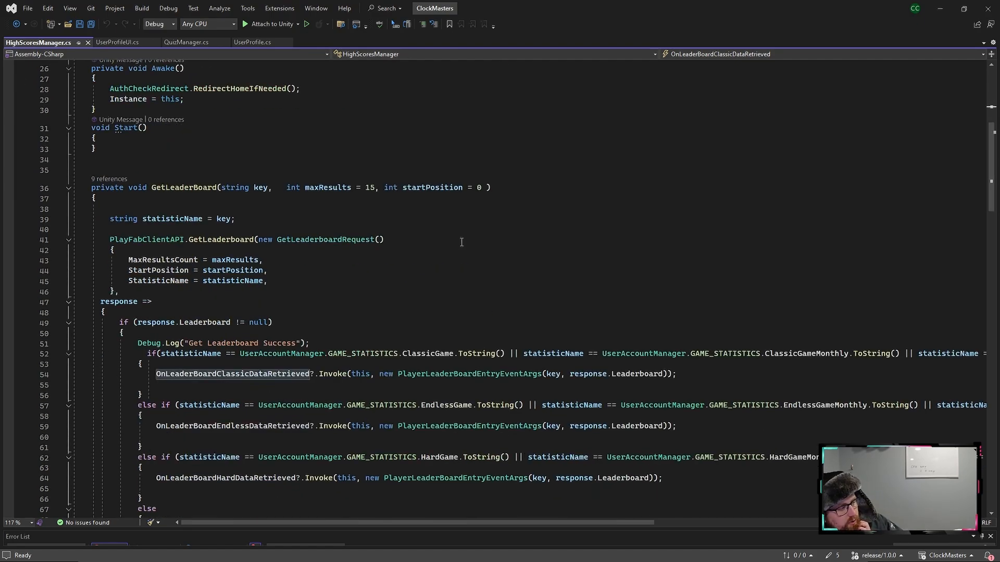
scroll(down, 3)
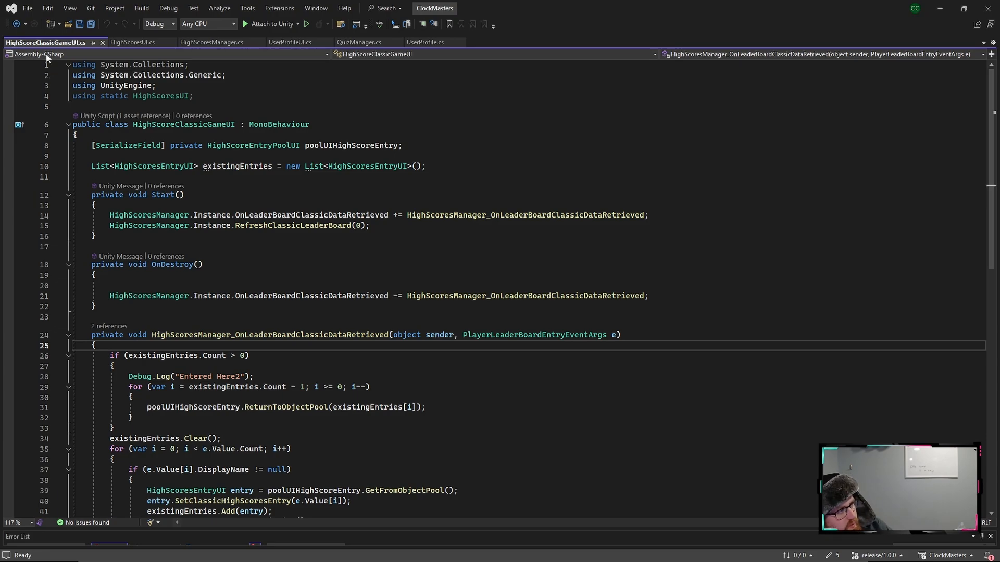
mouse_move(322, 248)
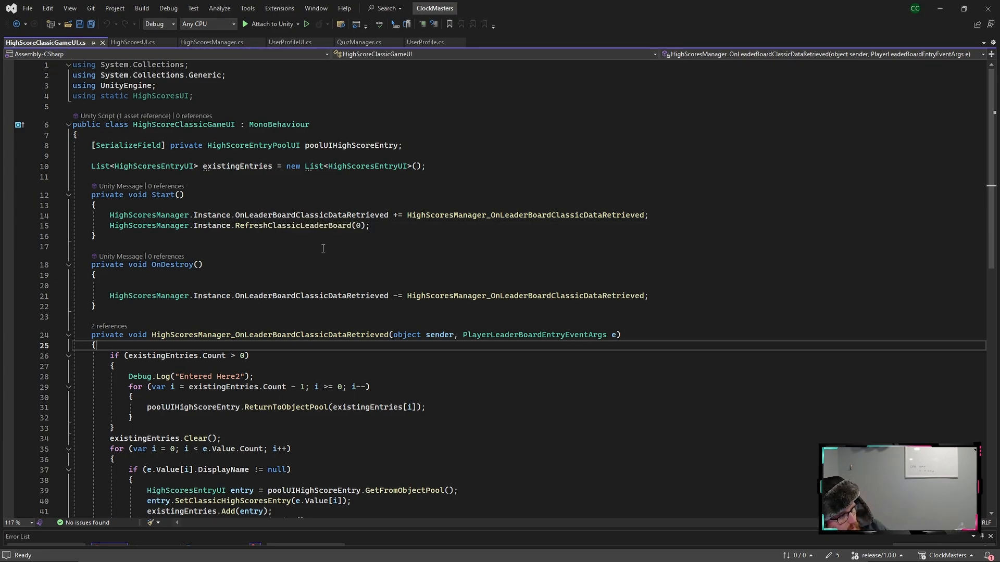
double_click(525, 215)
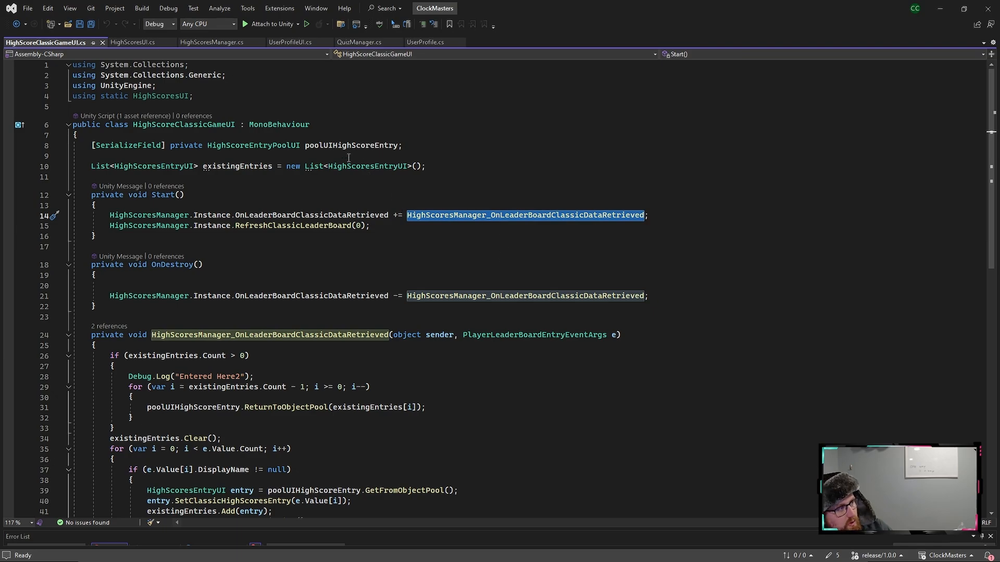
mouse_move(396, 229)
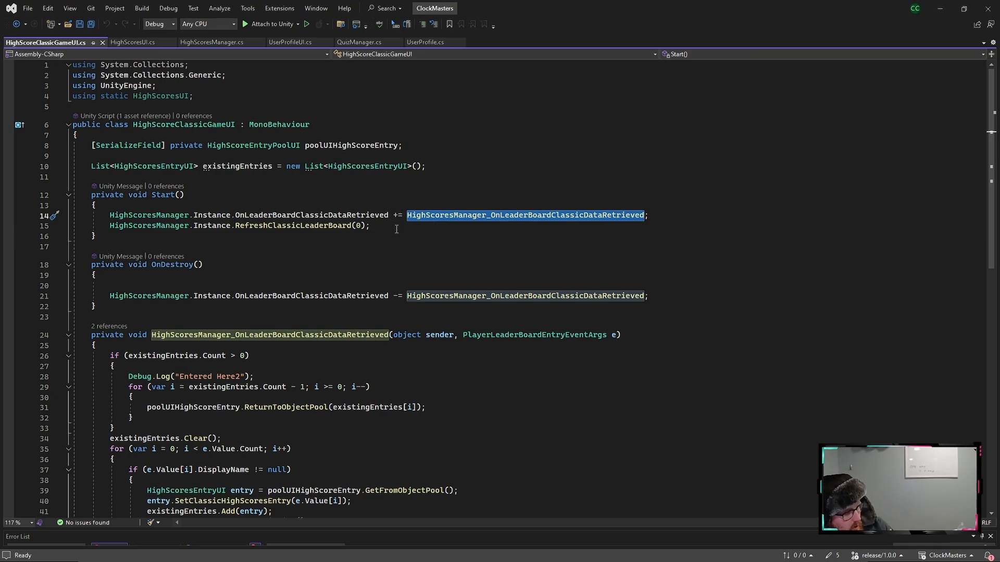
scroll(down, 3)
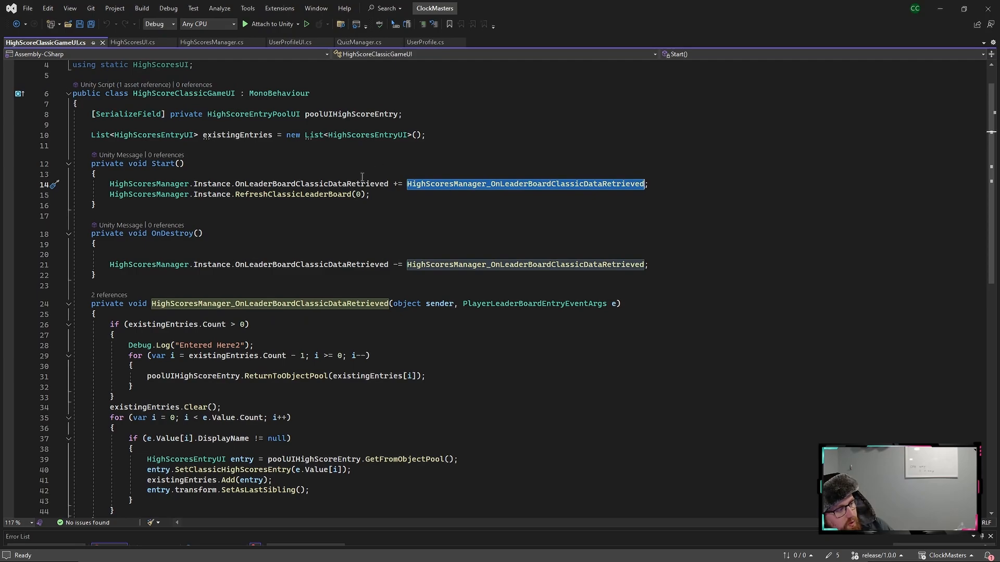
mouse_move(268, 341)
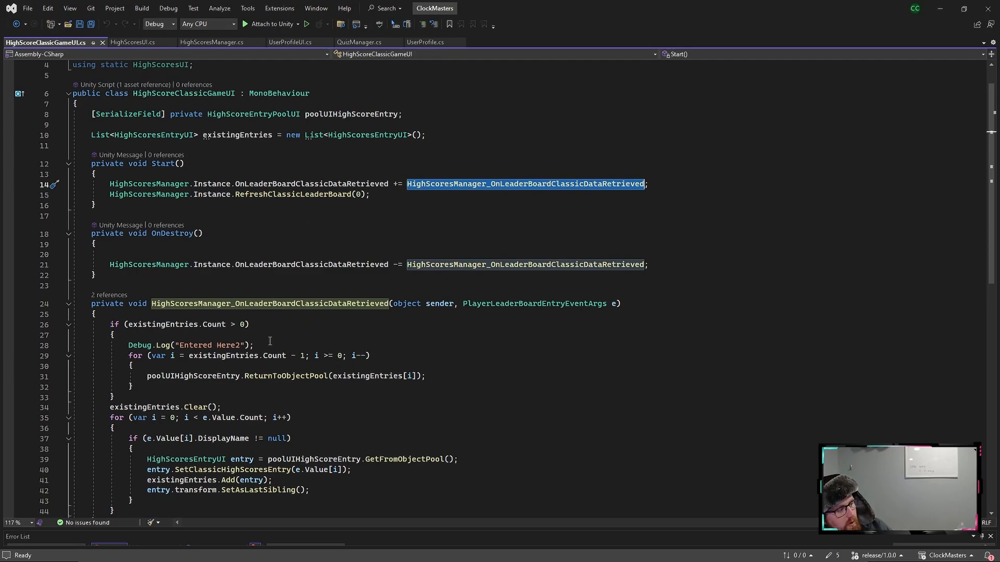
mouse_move(228, 330)
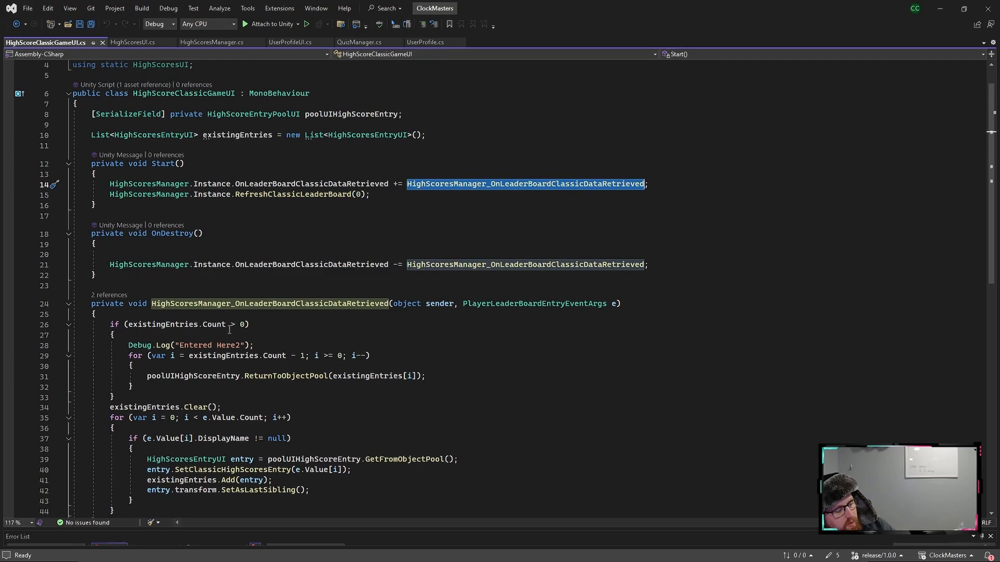